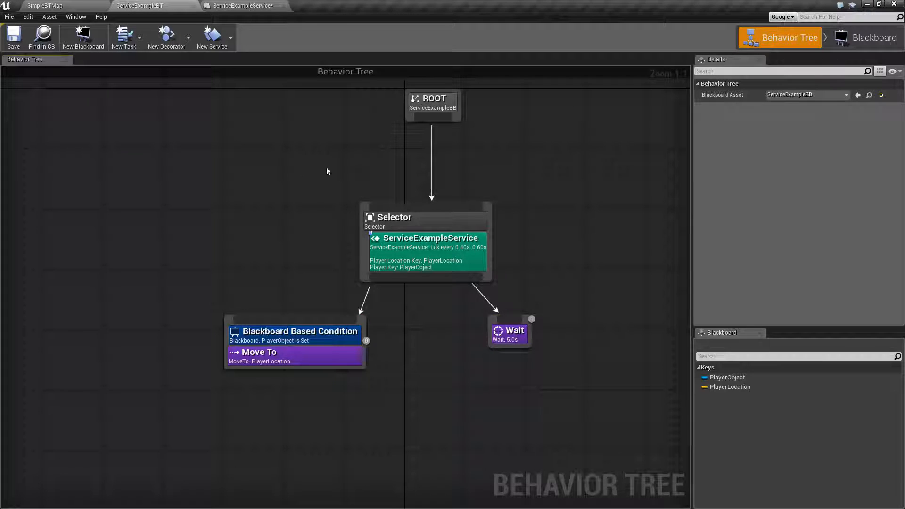
mouse_move(299, 356)
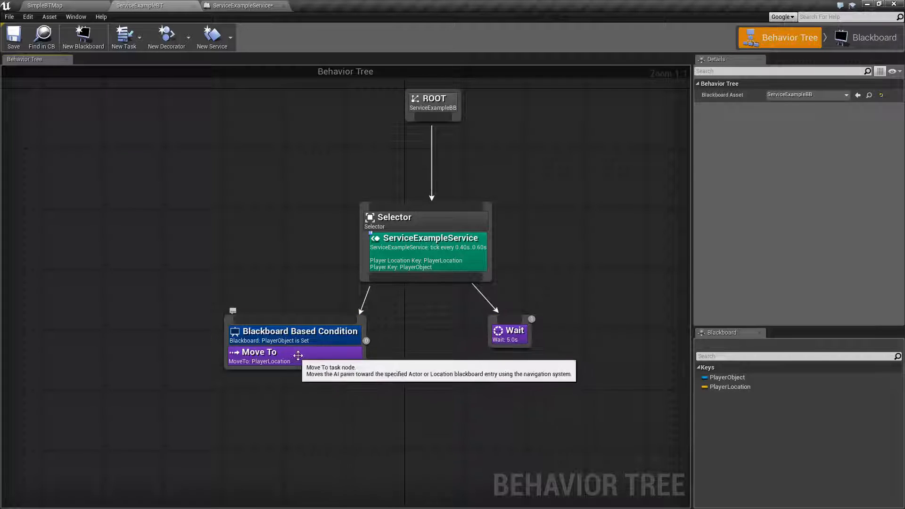
Inspect the ServiceExampleService and Selector nodes in the behavior tree and their actions
click(427, 238)
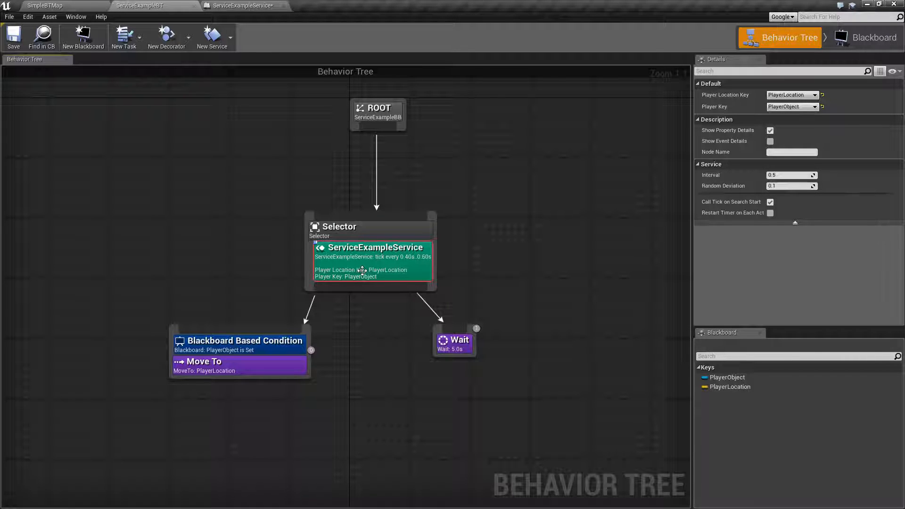
mouse_move(397, 272)
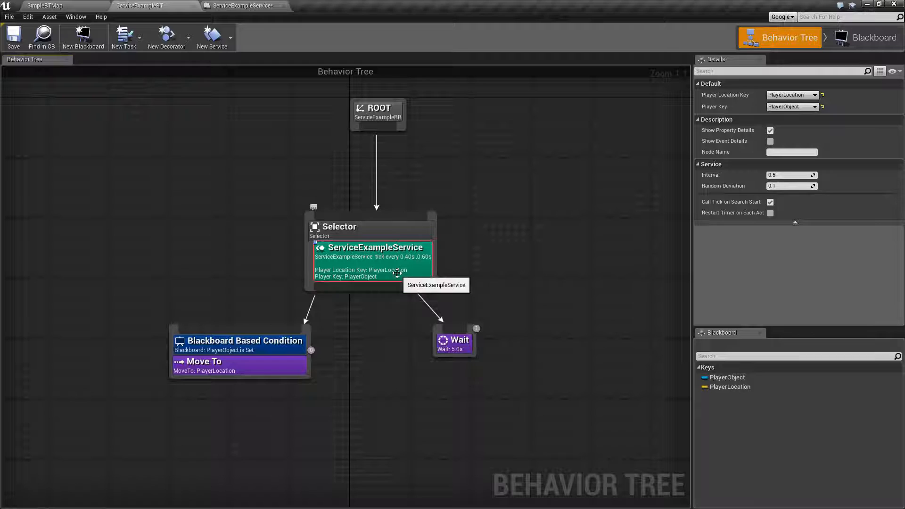
mouse_move(700, 202)
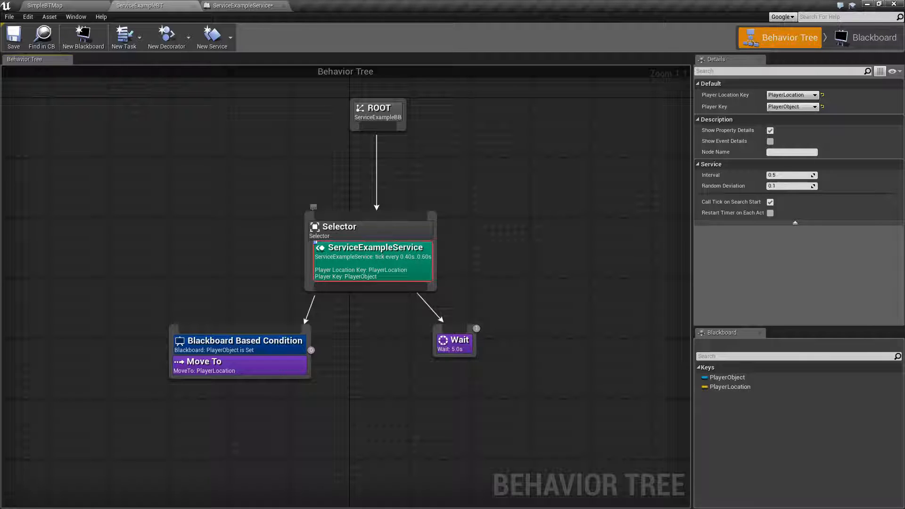
click(283, 218)
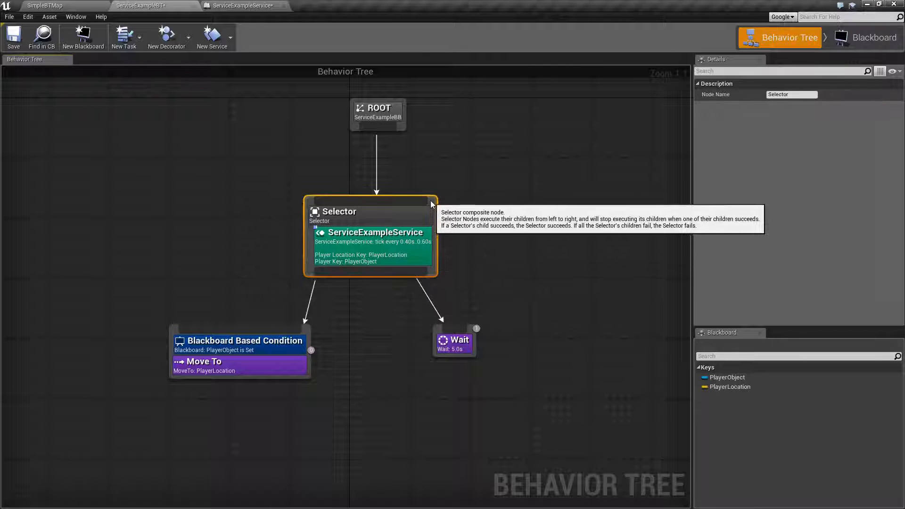
click(505, 210)
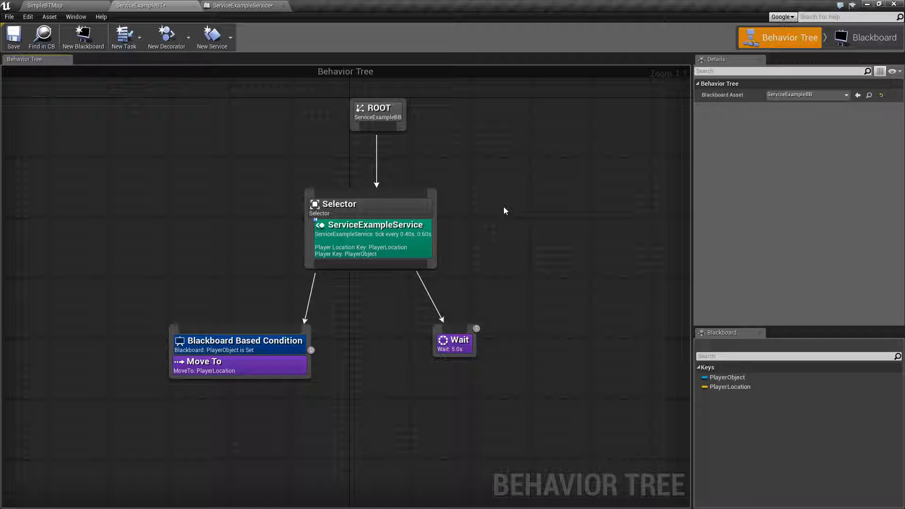
mouse_move(236, 216)
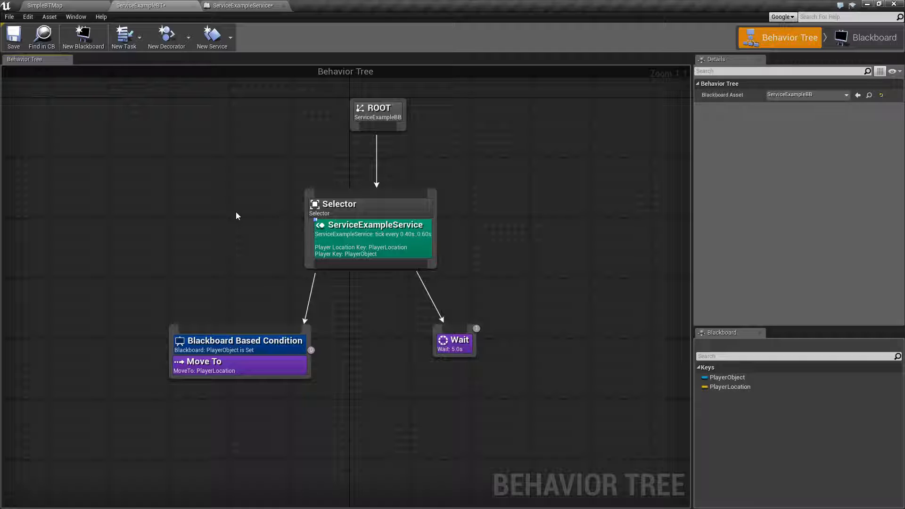
mouse_move(380, 212)
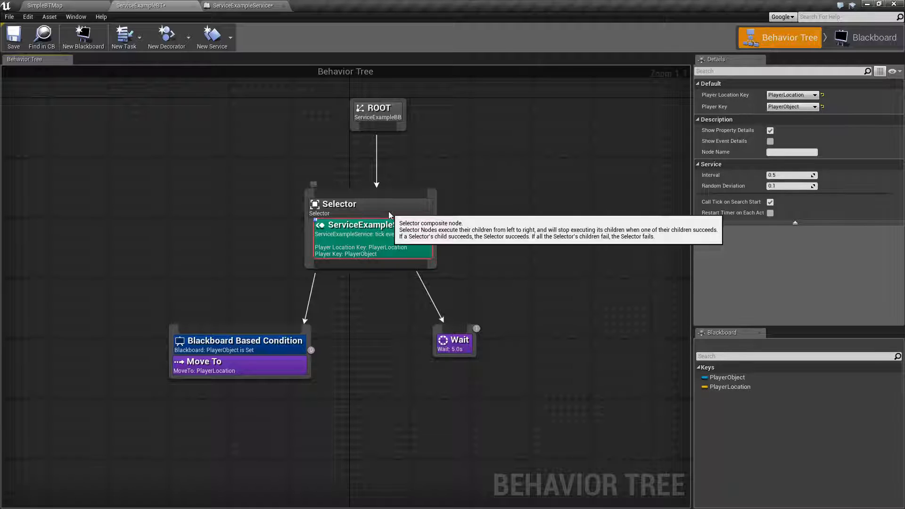
click(341, 204)
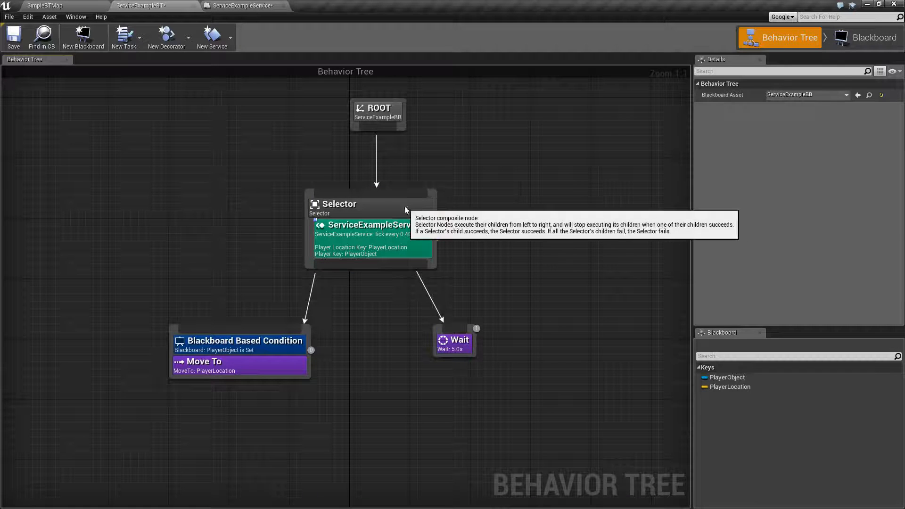
right_click(370, 231)
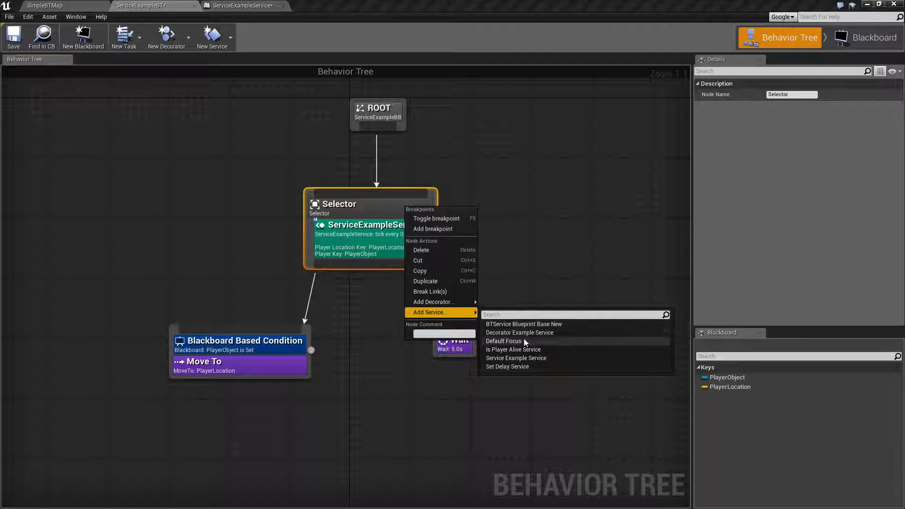
mouse_move(522, 370)
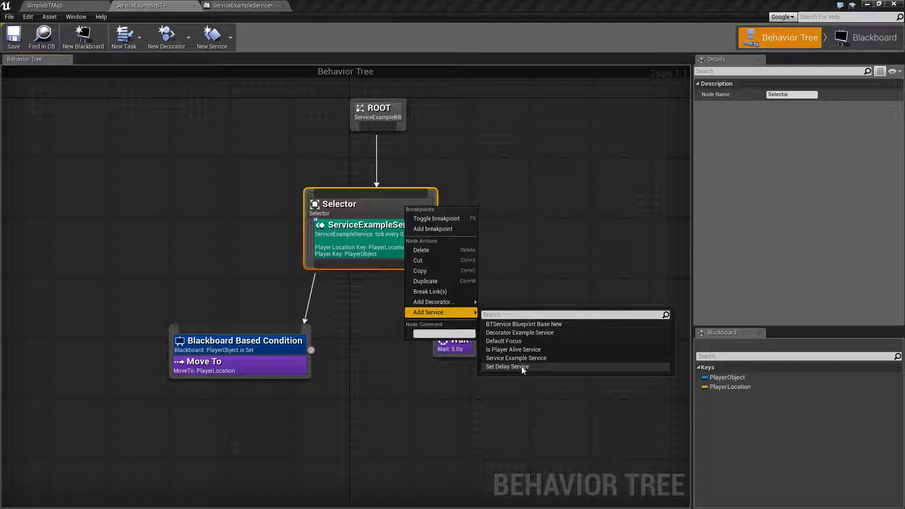
mouse_move(543, 356)
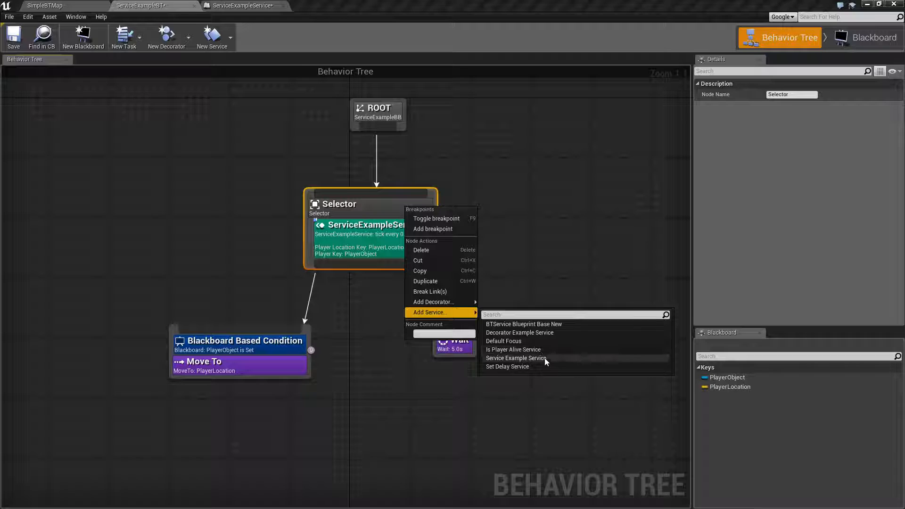
mouse_move(503, 341)
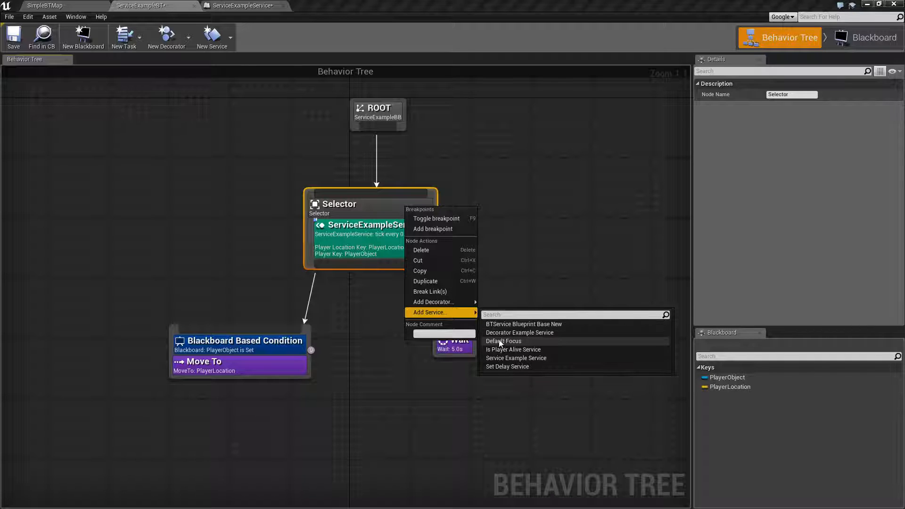
mouse_move(514, 333)
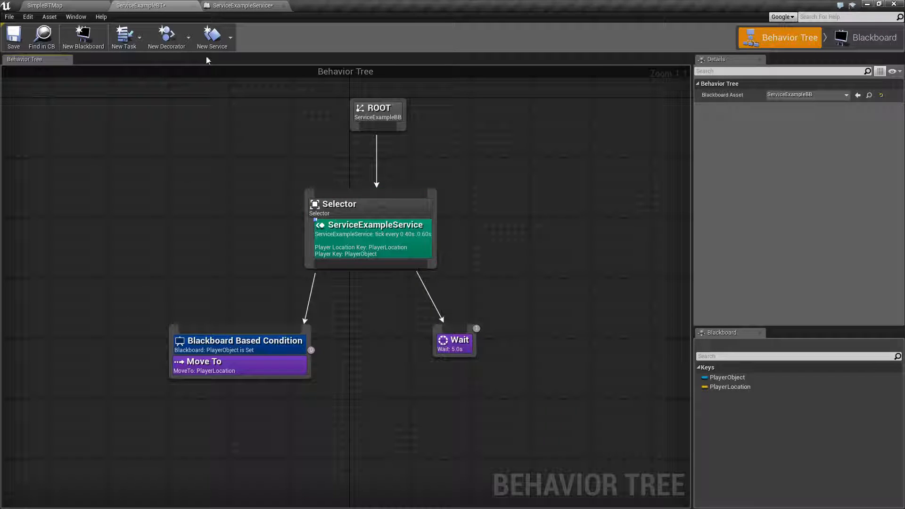
Create a new service from BTService_BlueprintBase, list its overridable events, and switch to ServiceExampleService's graph
click(210, 36)
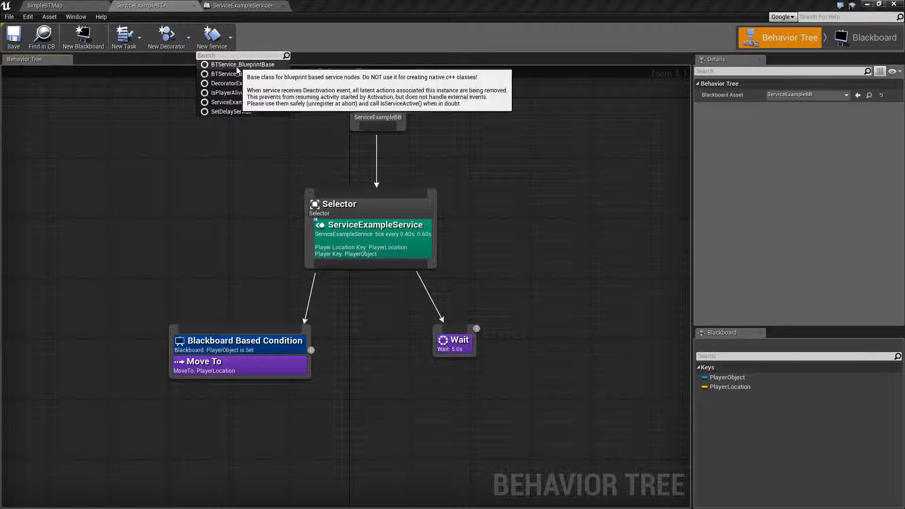
mouse_move(232, 111)
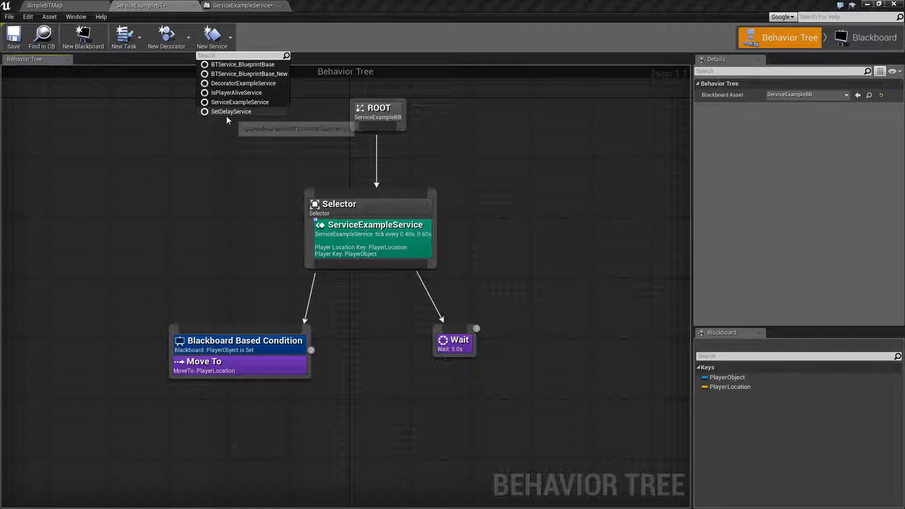
mouse_move(243, 65)
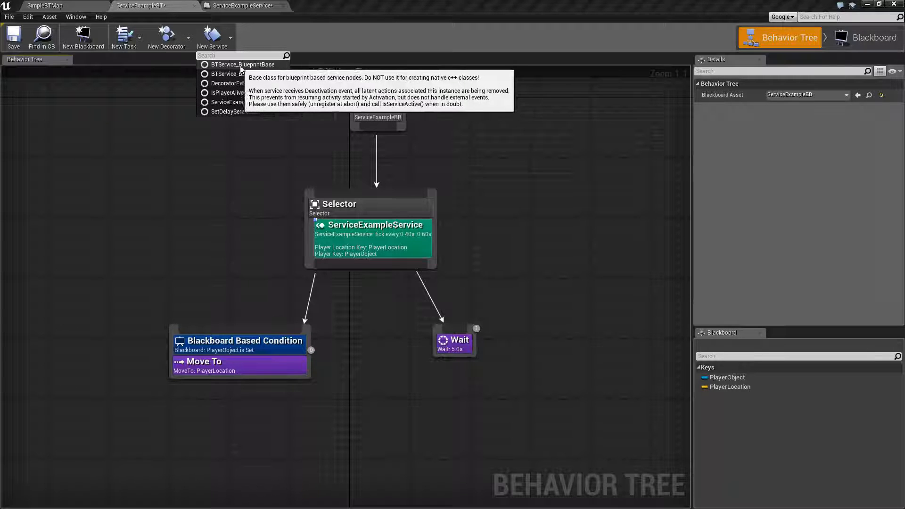
mouse_move(243, 64)
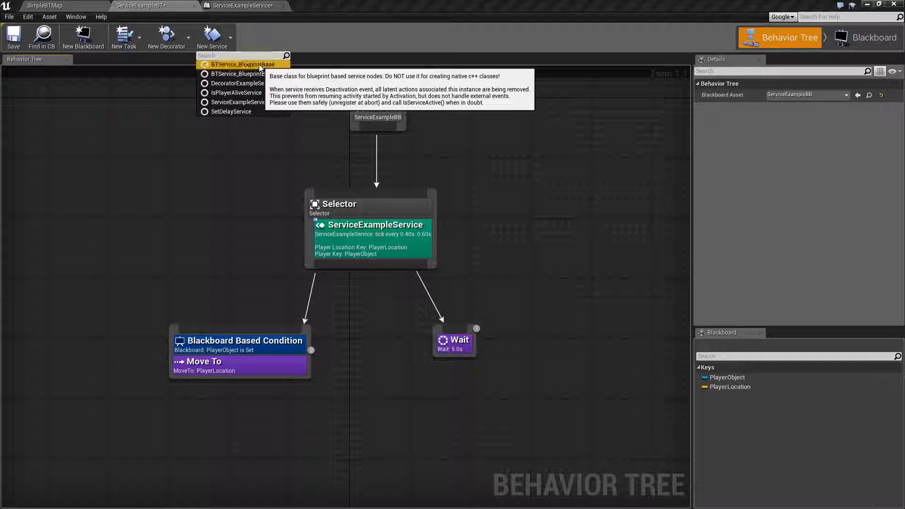
click(238, 64)
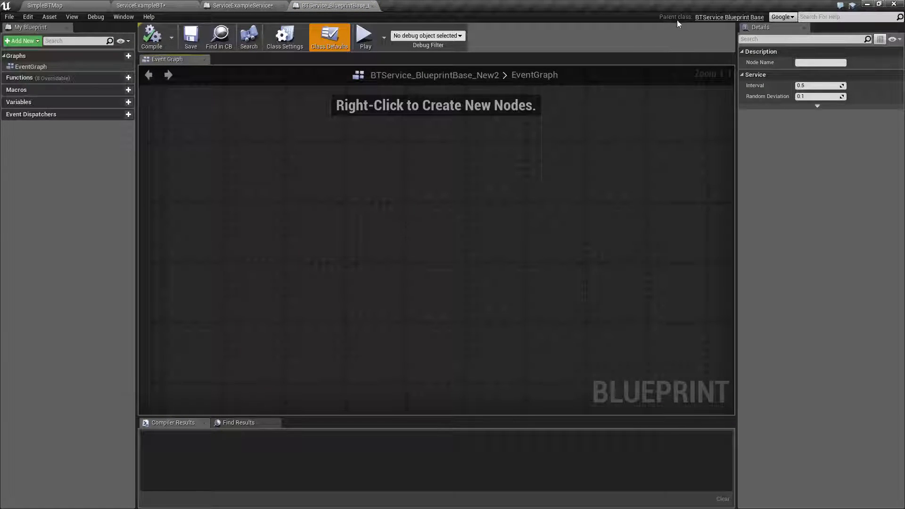
mouse_move(754, 21)
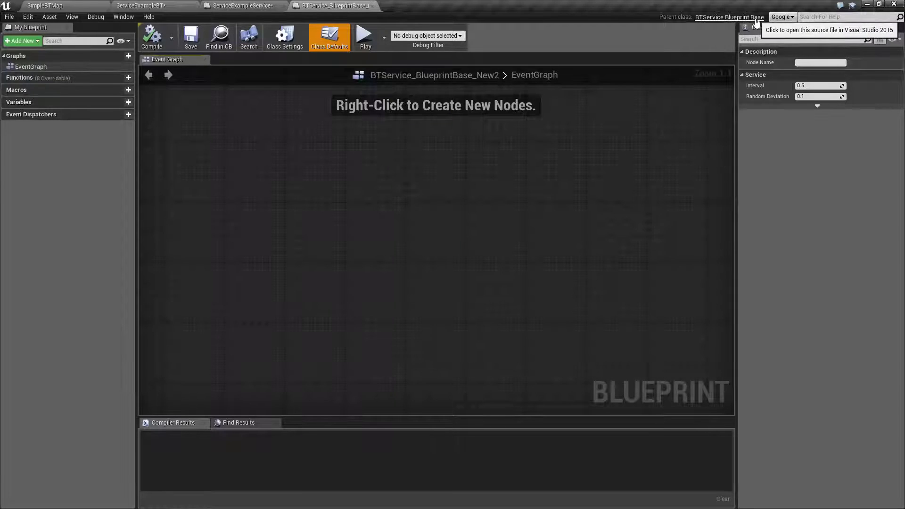
mouse_move(535, 240)
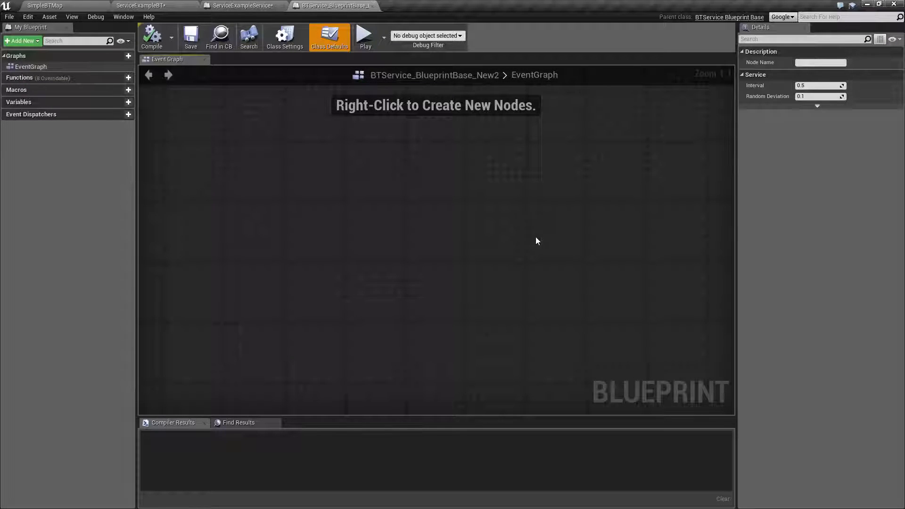
mouse_move(387, 229)
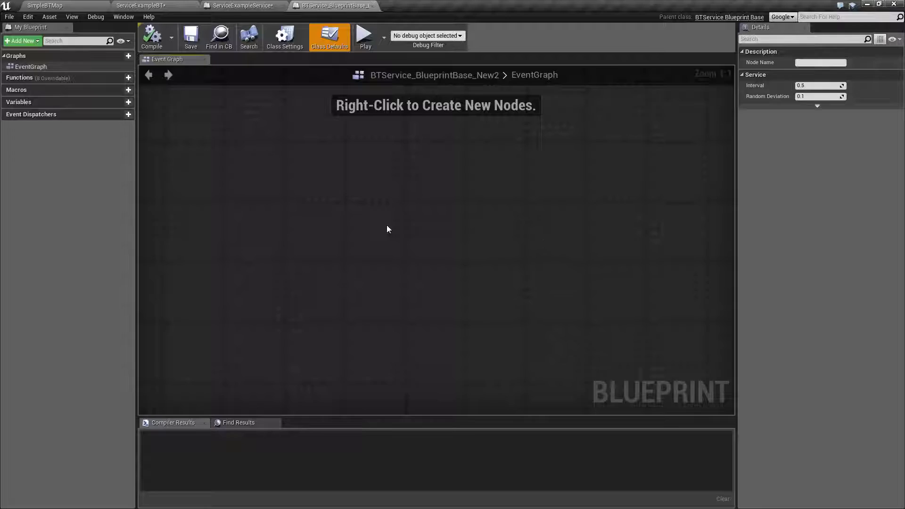
mouse_move(425, 238)
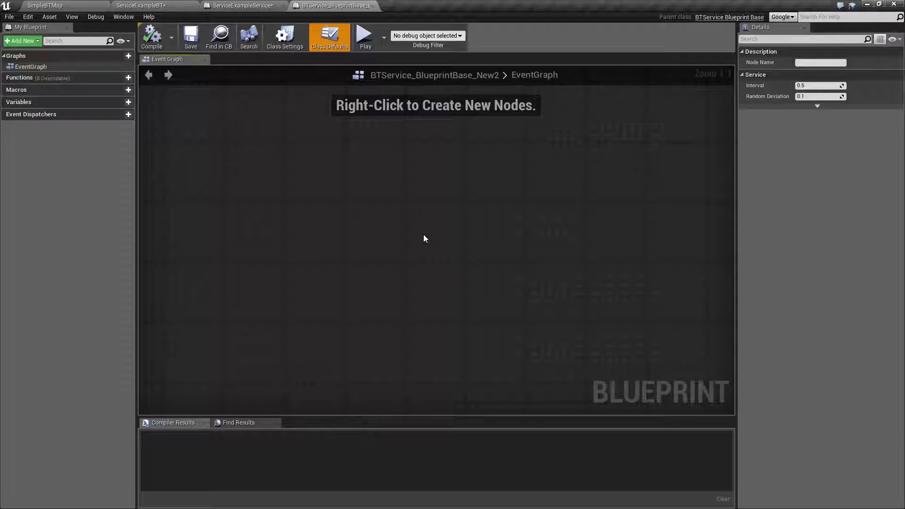
click(85, 78)
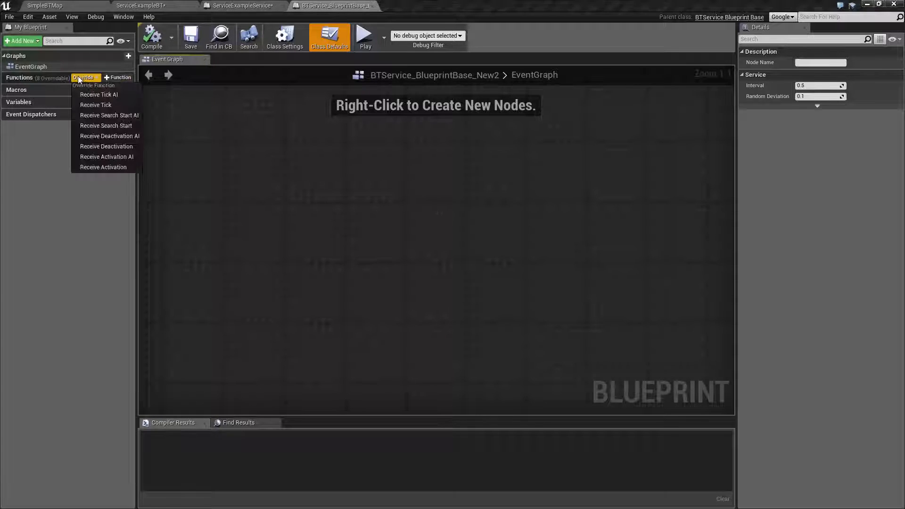
mouse_move(104, 167)
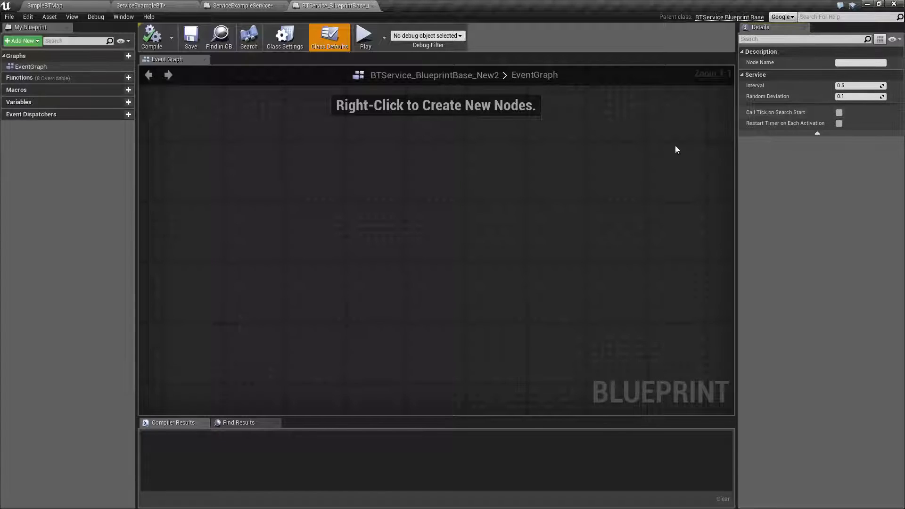
mouse_move(434, 192)
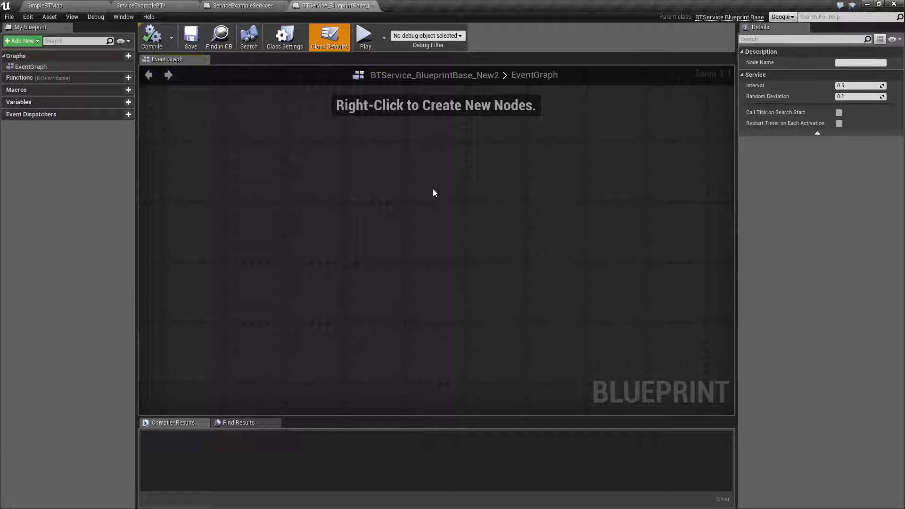
mouse_move(307, 232)
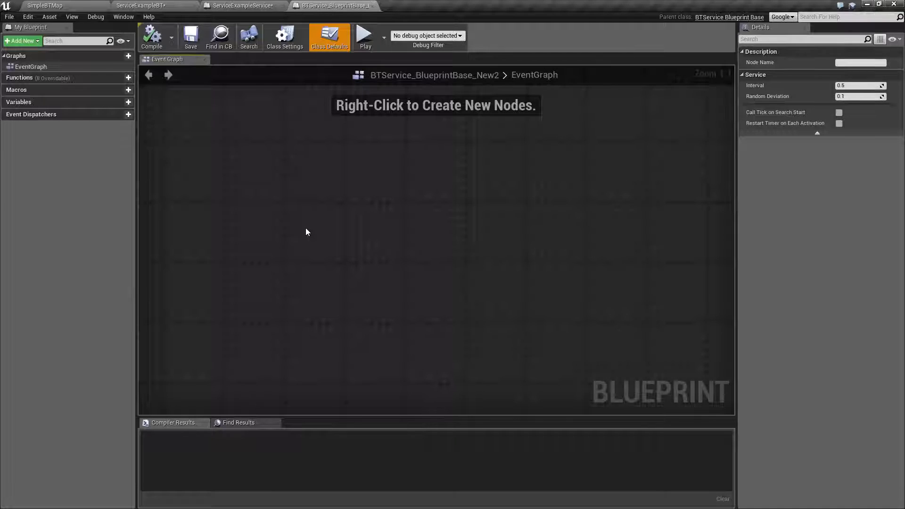
click(240, 5)
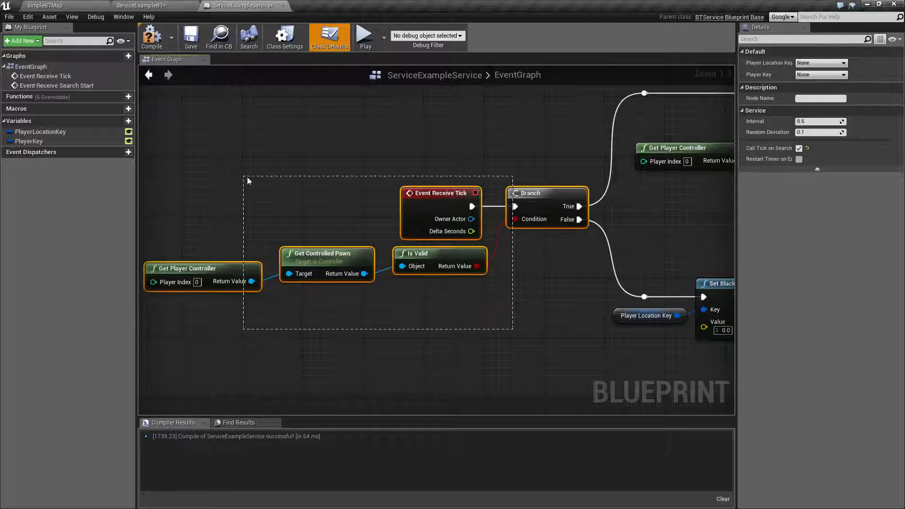
mouse_move(345, 256)
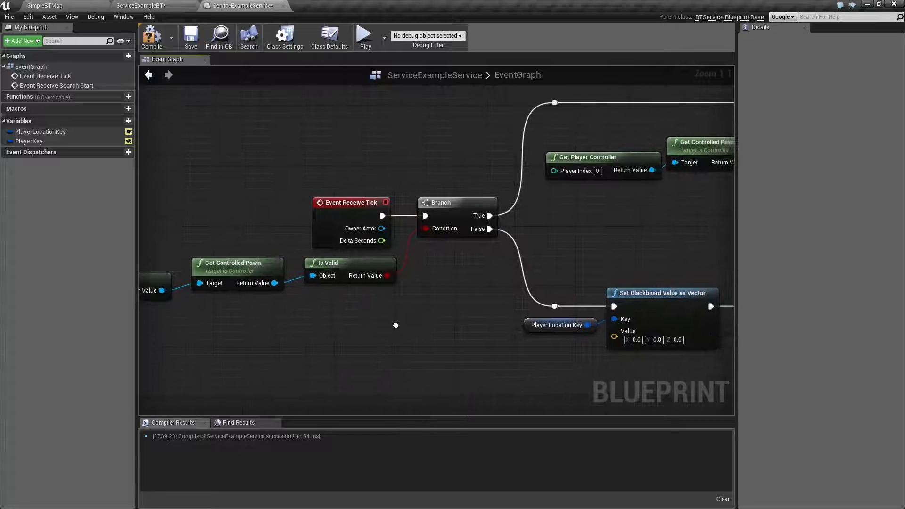
Pan through ServiceExampleService's EventGraph to review the tick branch logic
scroll(down, 3)
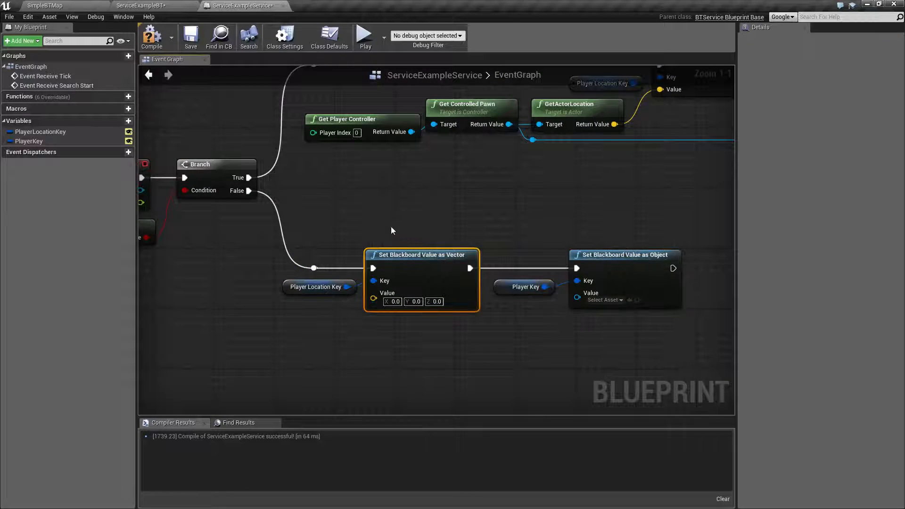
scroll(down, 3)
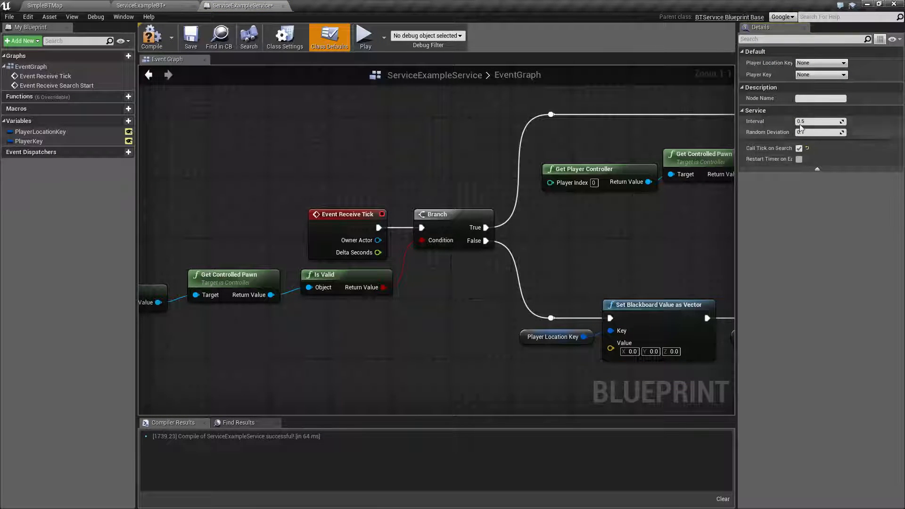
mouse_move(776, 132)
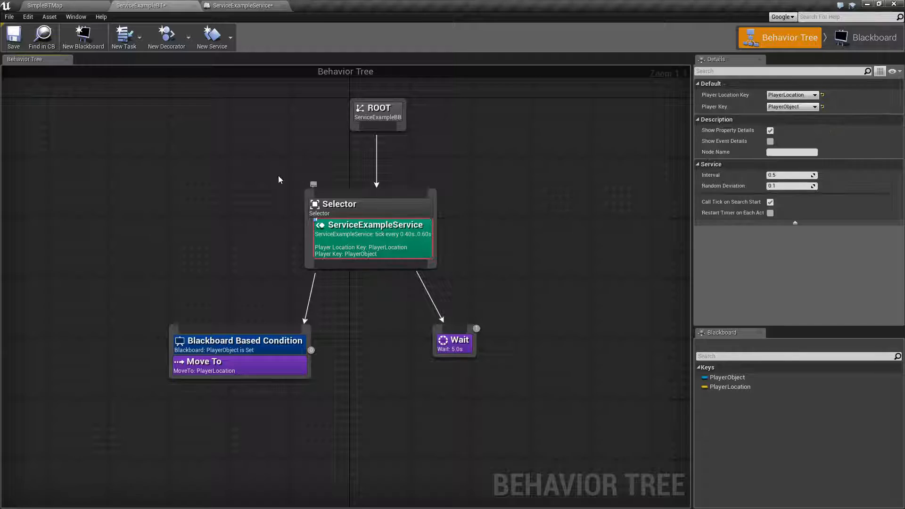
mouse_move(343, 248)
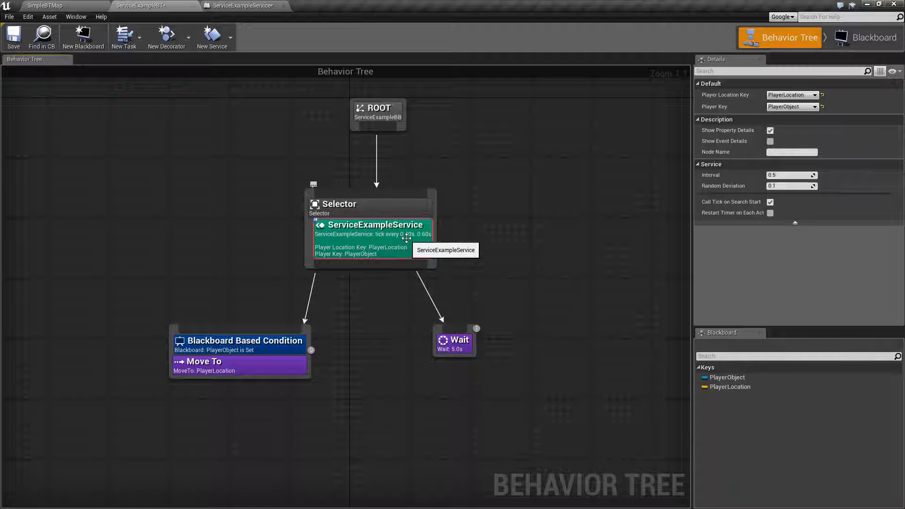
mouse_move(426, 235)
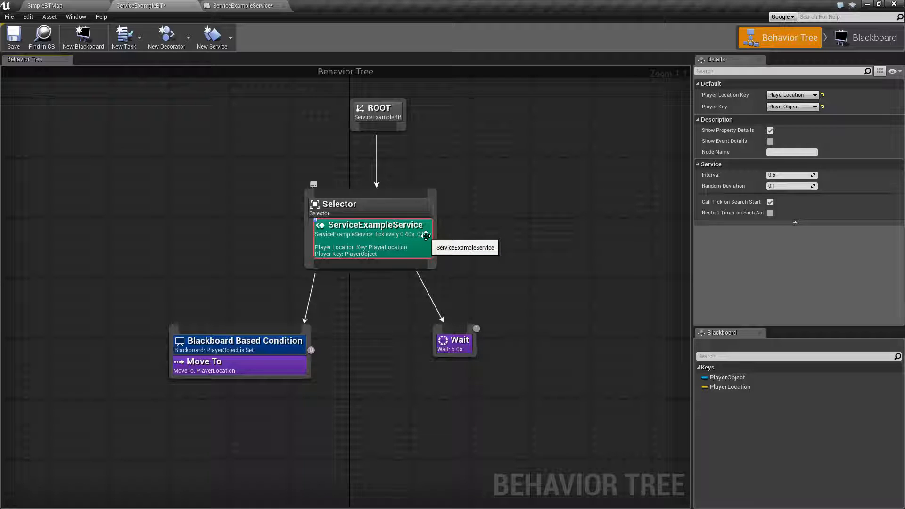
mouse_move(792, 176)
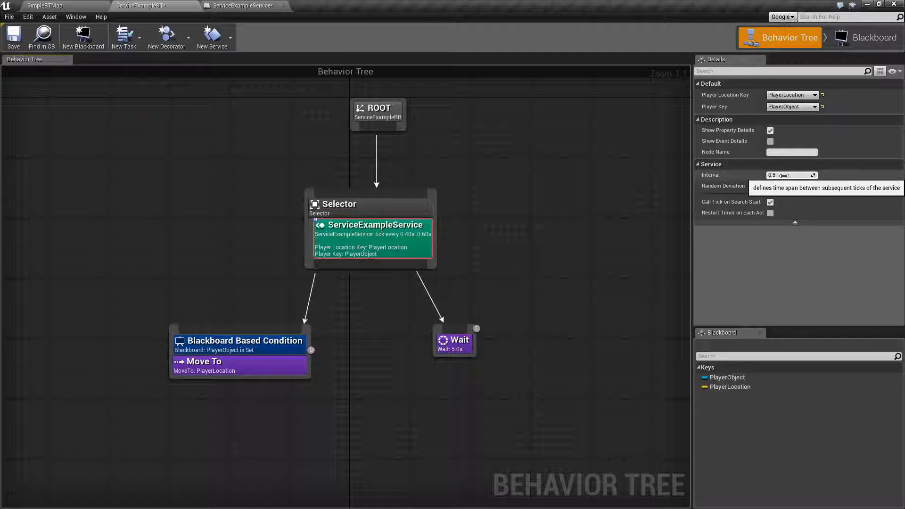
mouse_move(792, 186)
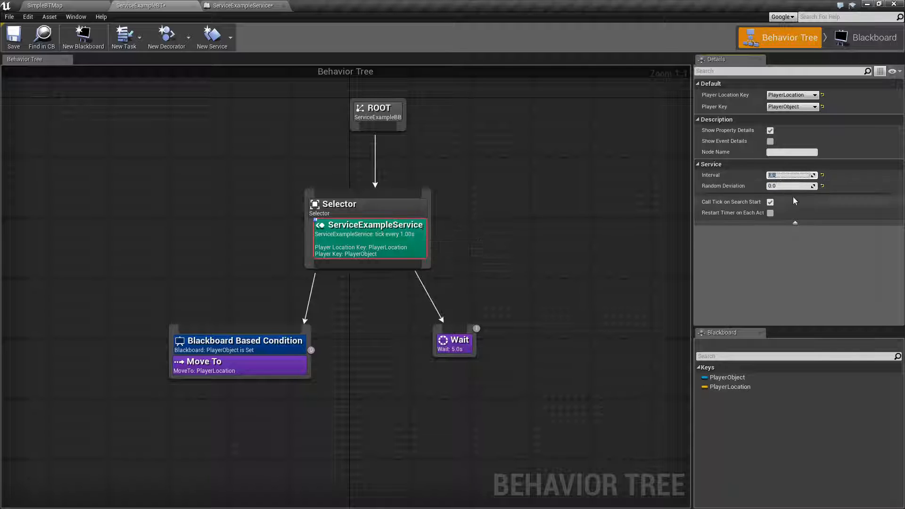
mouse_move(785, 186)
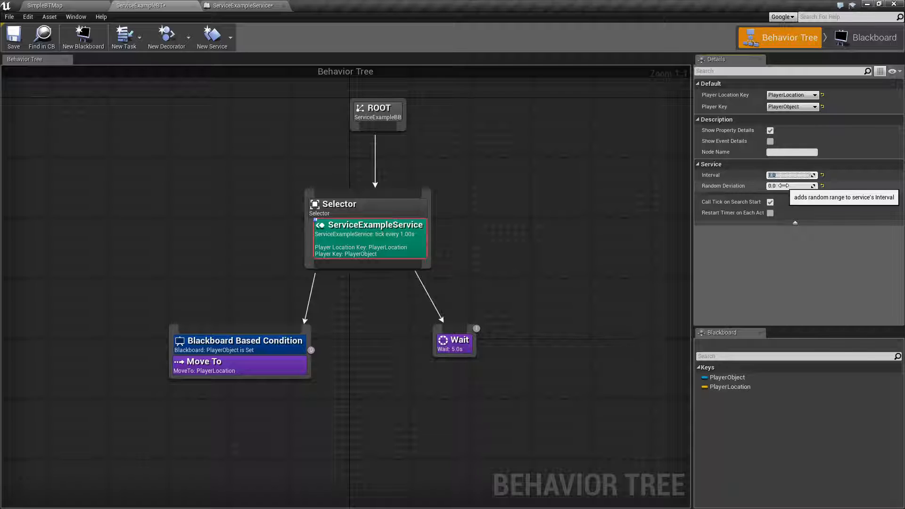
mouse_move(792, 175)
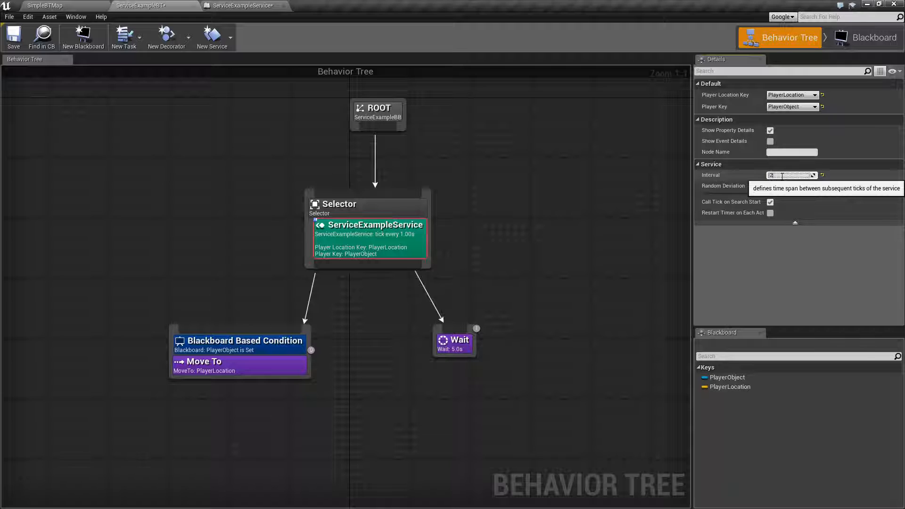
Set the tree's ServiceExampleService node Interval to 0.2 seconds
text(0.2)
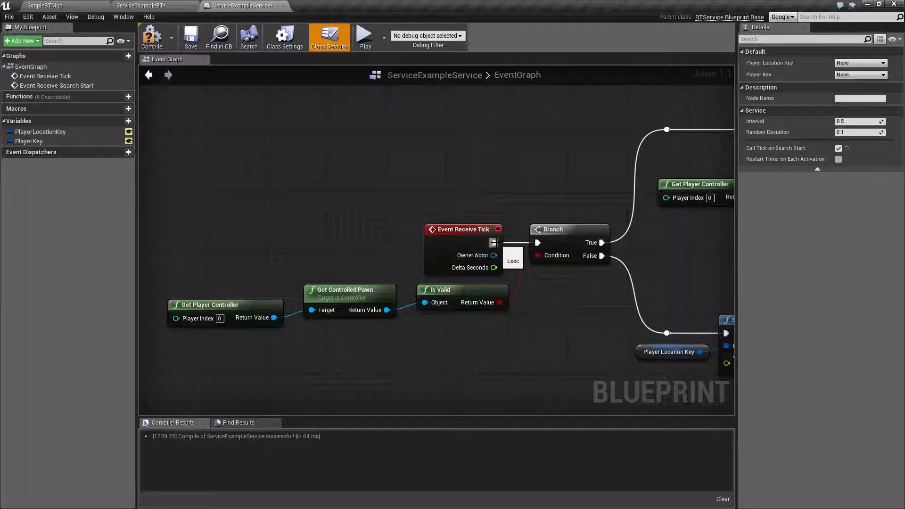
mouse_move(462, 230)
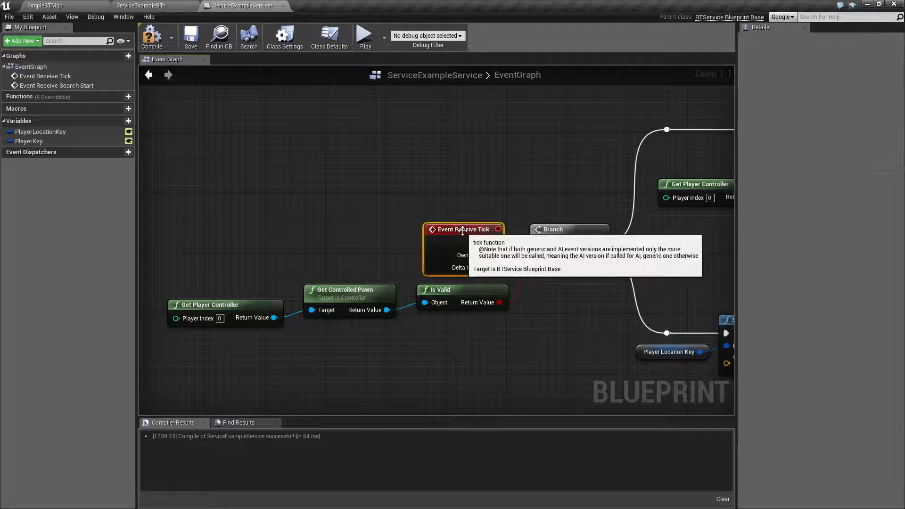
Re-add the generic Receive Tick event from the Functions Override list
click(84, 86)
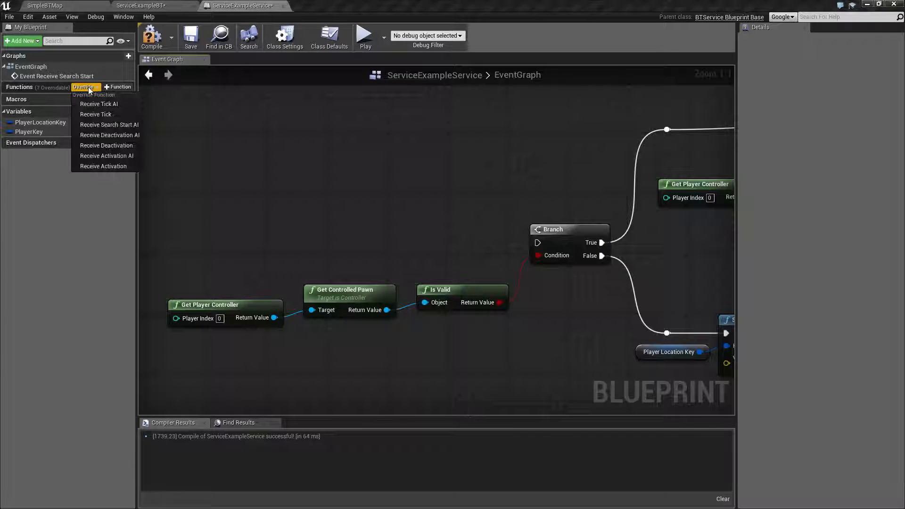
mouse_move(99, 103)
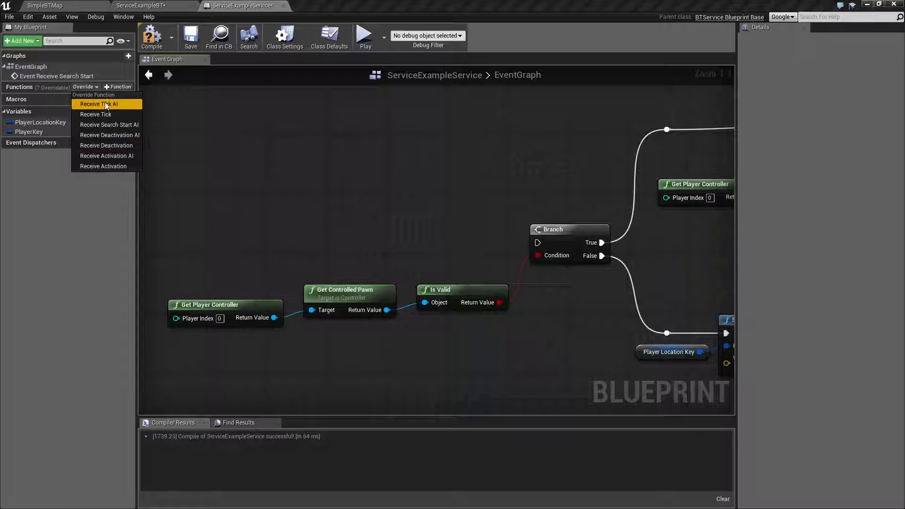
mouse_move(96, 115)
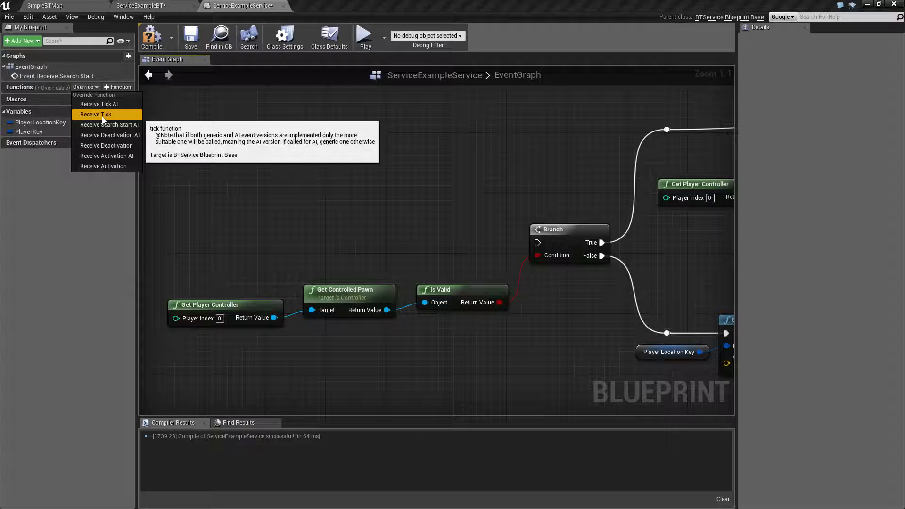
click(96, 114)
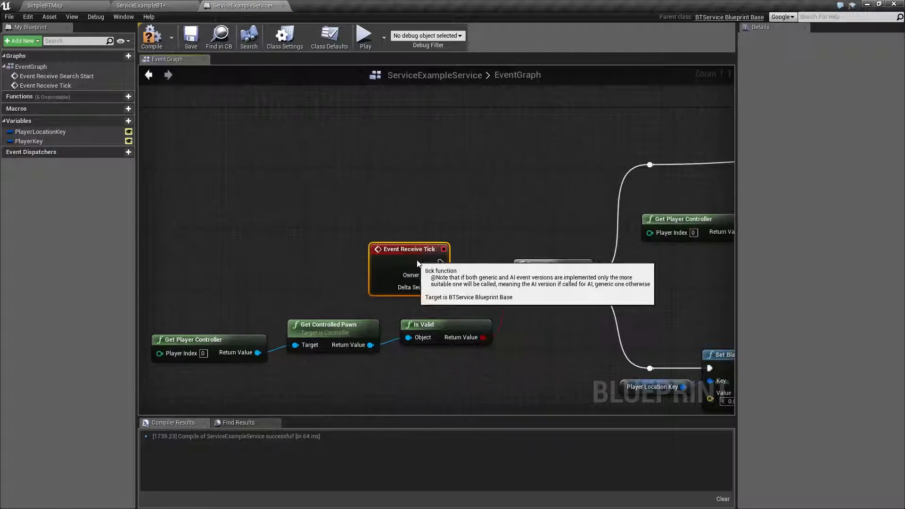
mouse_move(737, 25)
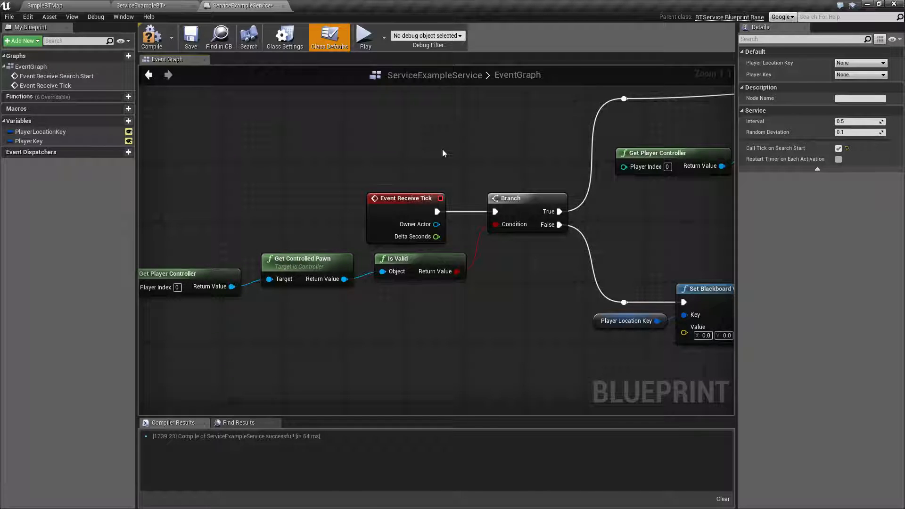
mouse_move(312, 167)
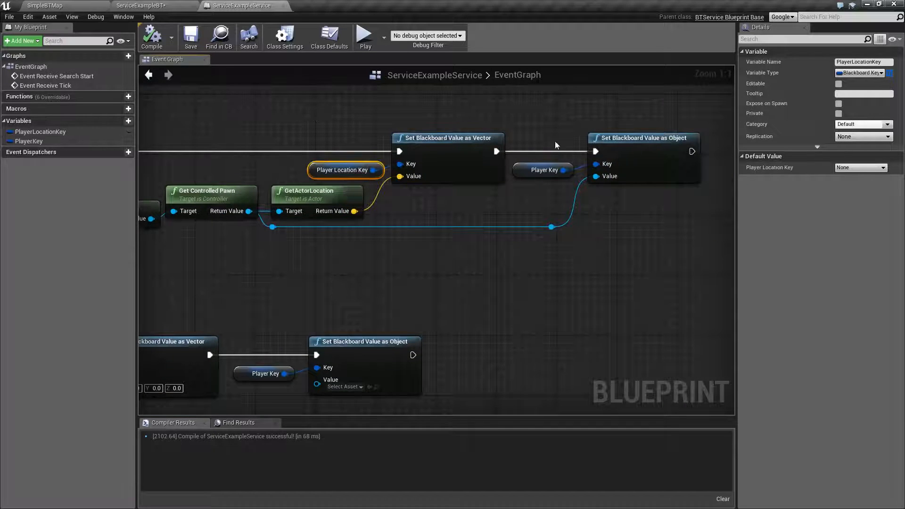
Clear the Player Location Key node selection after the successful compile
click(482, 272)
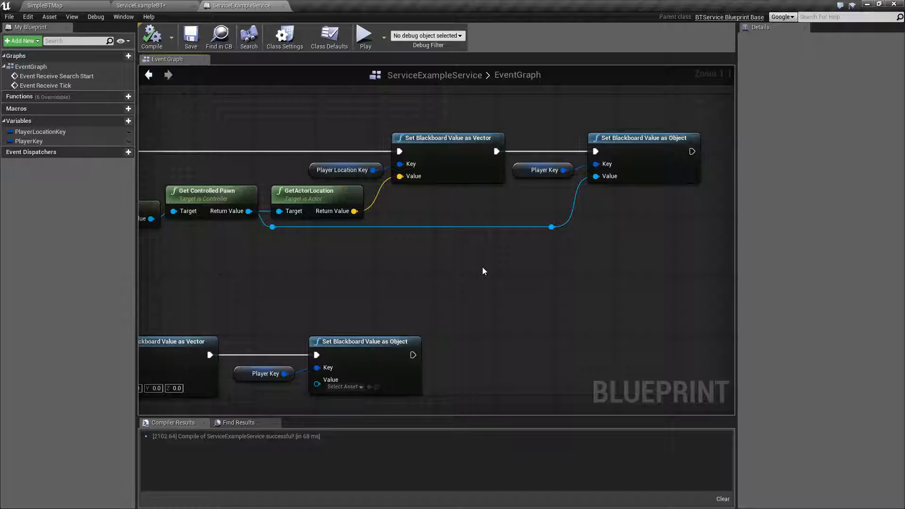
click(153, 5)
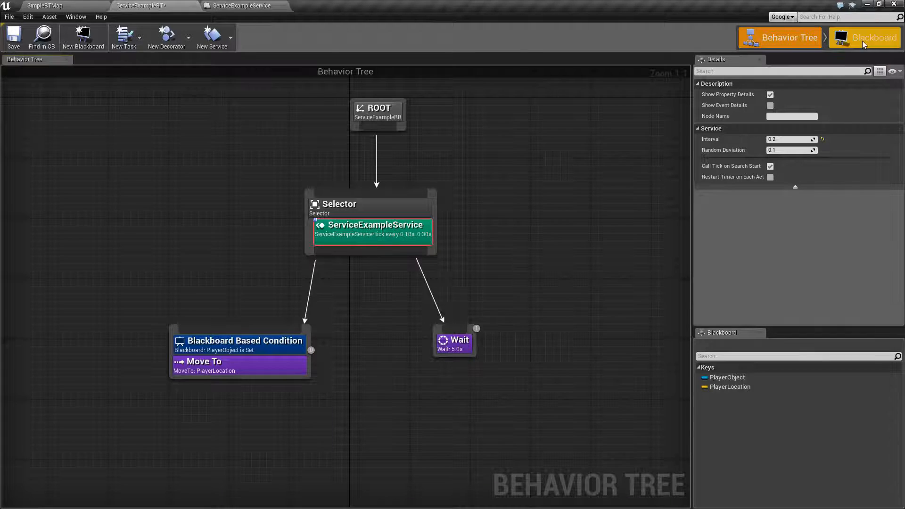
click(865, 37)
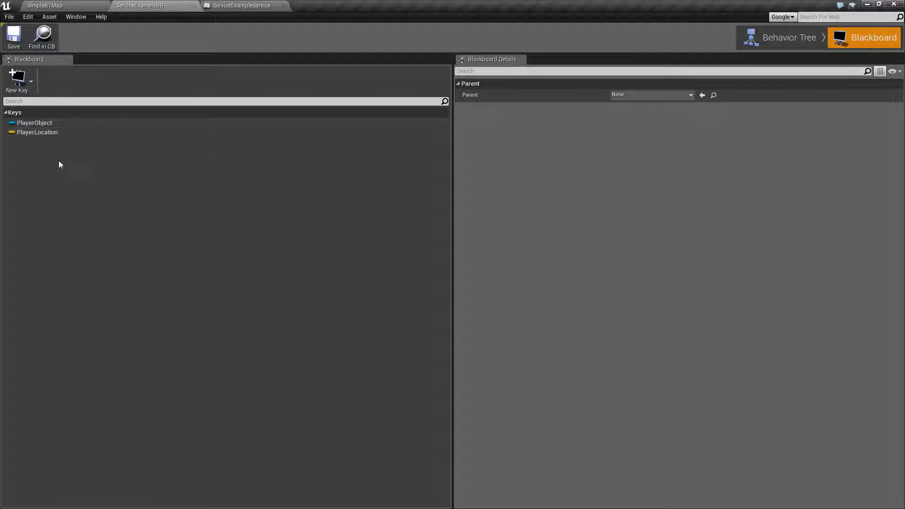
mouse_move(788, 37)
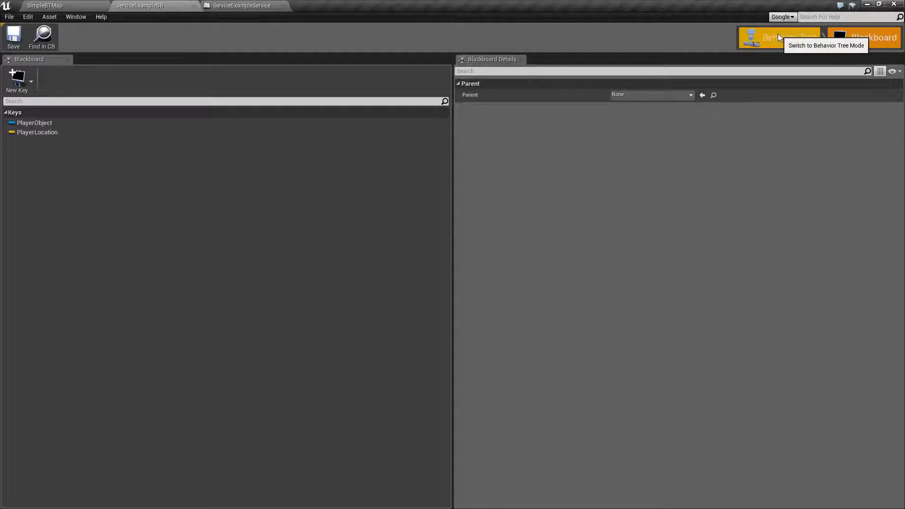
click(780, 36)
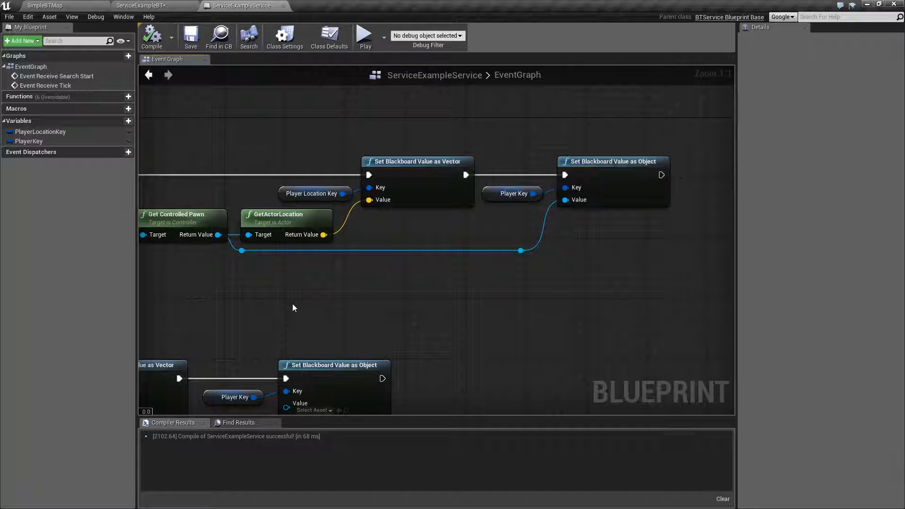
mouse_move(57, 184)
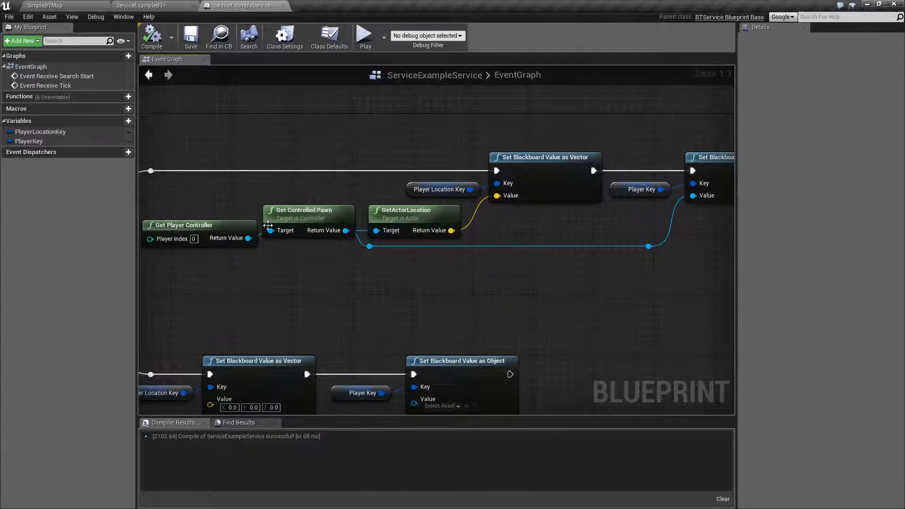
Compile the service, confirm PlayerLocationKey and PlayerKey are Editable, and return to the behavior tree
click(151, 37)
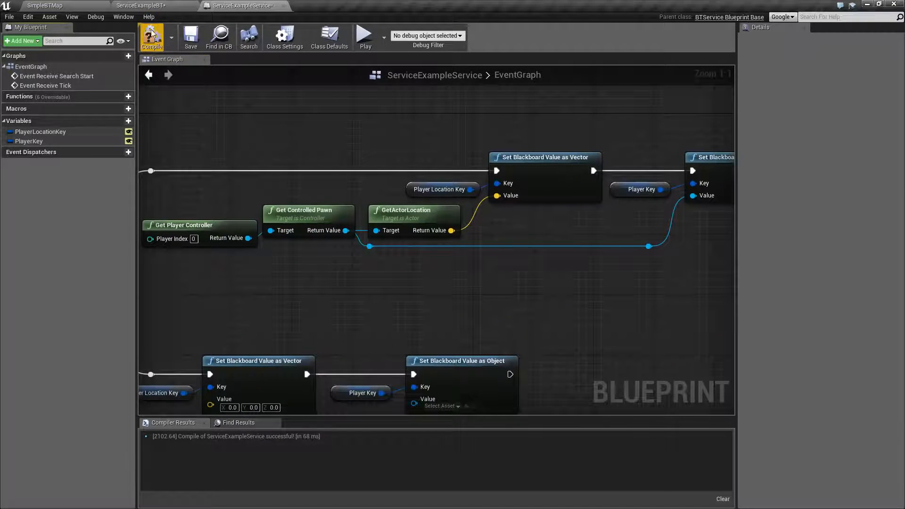
click(40, 132)
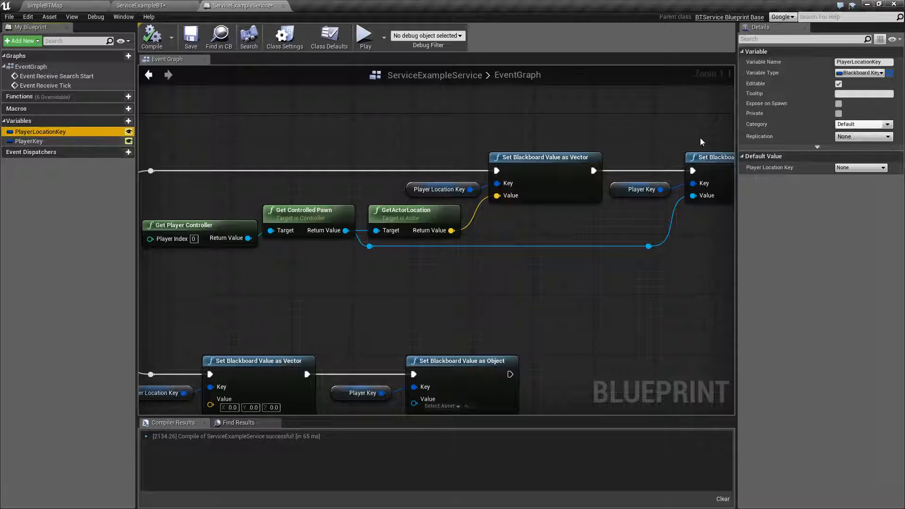
mouse_move(808, 89)
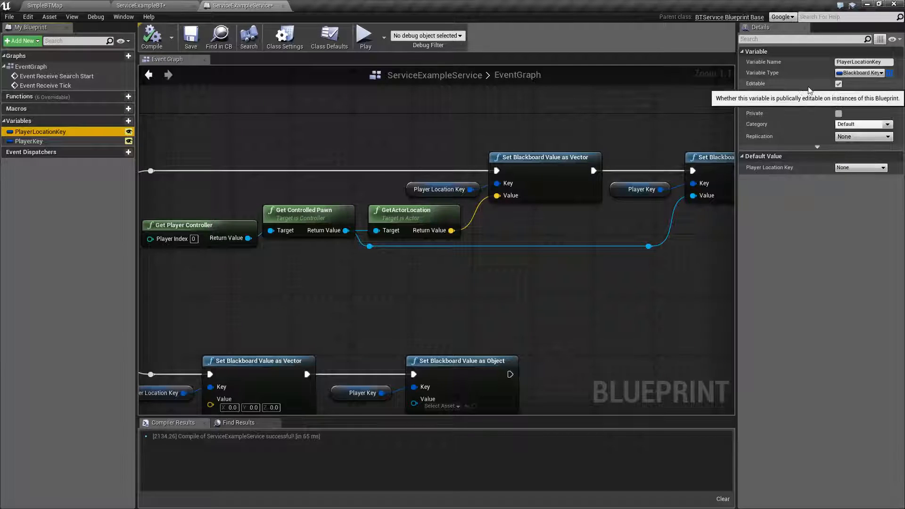
click(28, 141)
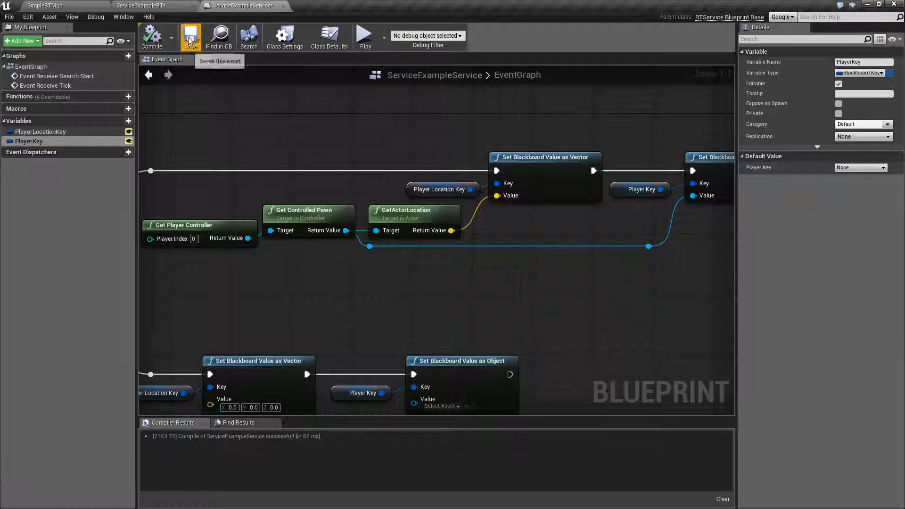
mouse_move(143, 4)
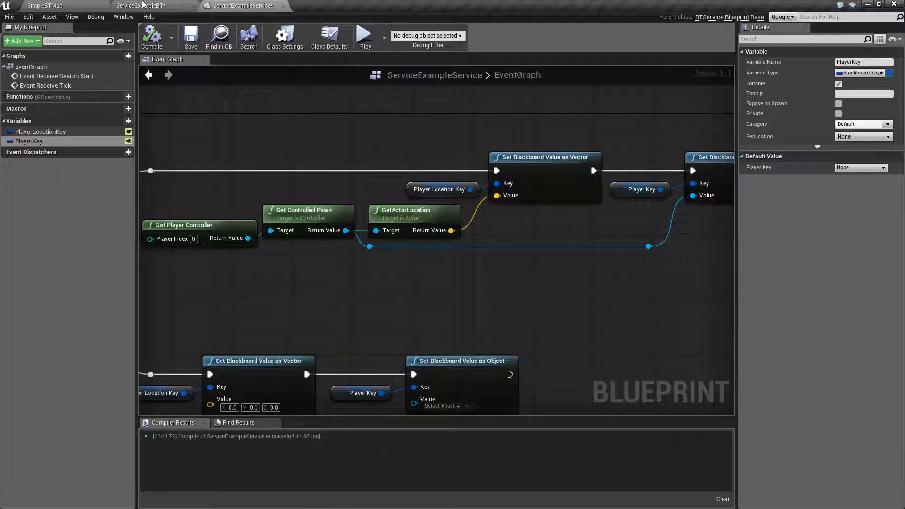
click(142, 5)
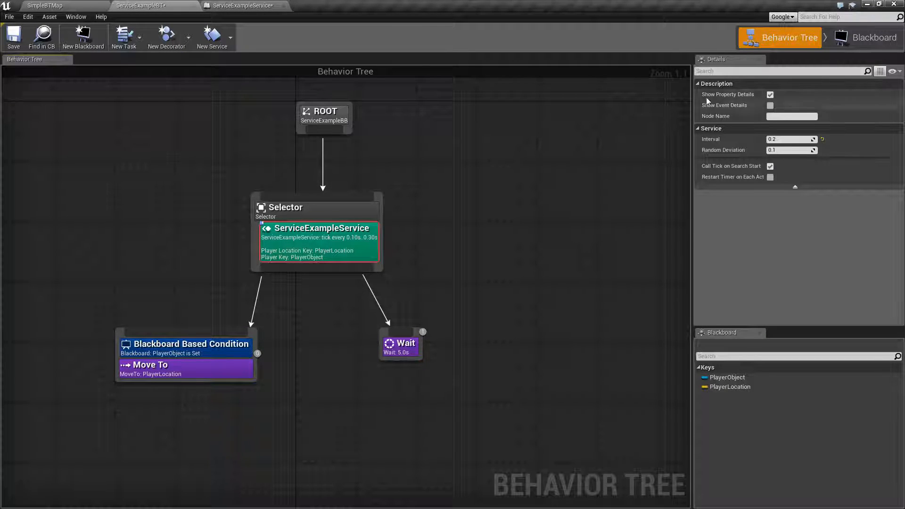
click(319, 228)
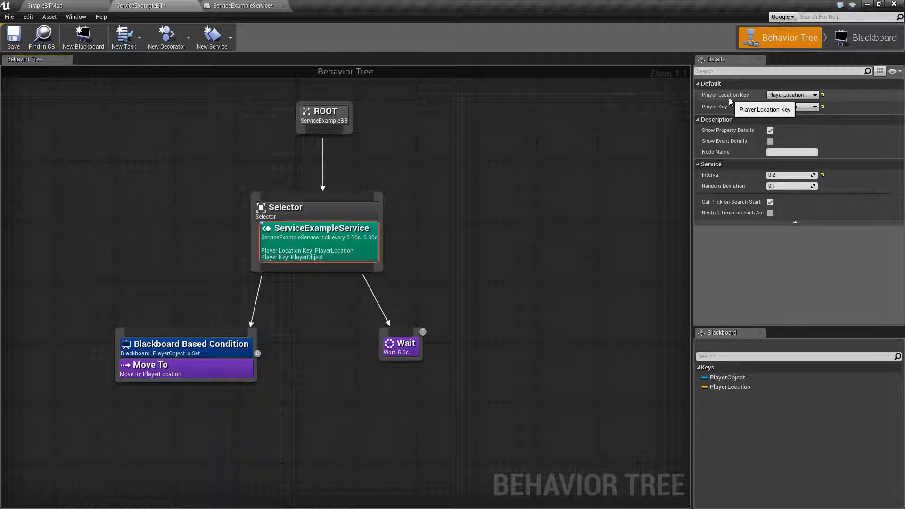
click(242, 6)
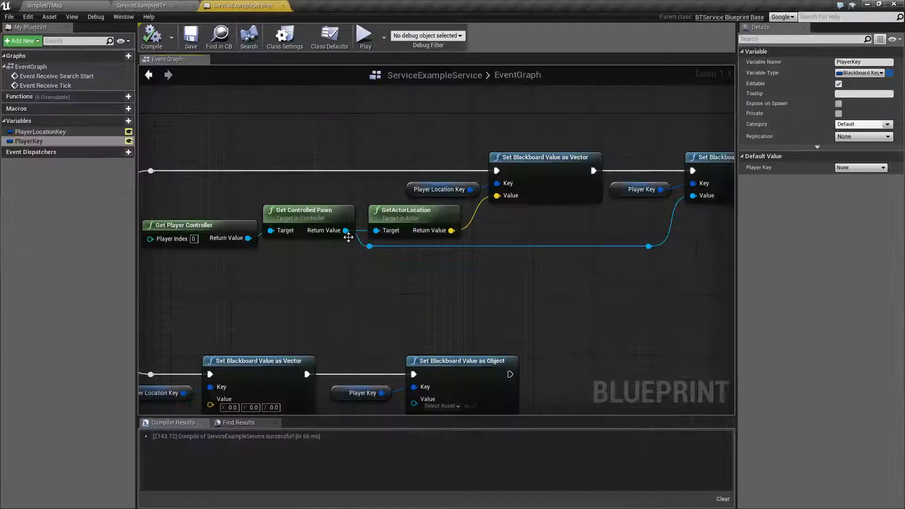
click(41, 133)
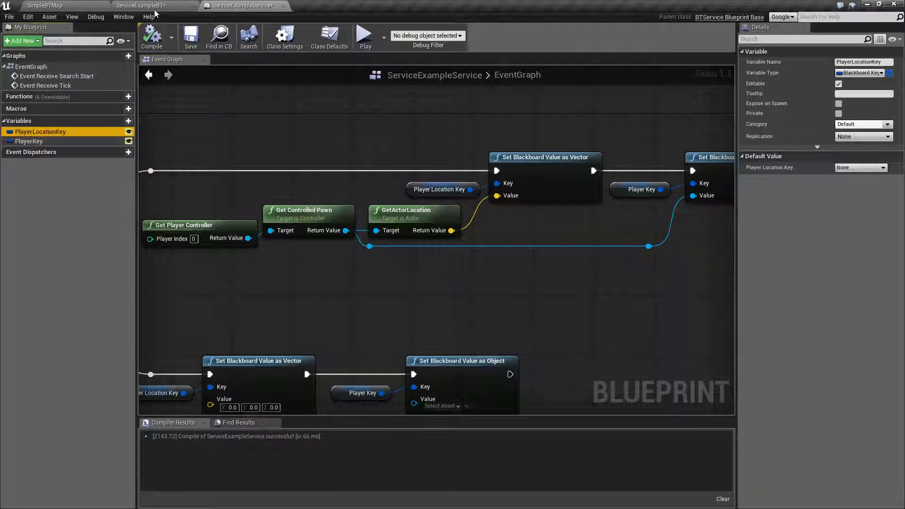
click(141, 6)
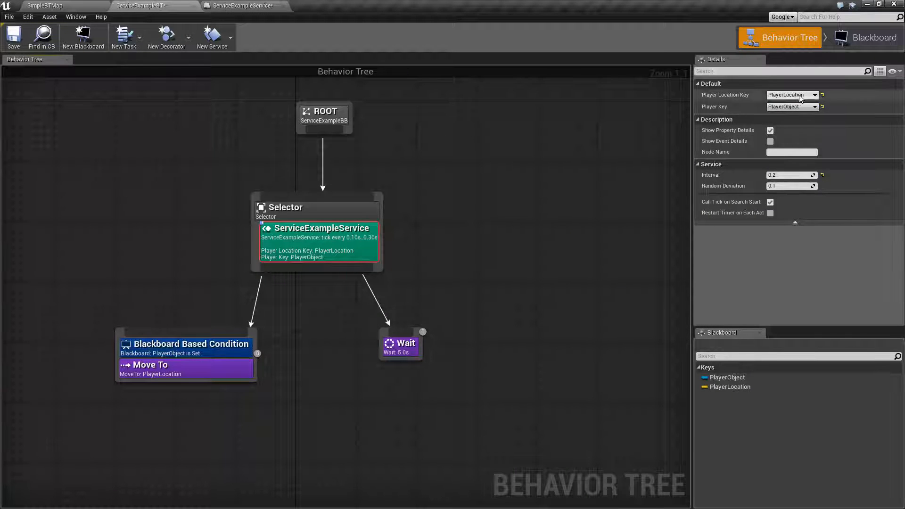
click(865, 36)
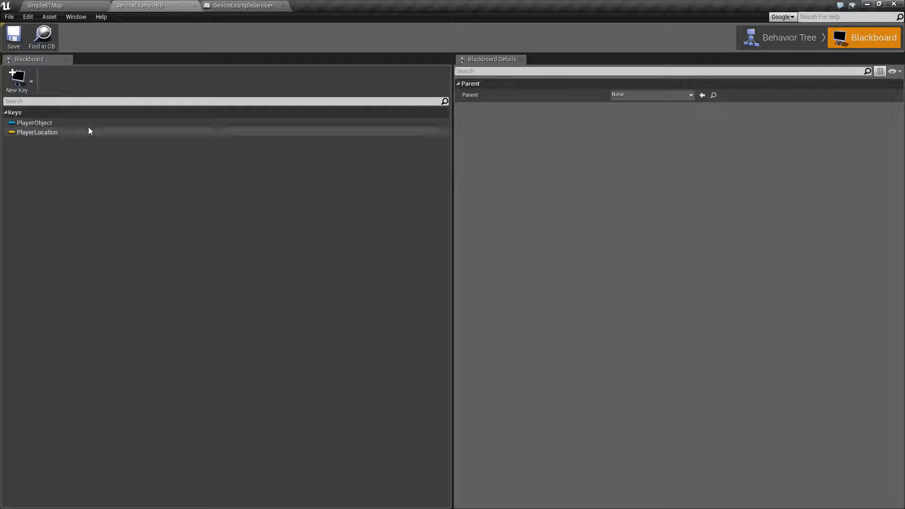
click(790, 36)
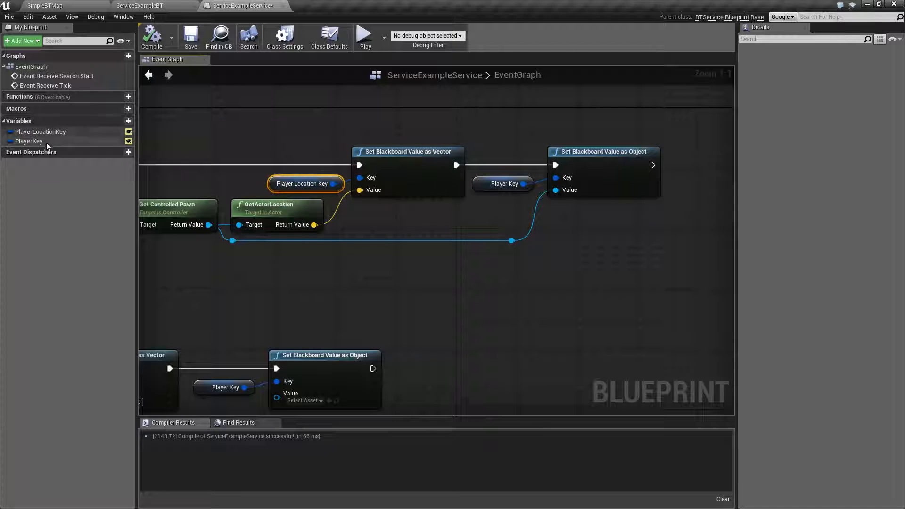
click(40, 132)
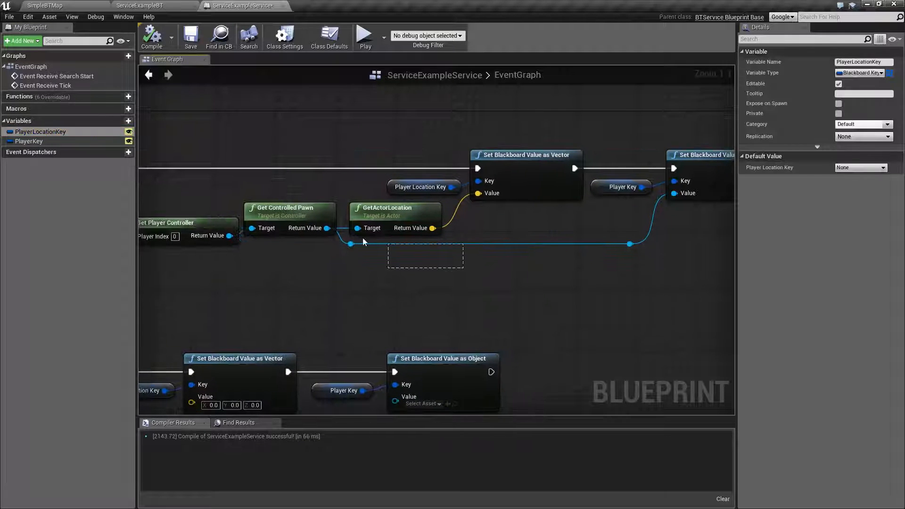
click(351, 245)
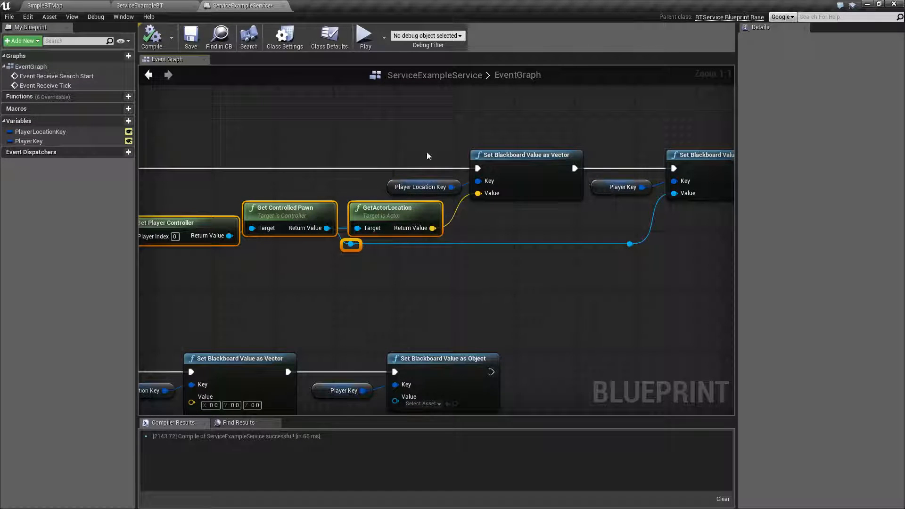
click(139, 6)
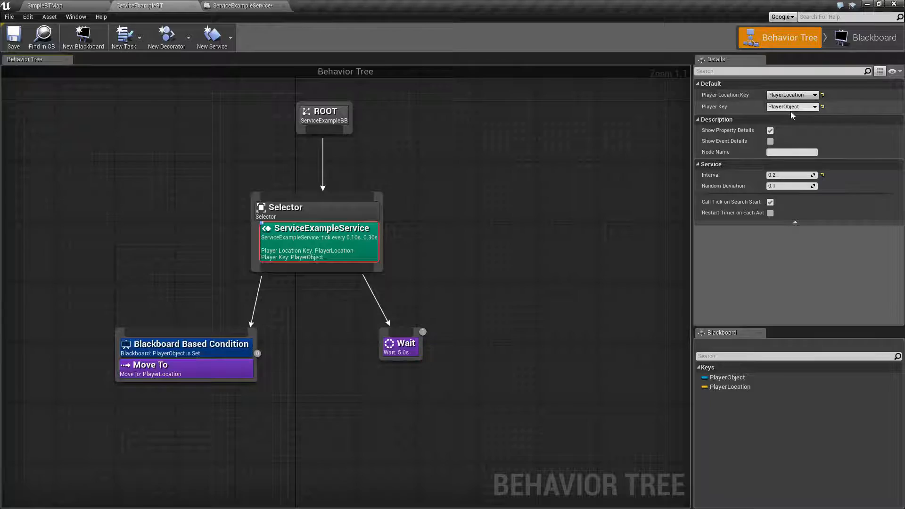
mouse_move(356, 239)
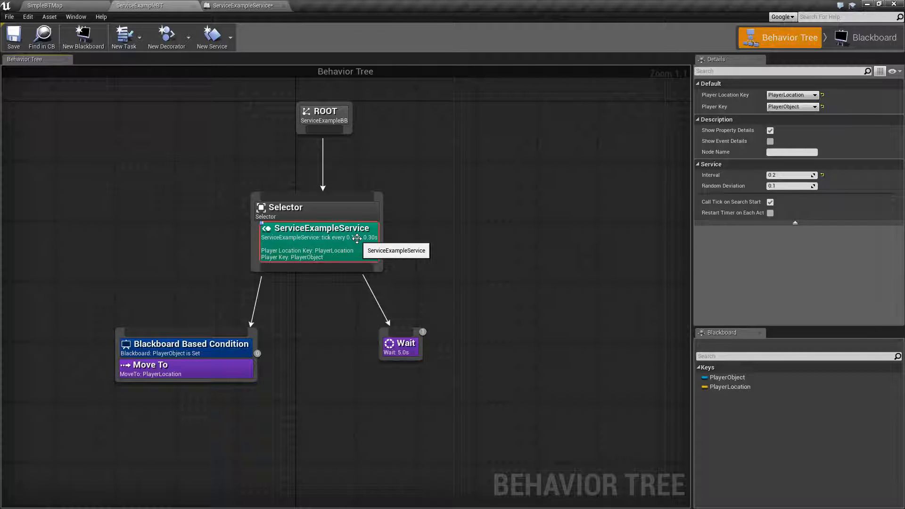
click(185, 344)
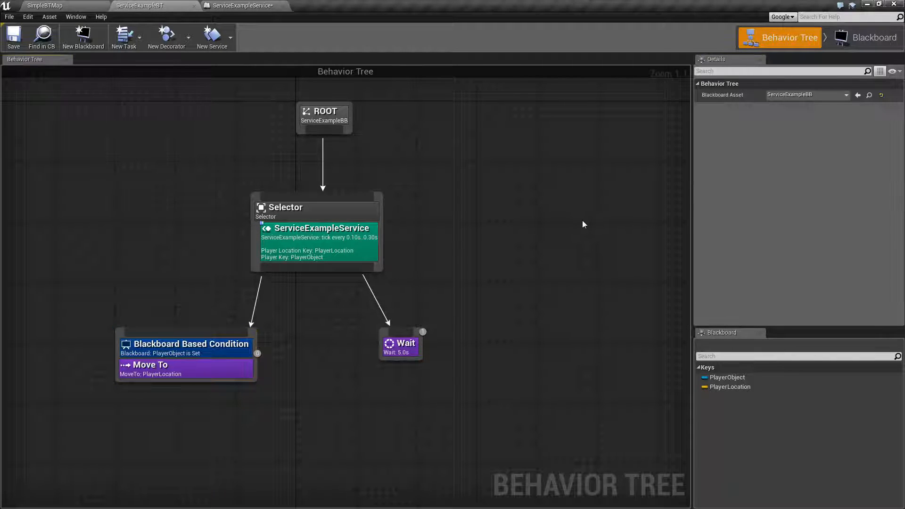
click(318, 242)
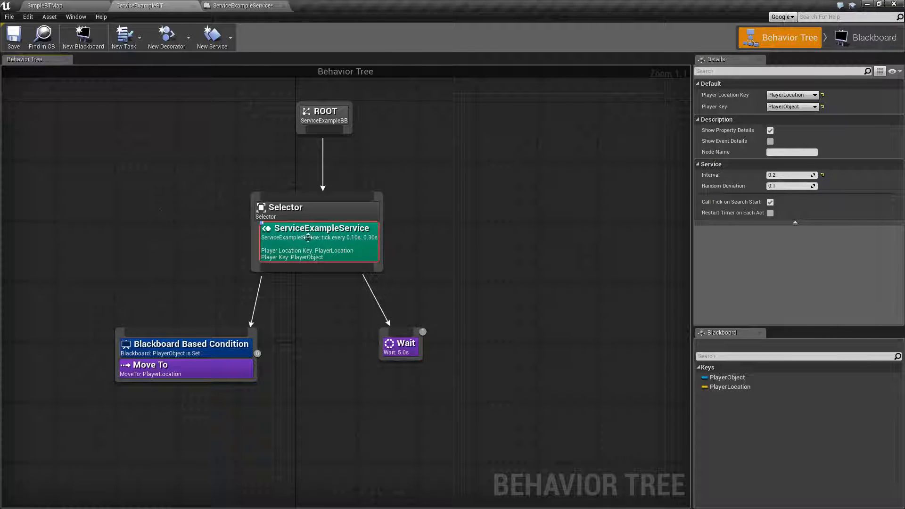
mouse_move(318, 238)
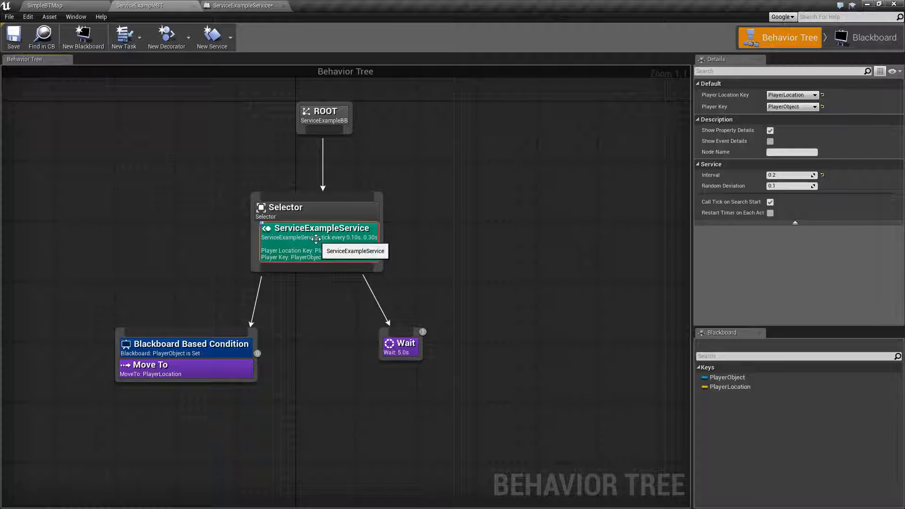
mouse_move(789, 121)
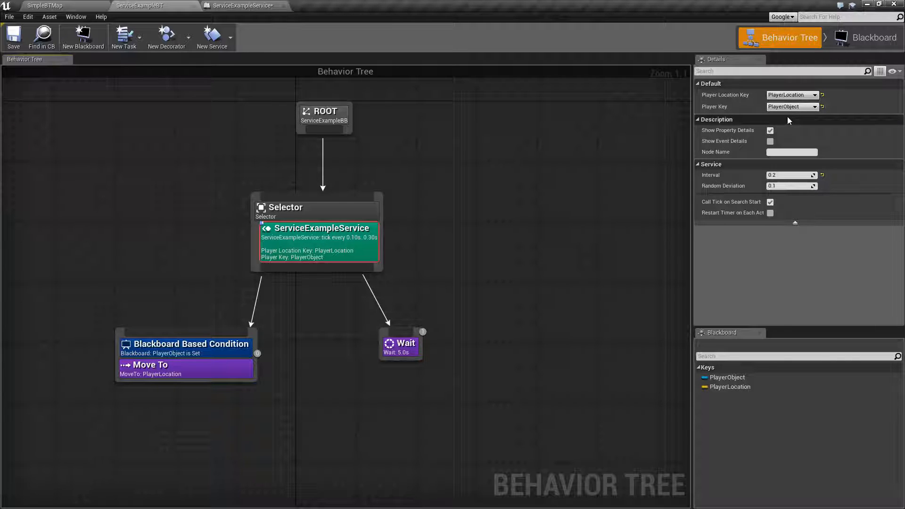
mouse_move(560, 243)
text(s)
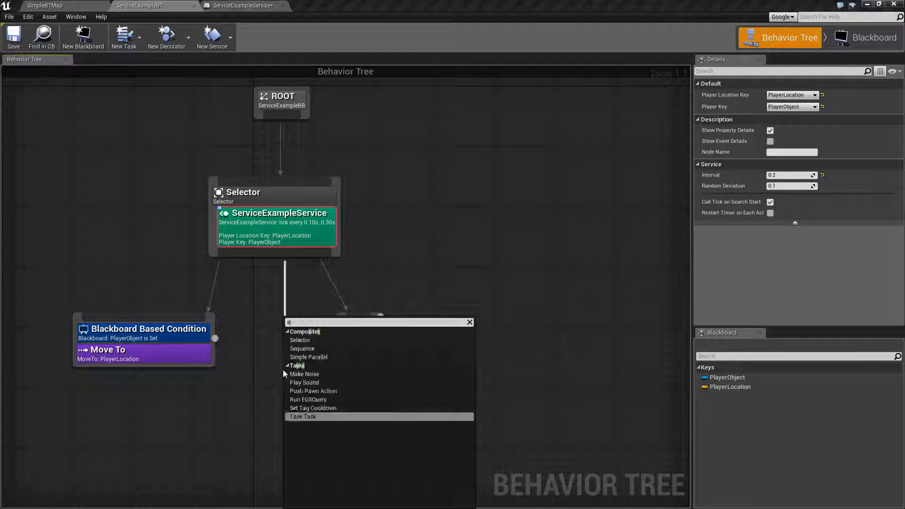
Add a Selector under the top Selector carrying IsPlayerAliveService with Player Location Key set to PlayerLocation
click(300, 341)
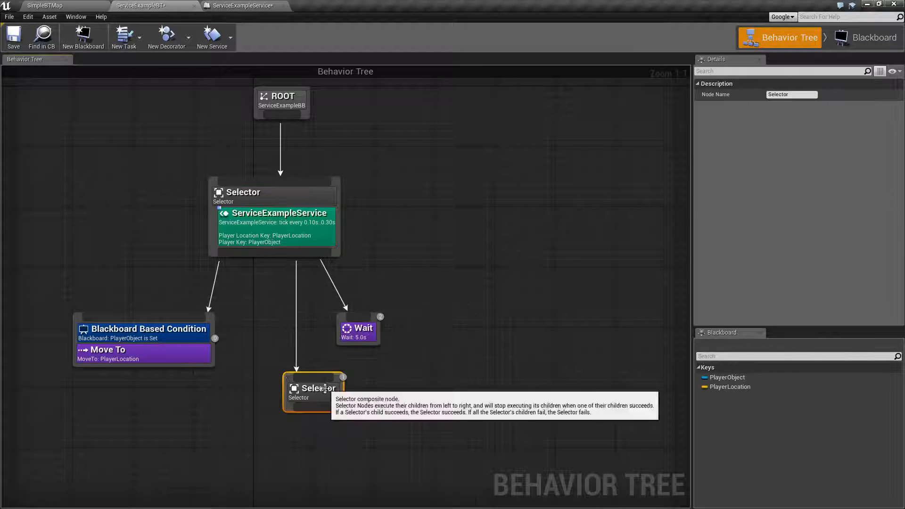
right_click(313, 388)
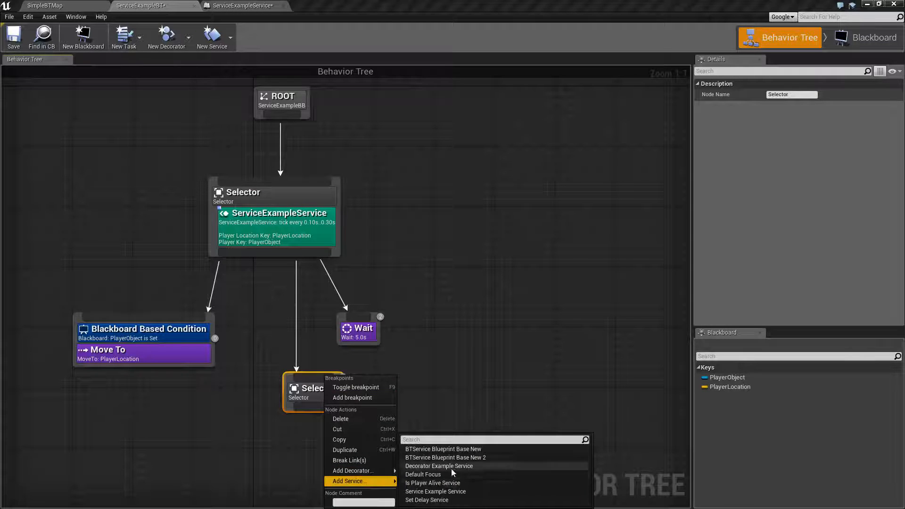
click(432, 483)
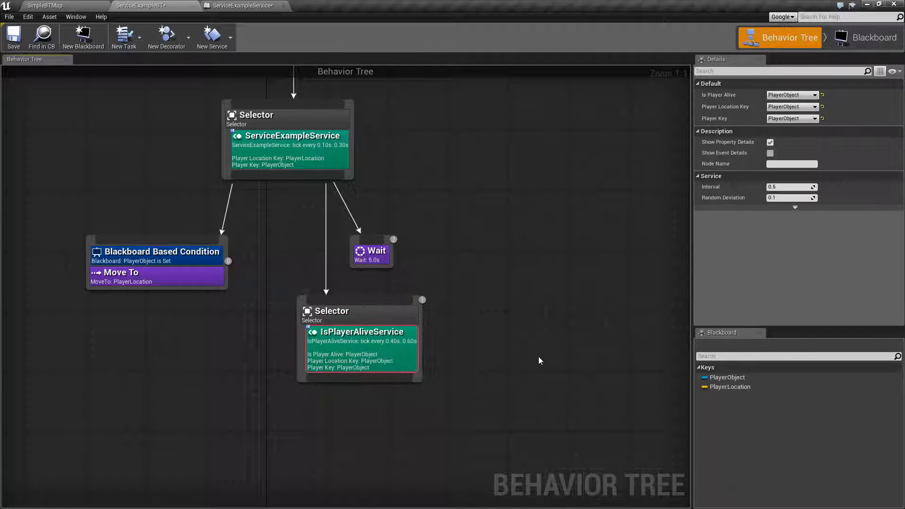
mouse_move(489, 301)
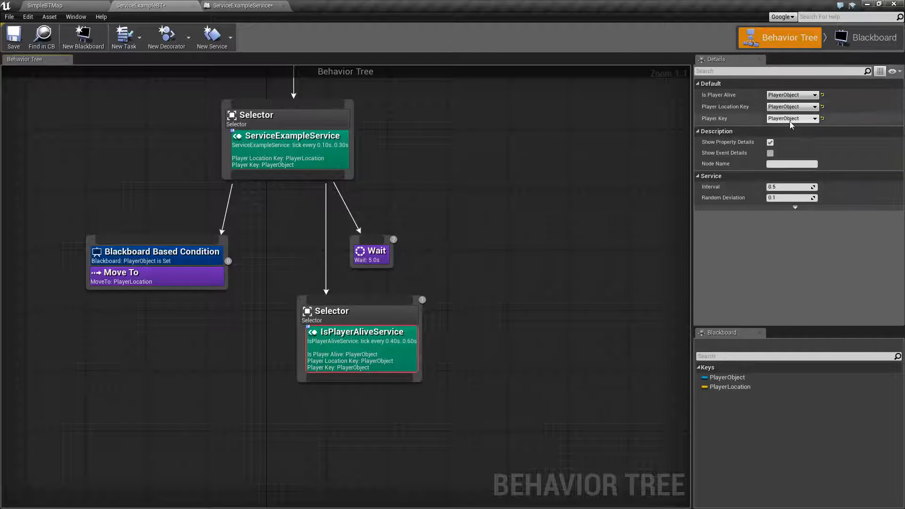
mouse_move(365, 369)
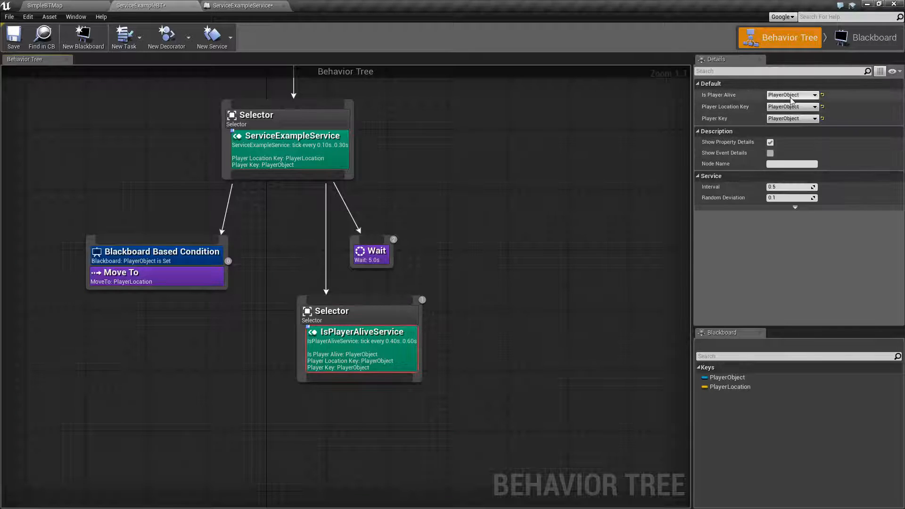
click(816, 94)
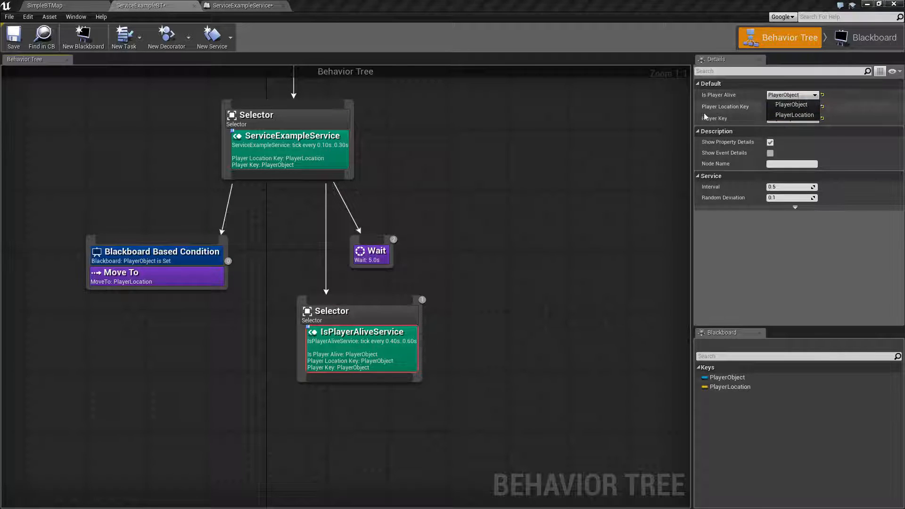
click(791, 114)
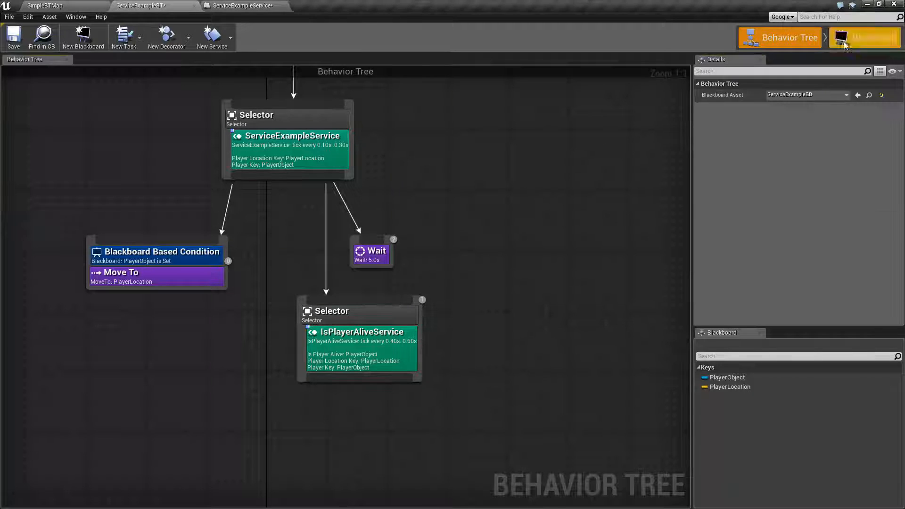
Delete the extra Selector and its IsPlayerAliveService, leaving Move To and Wait under the top Selector
click(361, 340)
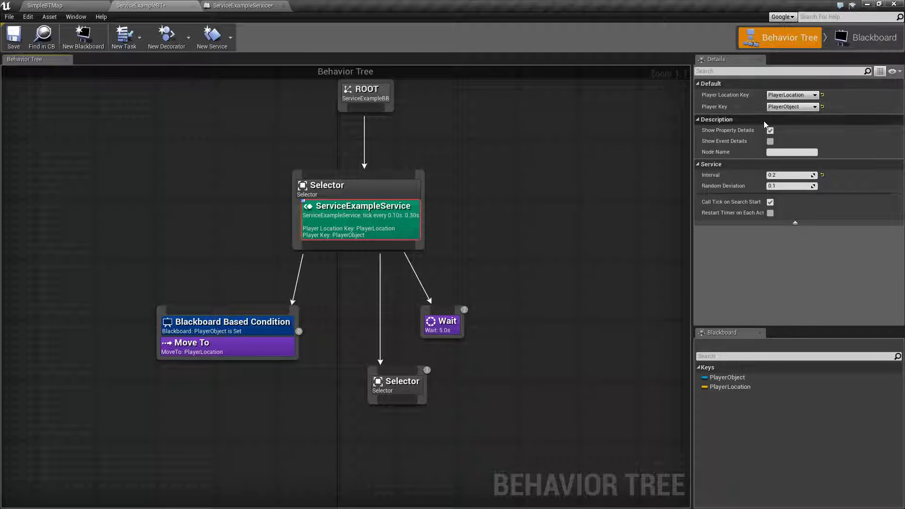
click(390, 225)
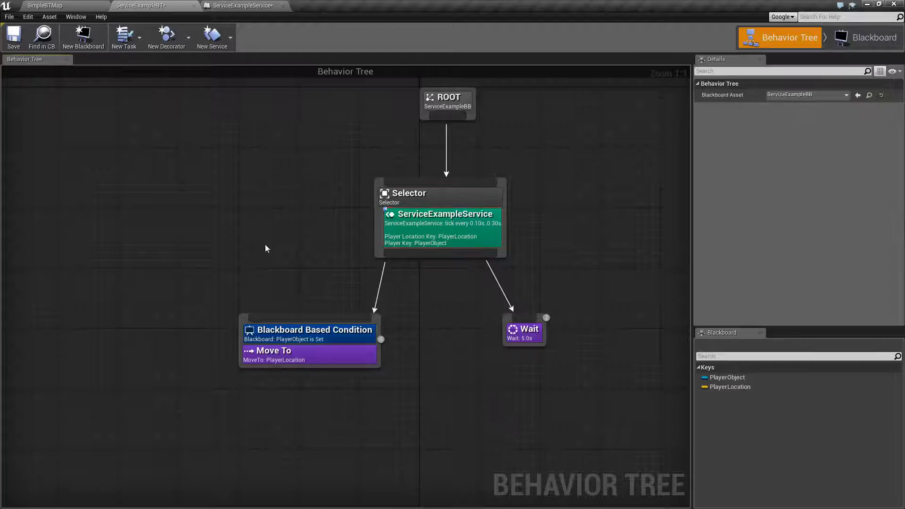
click(52, 6)
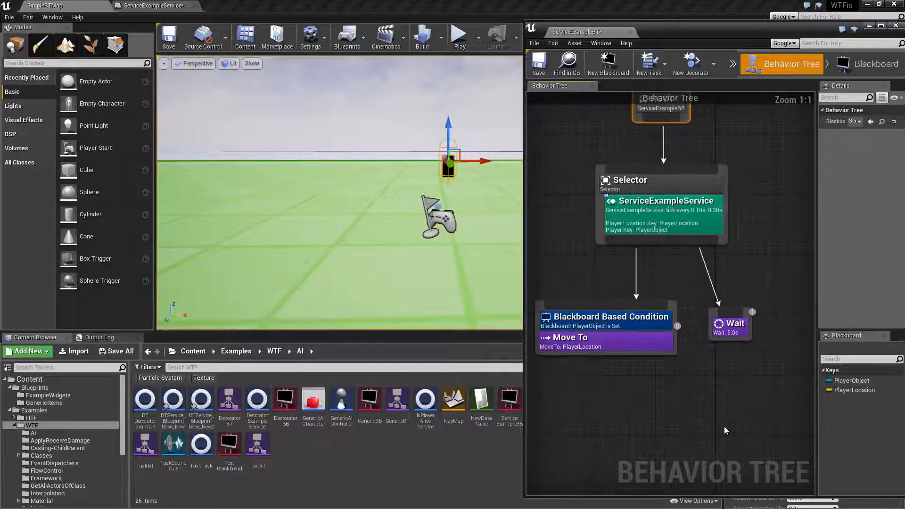
Run the simulation twice to watch the Selector execute Move To and Wait, stopping each run
click(459, 34)
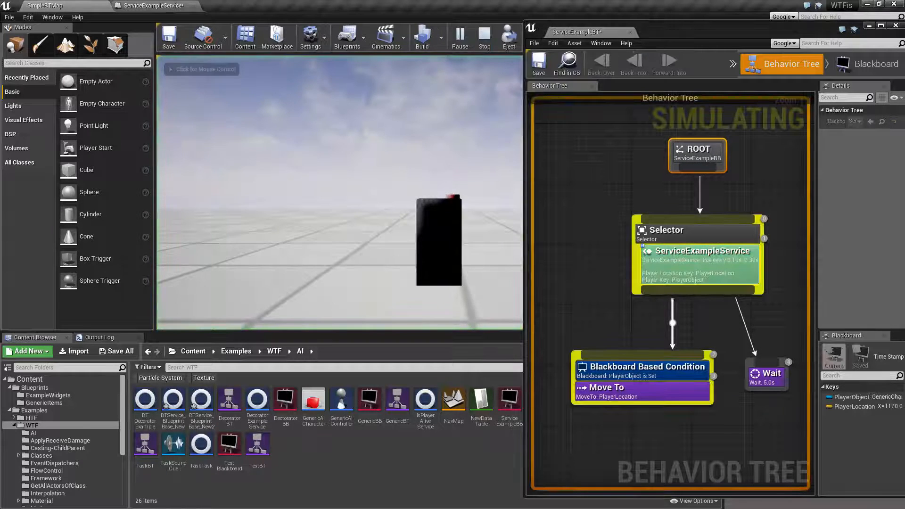
click(338, 193)
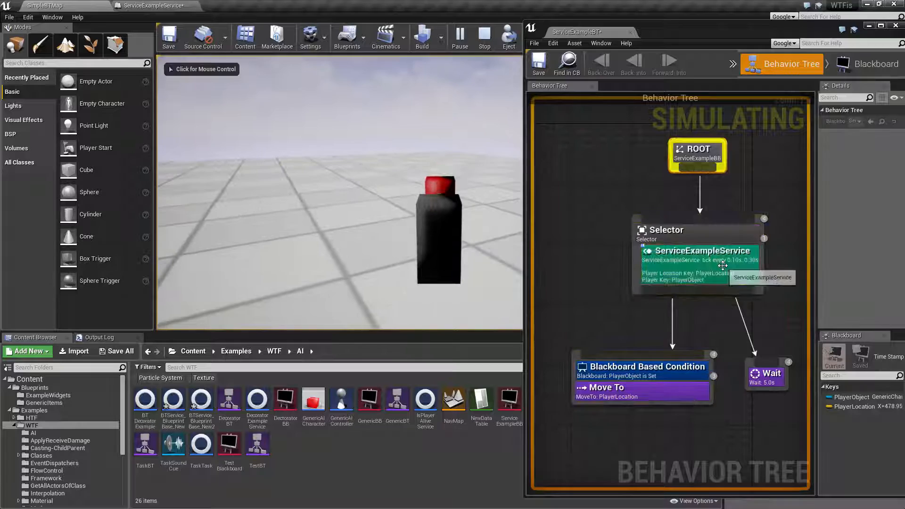
click(484, 36)
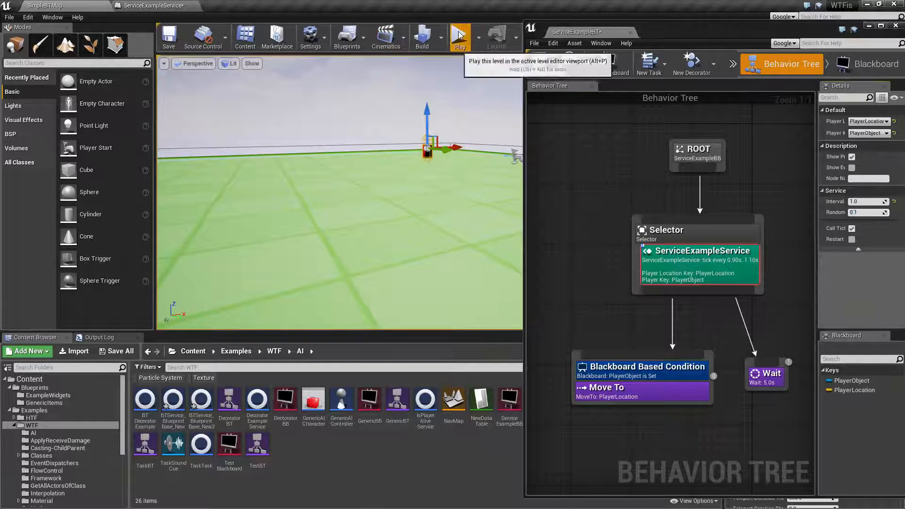
click(459, 36)
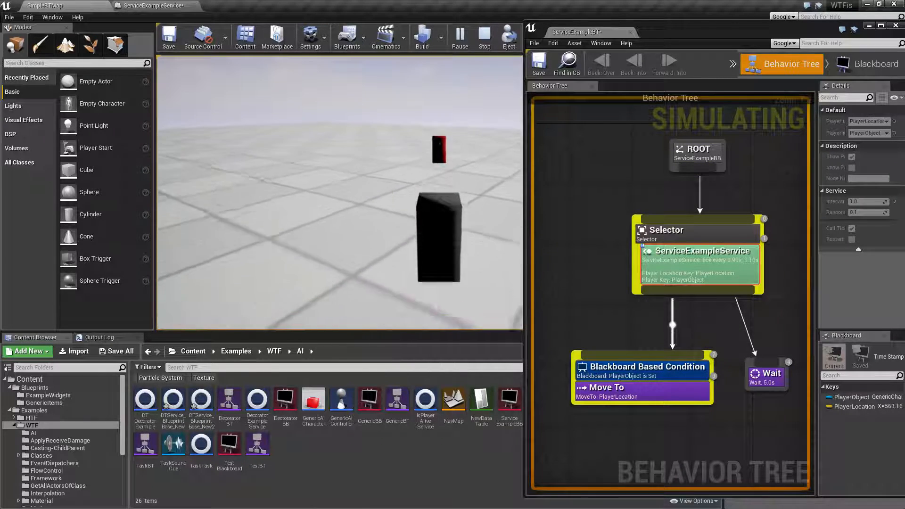
click(484, 35)
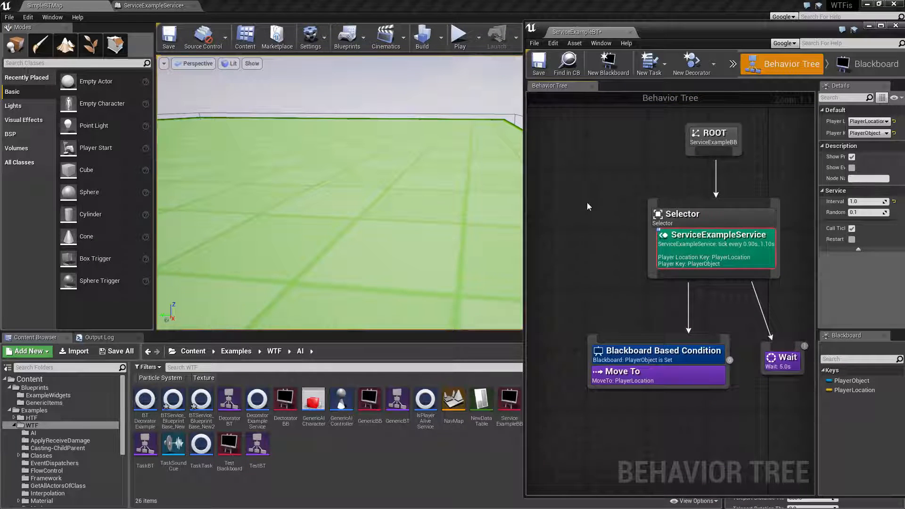
Review the Details of the Selector, Wait, Move To and ServiceExampleService nodes
click(682, 214)
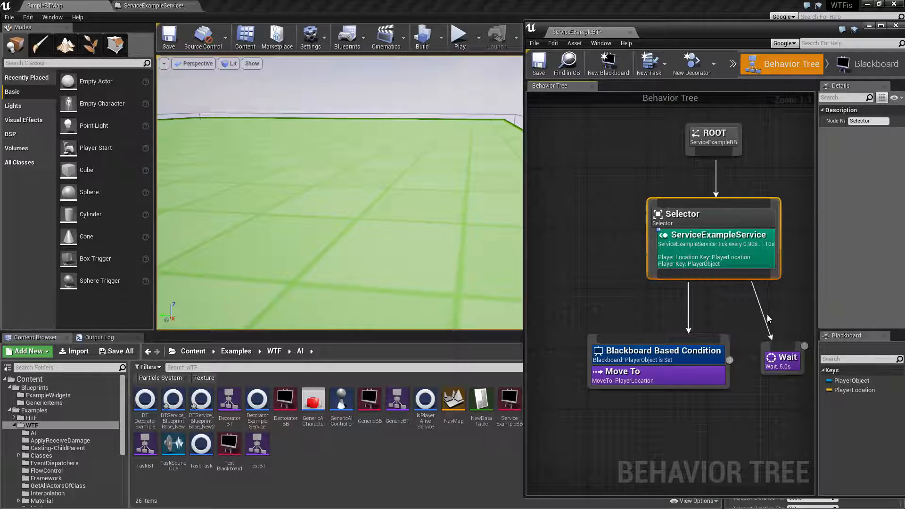
click(782, 359)
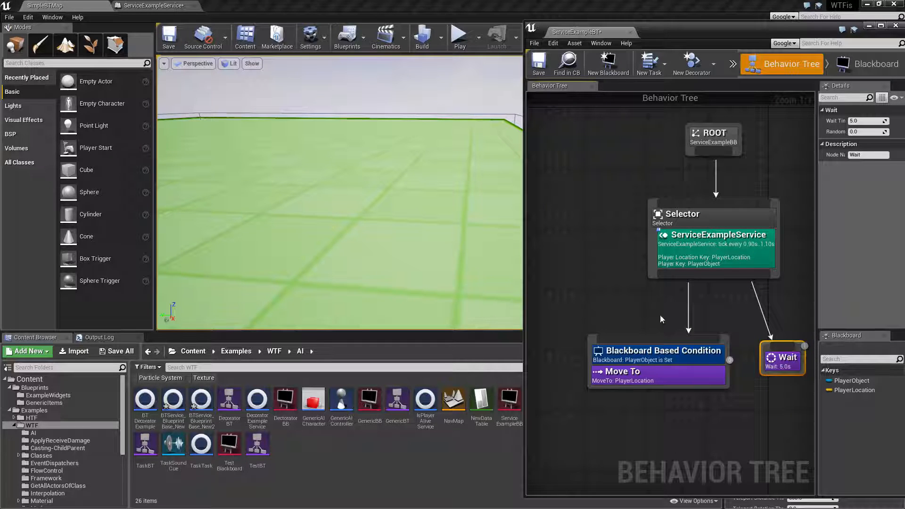
click(658, 375)
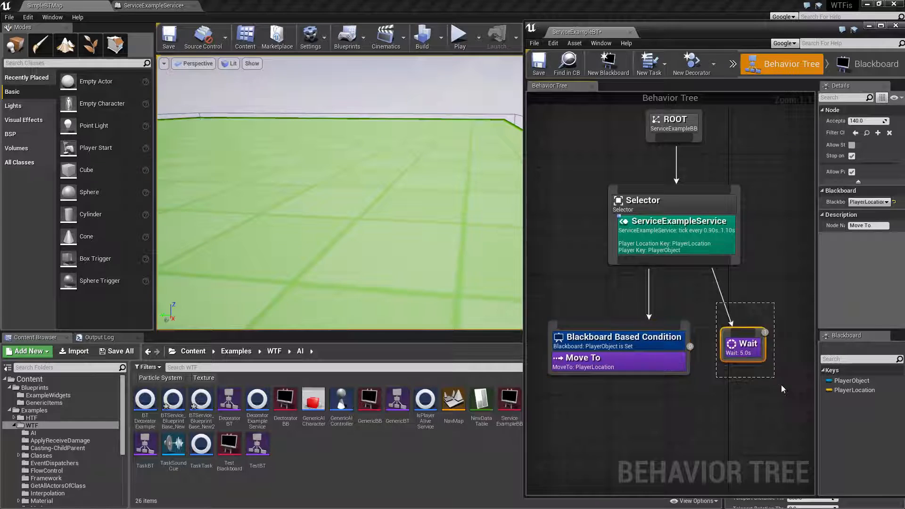
click(743, 343)
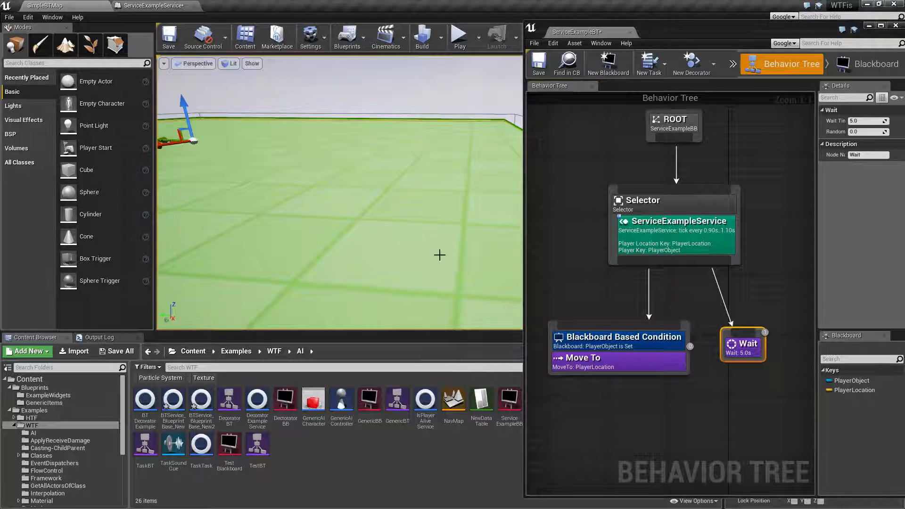
click(676, 221)
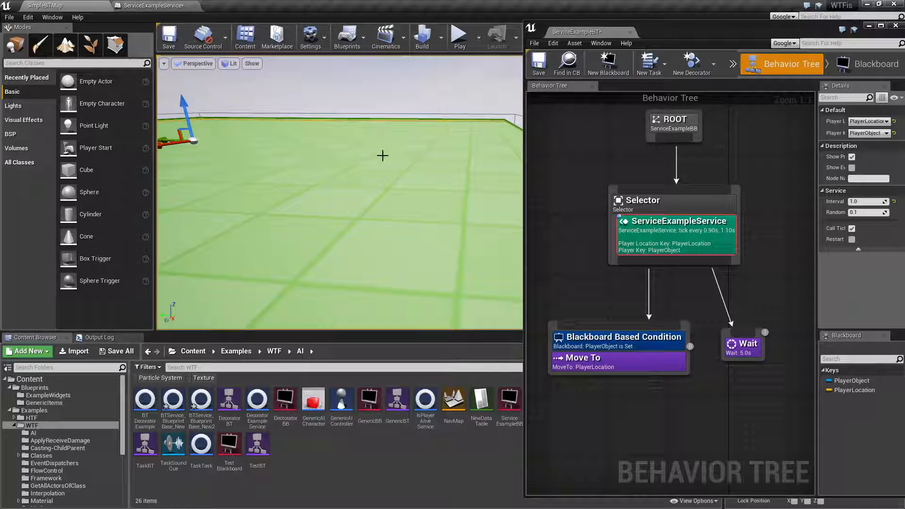
mouse_move(680, 220)
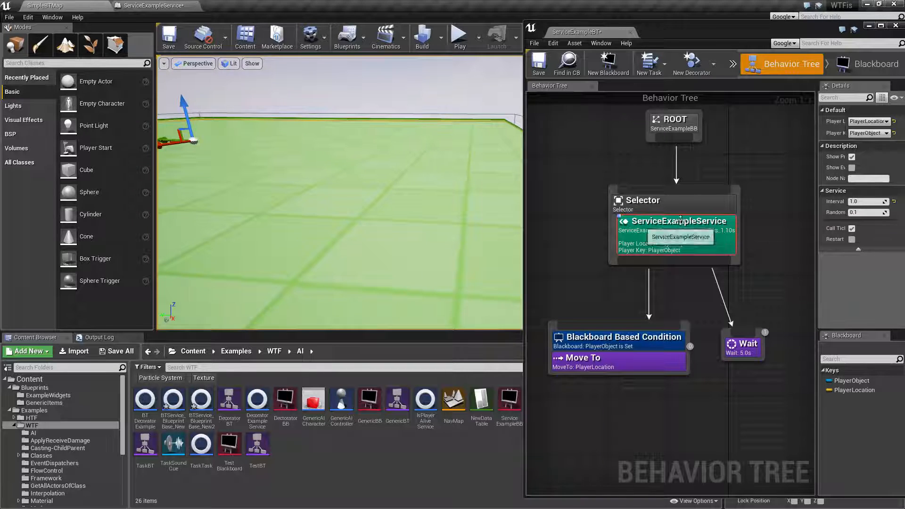
Simulate once more to watch the service set PlayerObject, then end the simulation
click(459, 35)
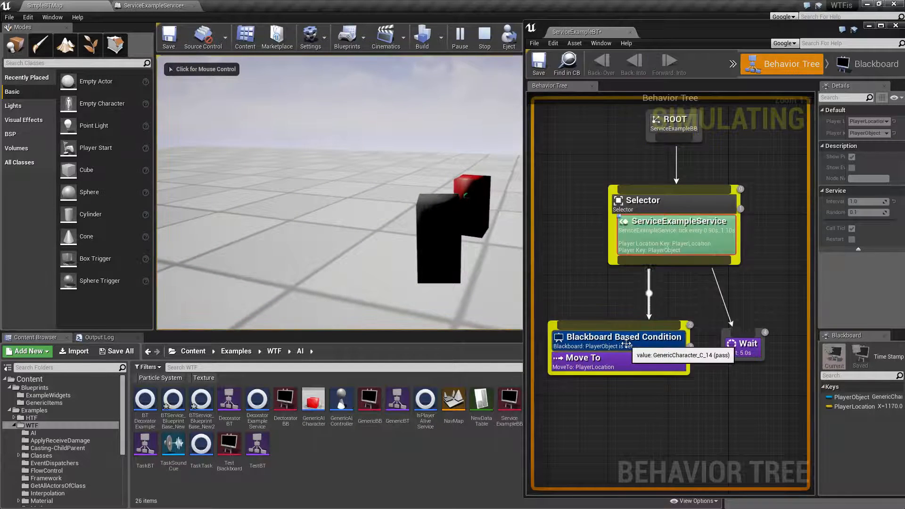
mouse_move(666, 243)
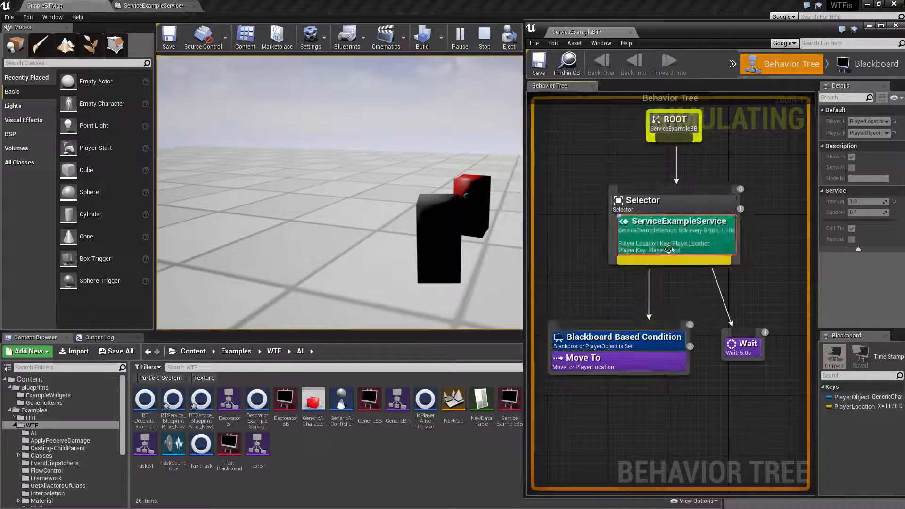
click(484, 34)
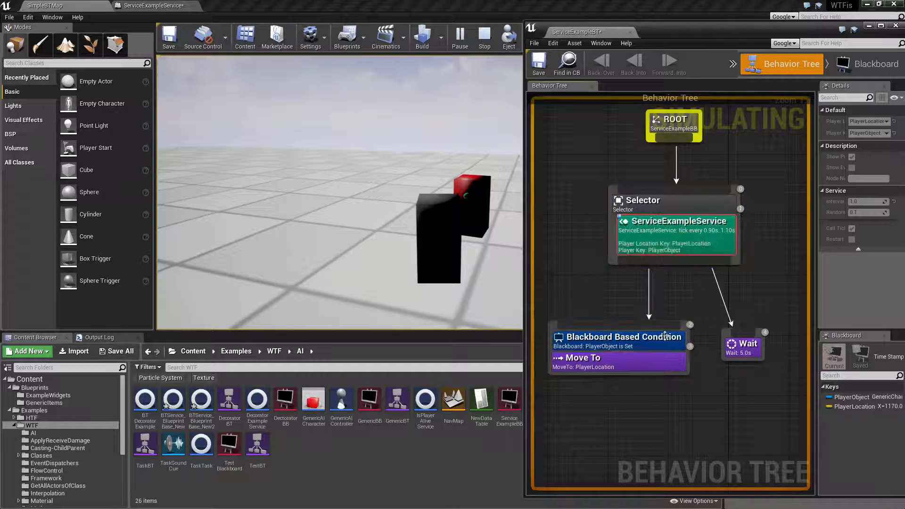
click(483, 37)
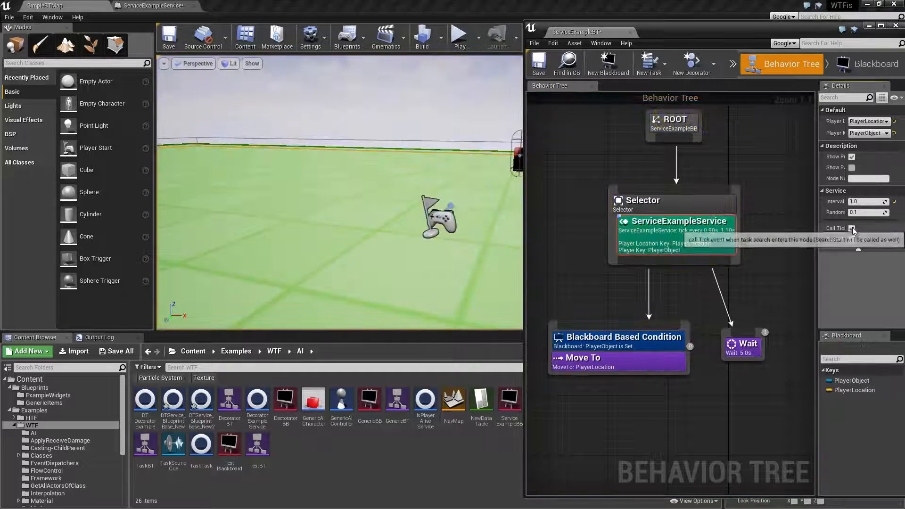
Disable Call Tick on Search Start for the service, try it in simulation, and stop
click(459, 36)
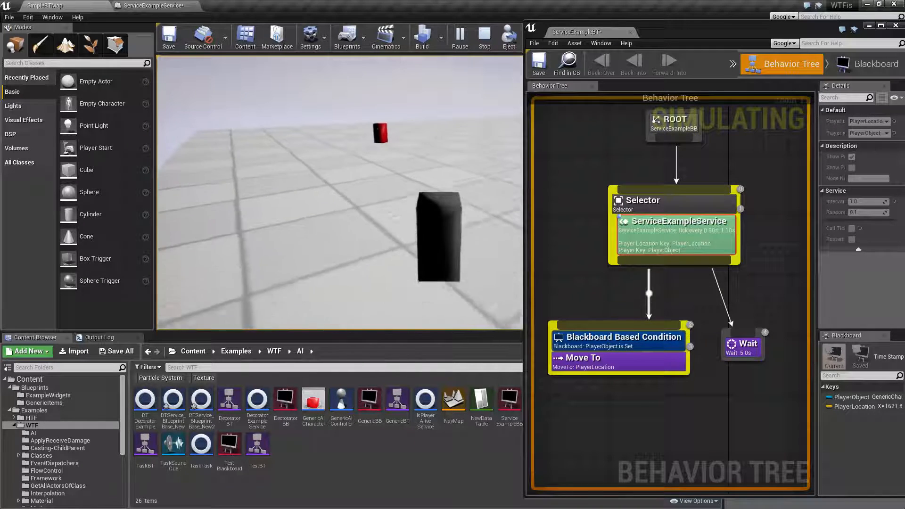
click(484, 37)
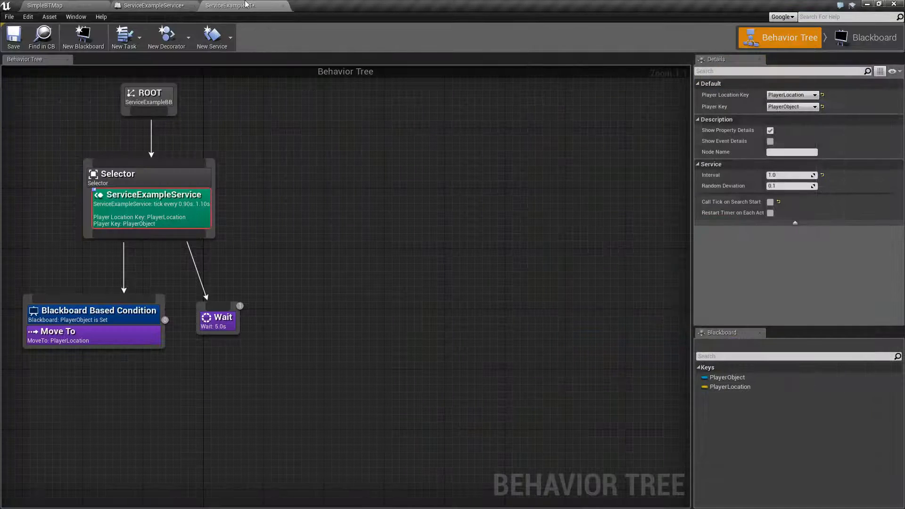
mouse_move(770, 201)
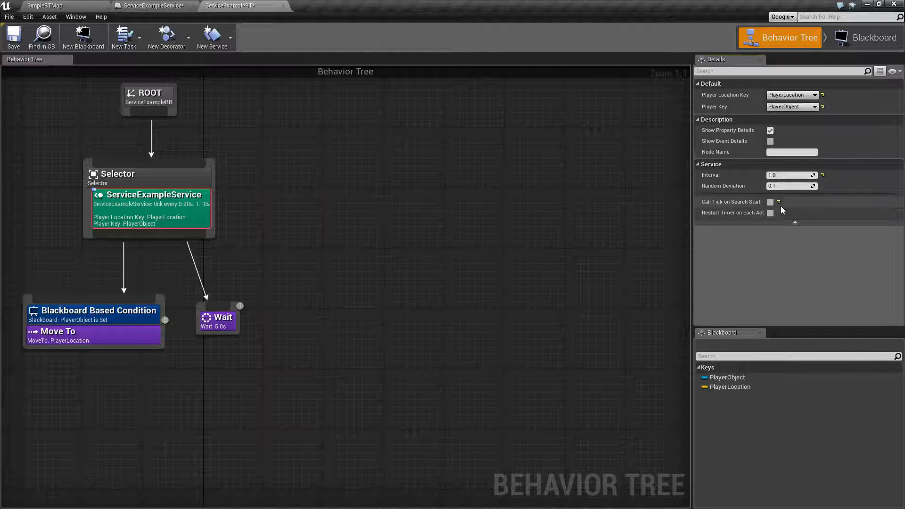
Enable Call Tick on Search Start for ServiceExampleService and review its settings beside Move To
click(771, 202)
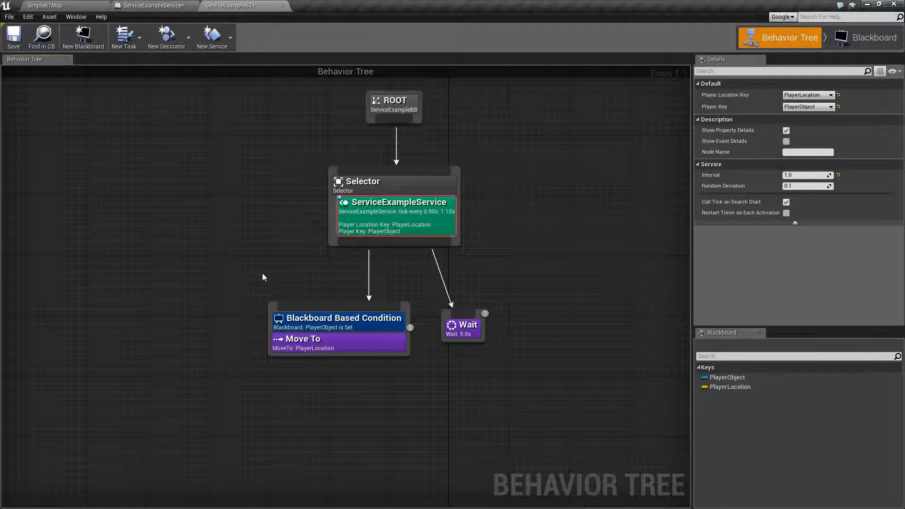
click(339, 329)
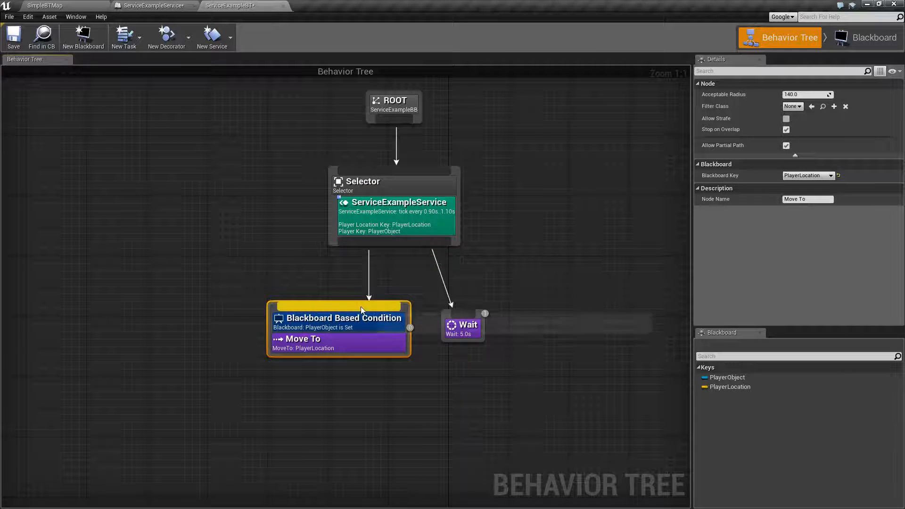
click(395, 217)
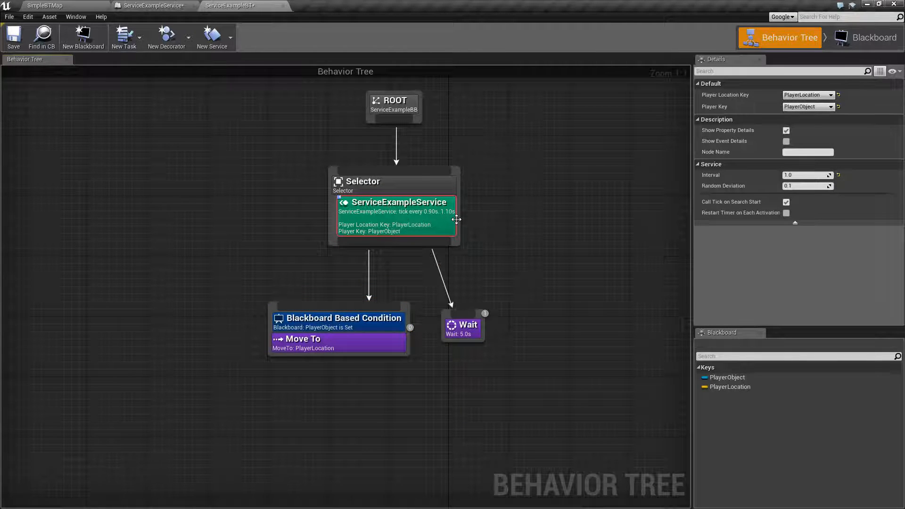
mouse_move(364, 344)
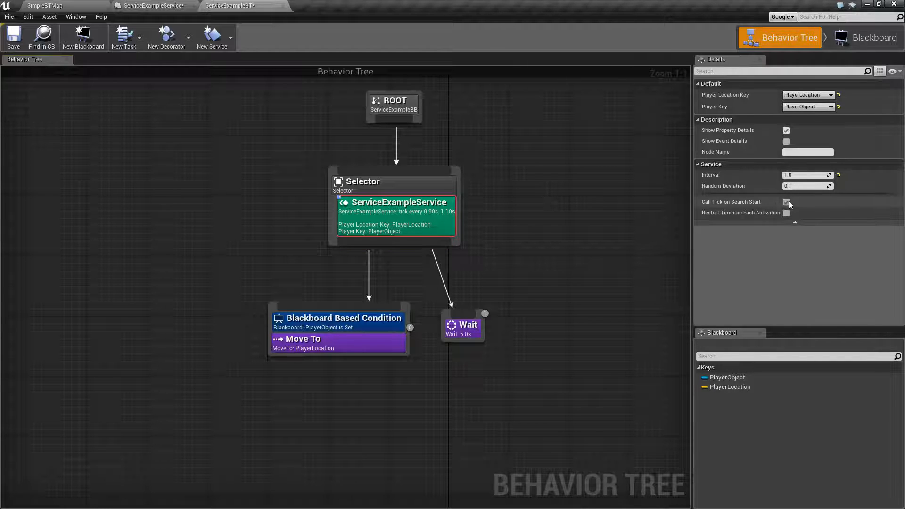
mouse_move(786, 202)
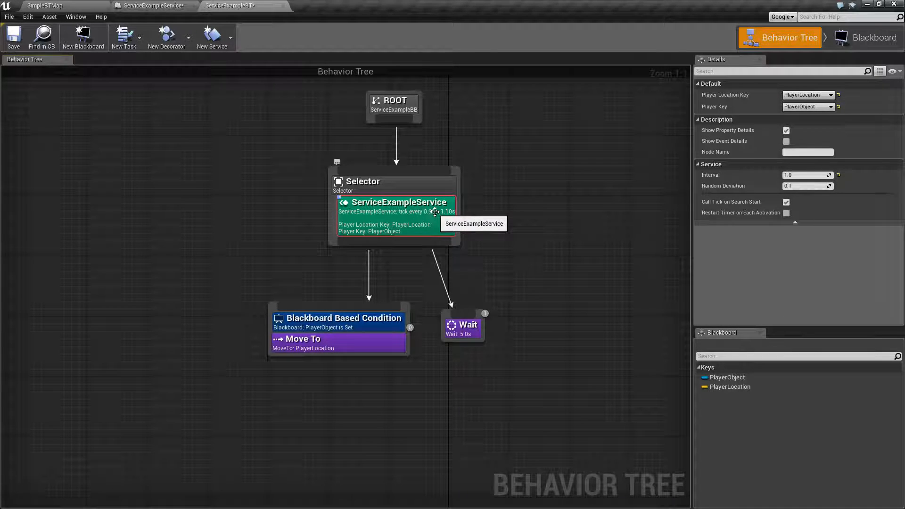
mouse_move(416, 275)
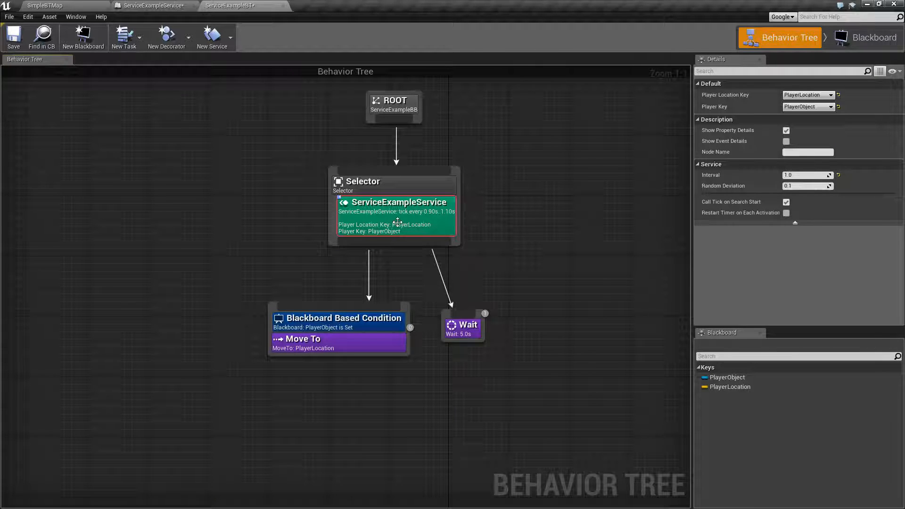
mouse_move(260, 258)
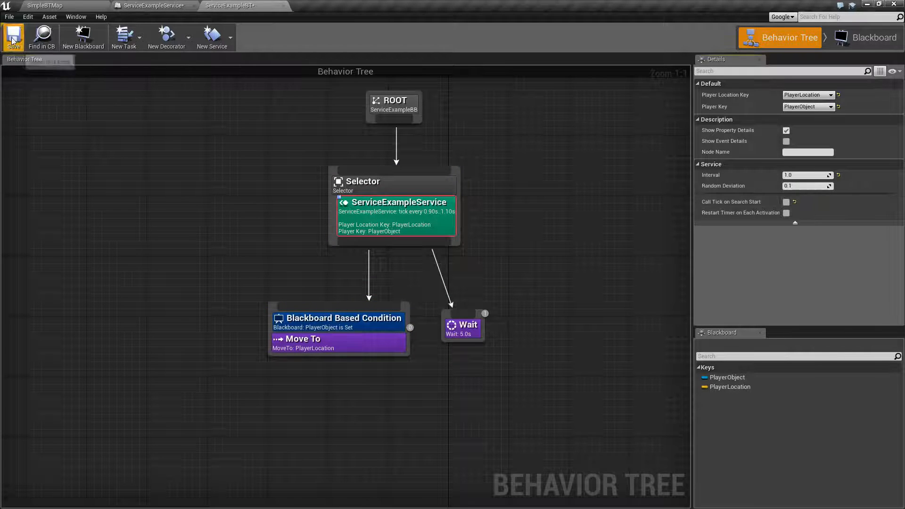
Save the behavior tree, watch it during simulation, then stop the simulation
click(153, 6)
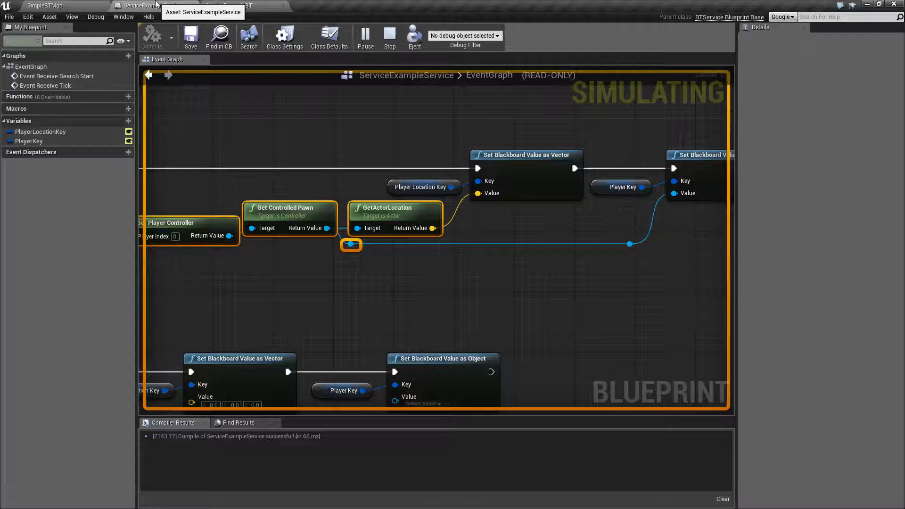
click(229, 5)
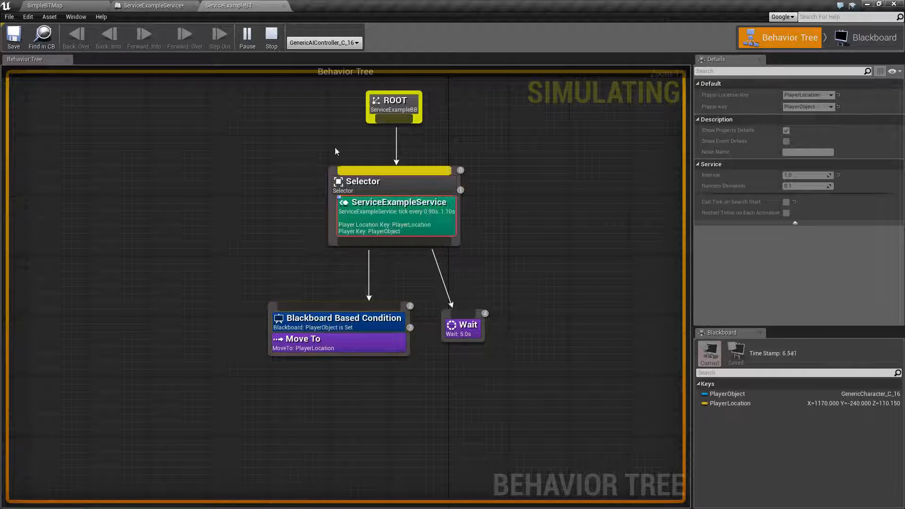
click(271, 36)
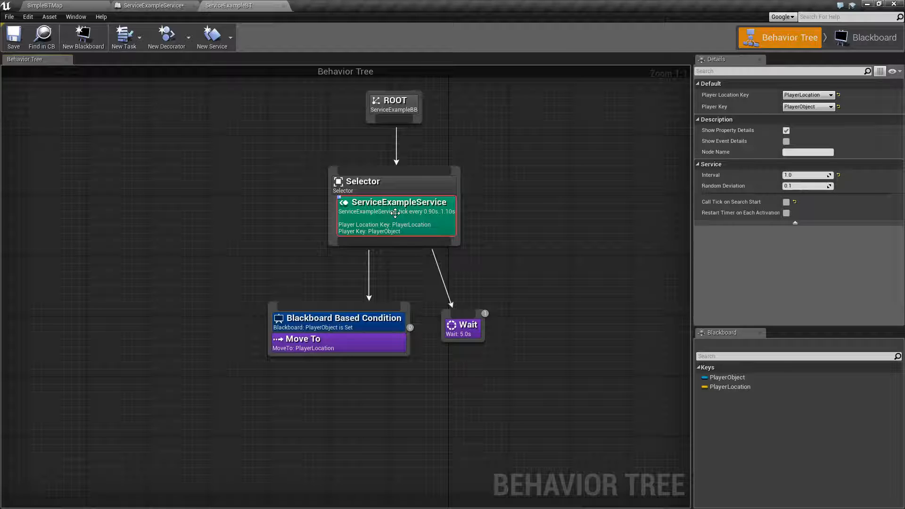
mouse_move(787, 202)
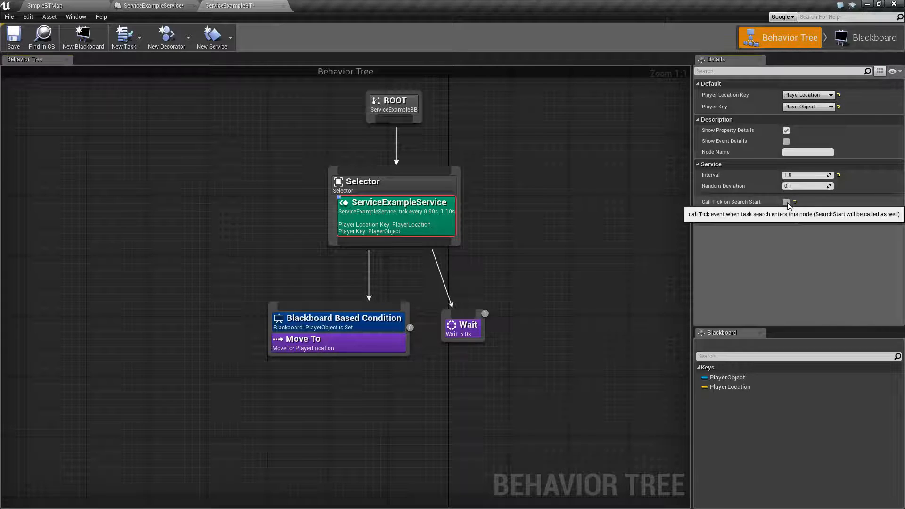
Re-enable ticking on search start and bring up the ServiceExampleService event graph
click(787, 202)
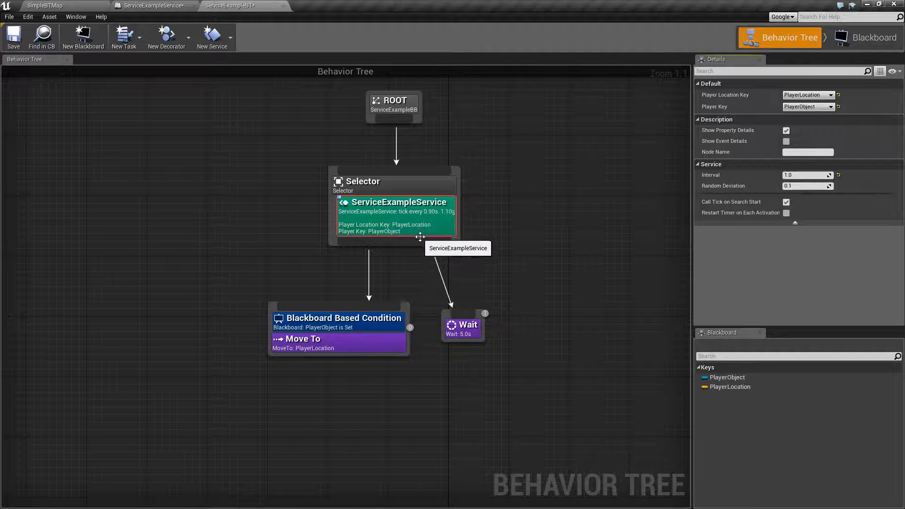
mouse_move(778, 206)
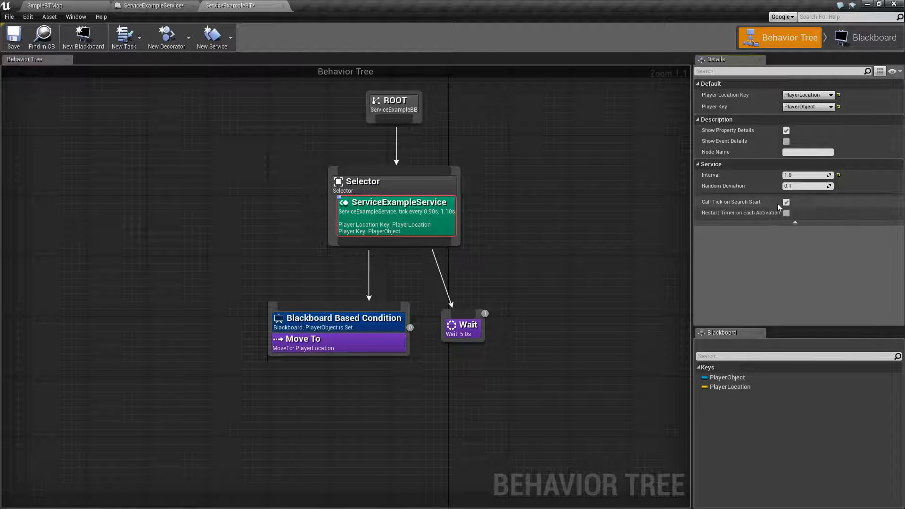
click(786, 202)
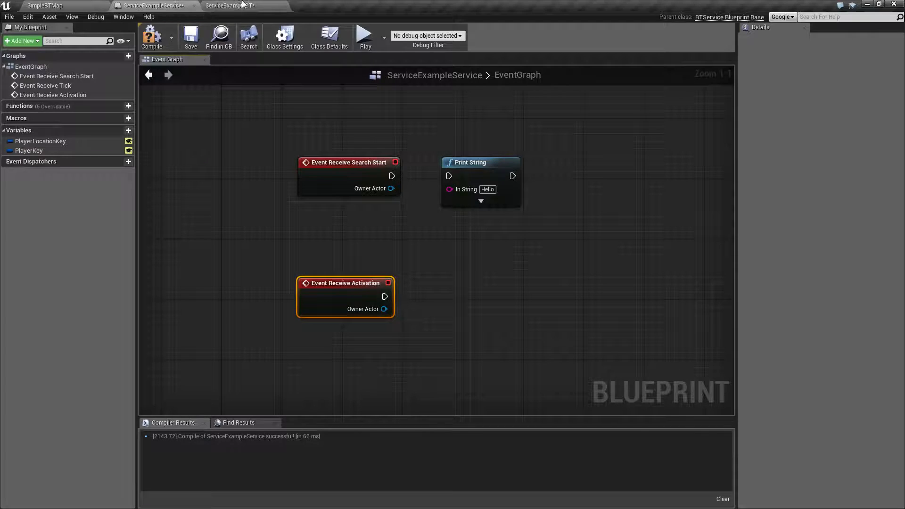
Review the Receive Activation nodes in the service graph, then return to the SimpleBTMap level
click(230, 6)
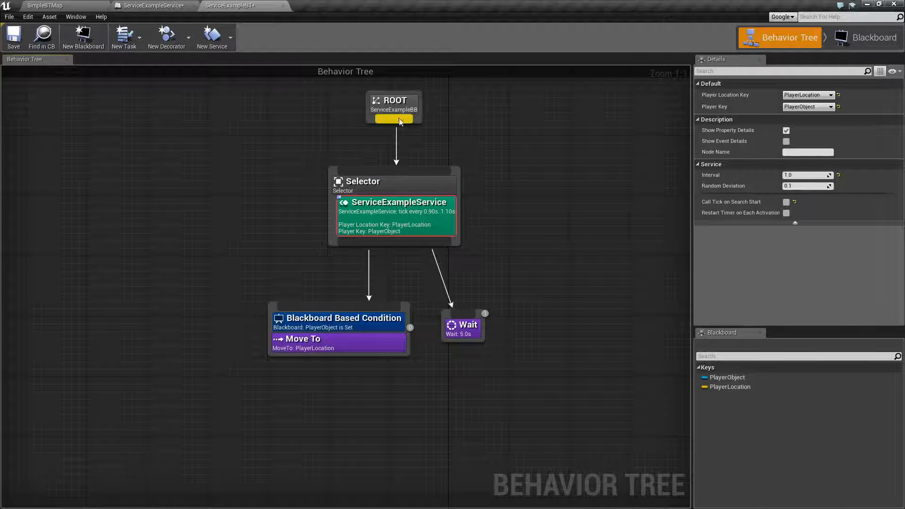
mouse_move(395, 223)
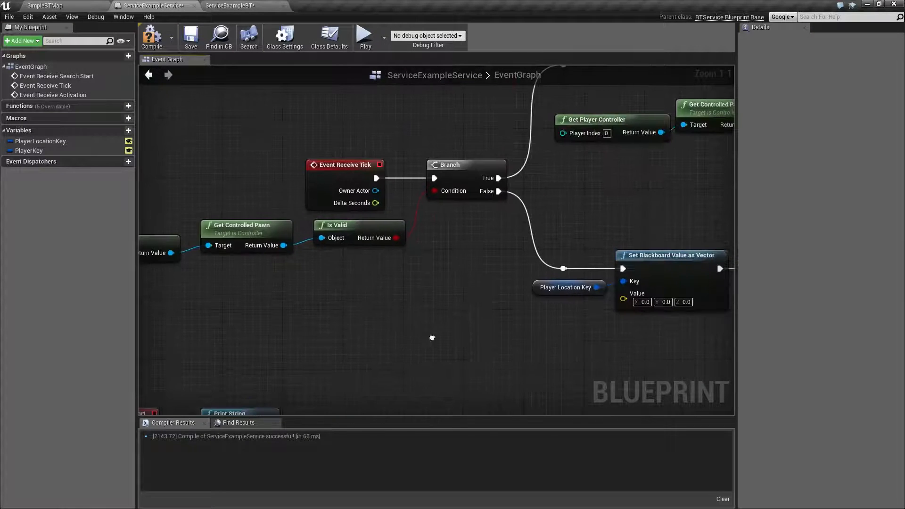
scroll(down, 3)
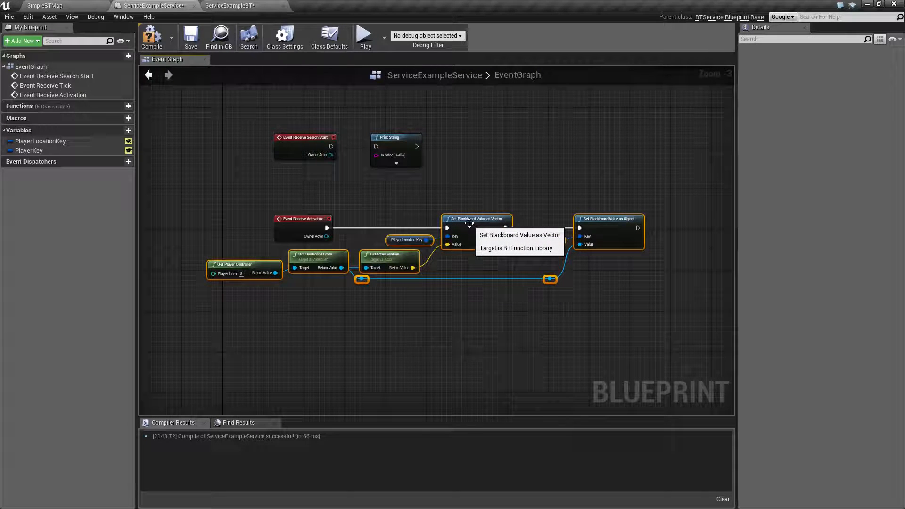
mouse_move(530, 245)
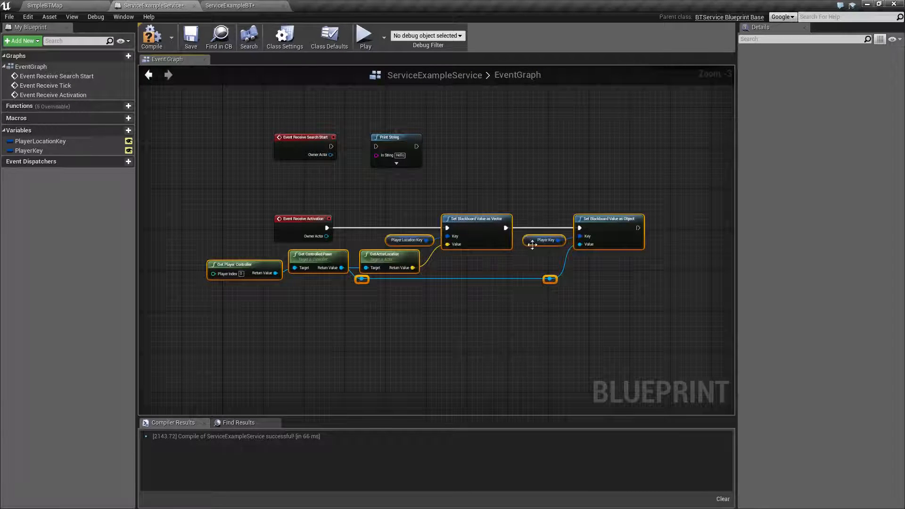
click(230, 5)
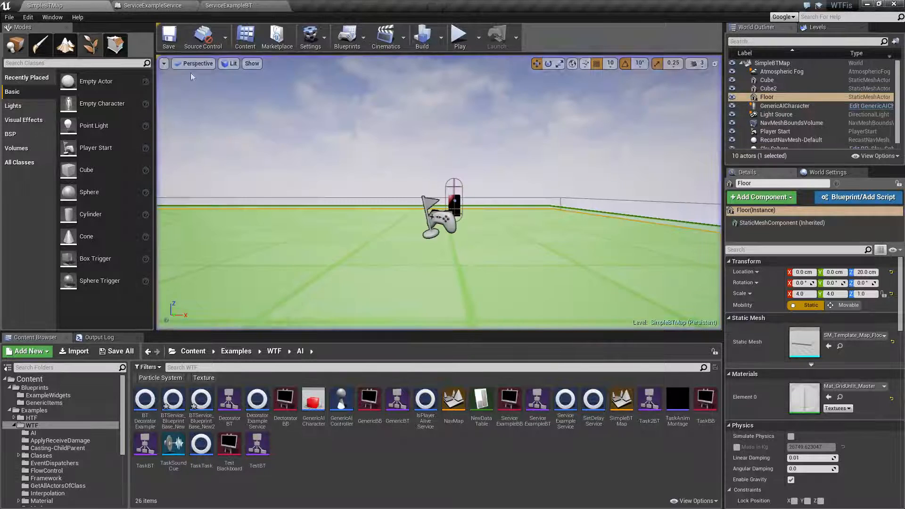
Simulate the level, show the behavior tree, and bring up the ServiceExampleService blueprint
click(459, 35)
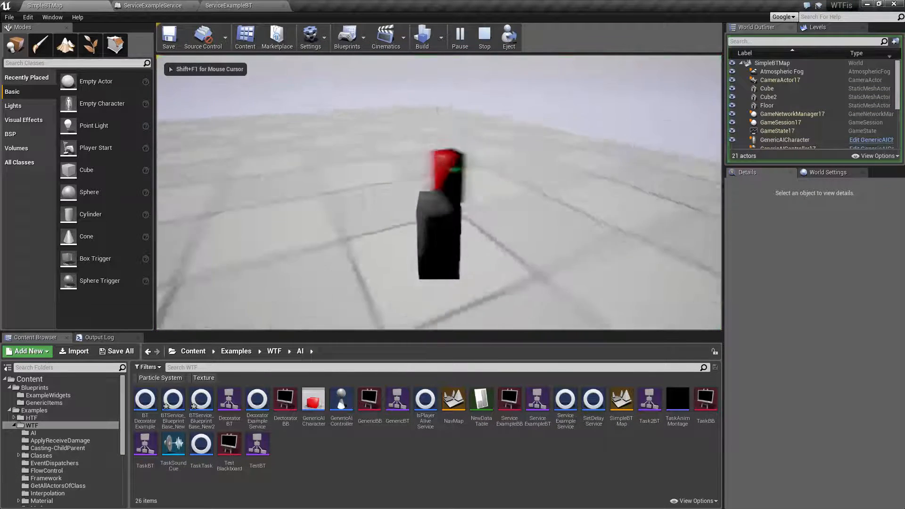
click(485, 36)
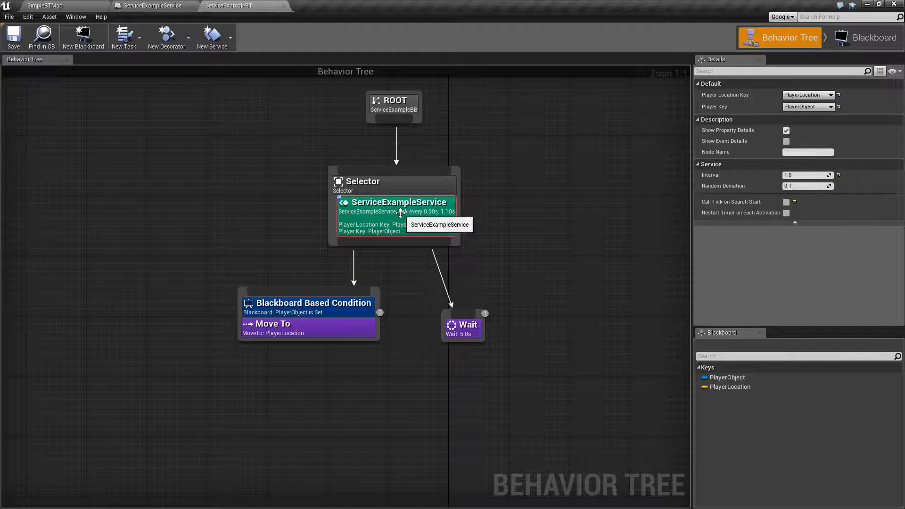
double_click(397, 201)
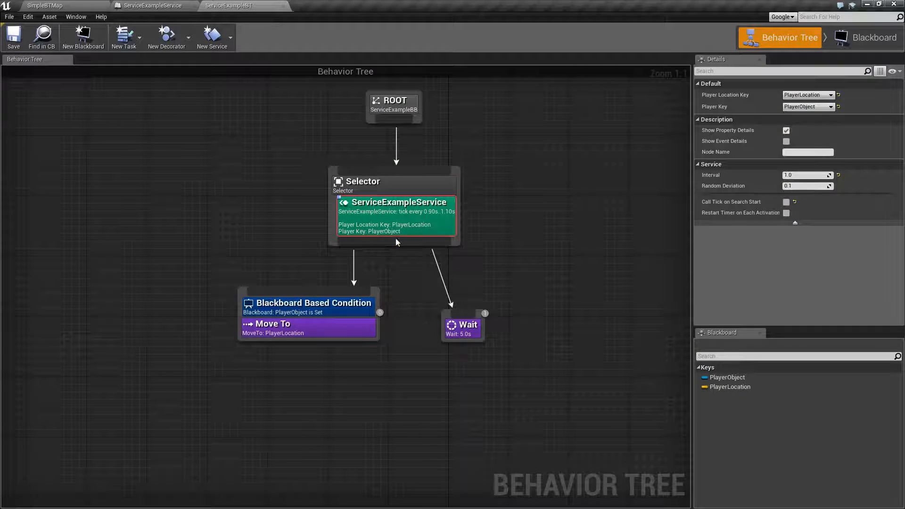
mouse_move(139, 6)
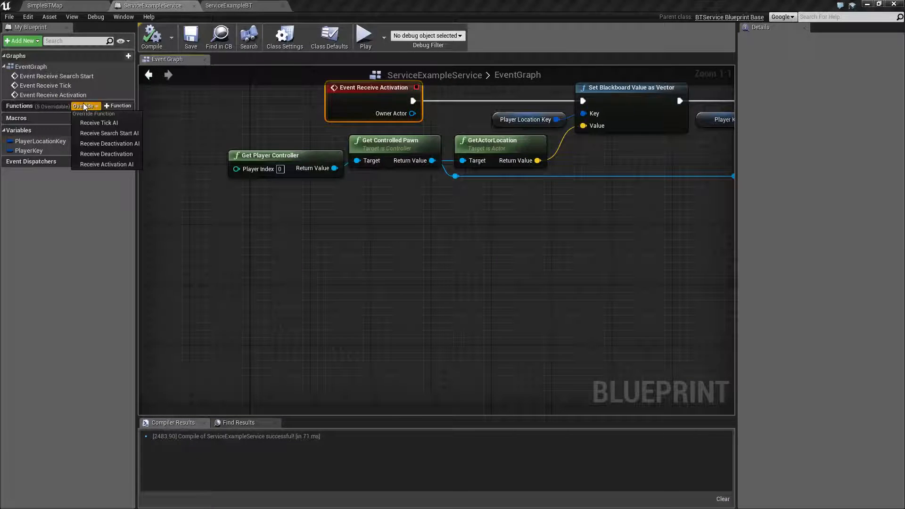
Add the Receive Deactivation event override to the service and return to the behavior tree
click(110, 143)
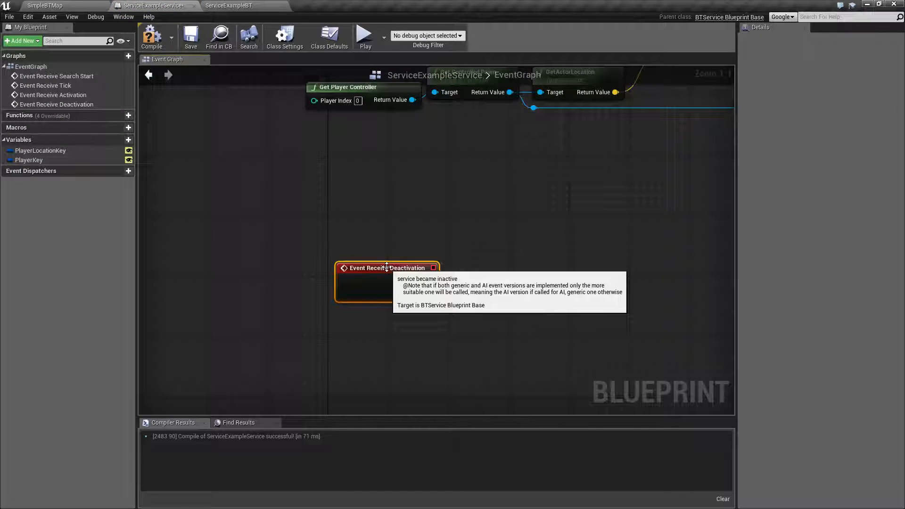
click(226, 5)
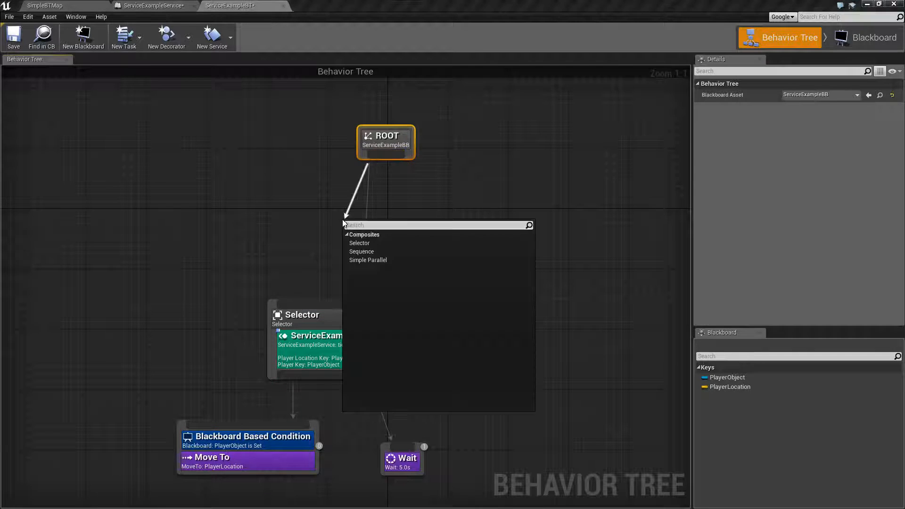
Add a Sequence under ROOT with a new Wait task, then simulate and watch the tree run it
click(361, 251)
text(wa)
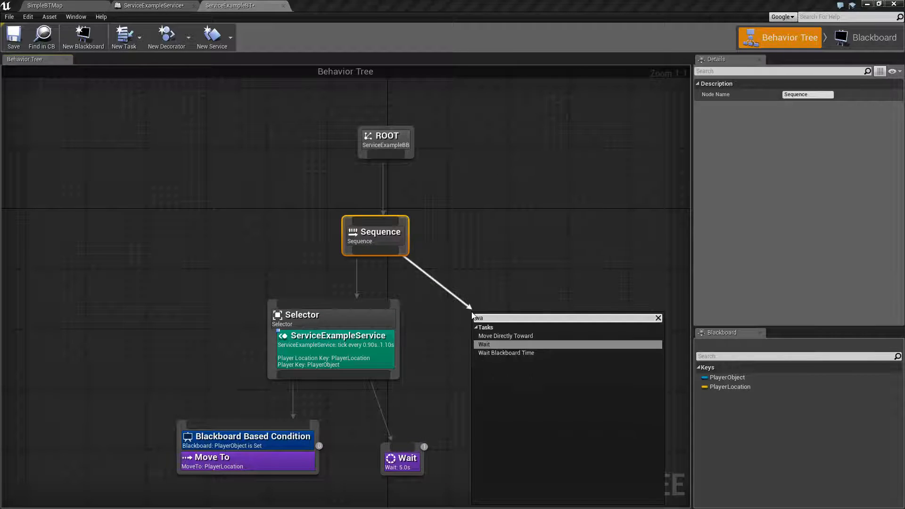
click(484, 344)
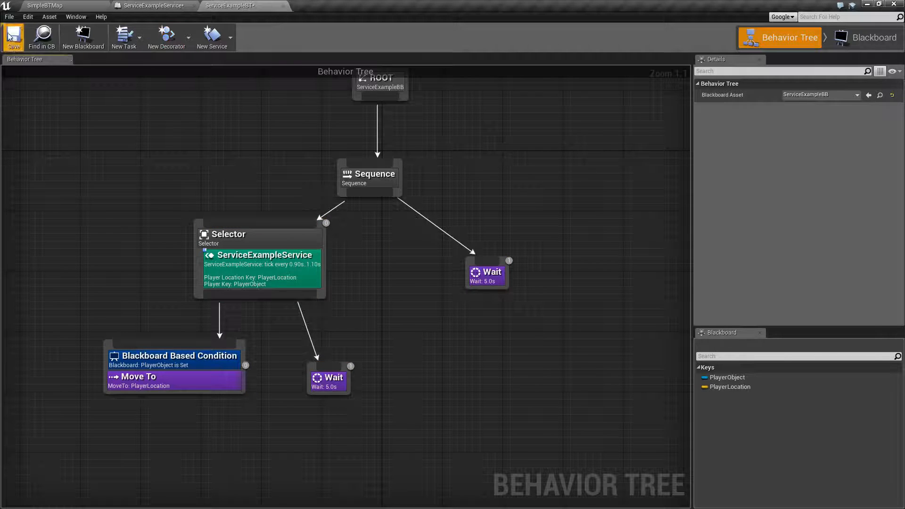
click(153, 5)
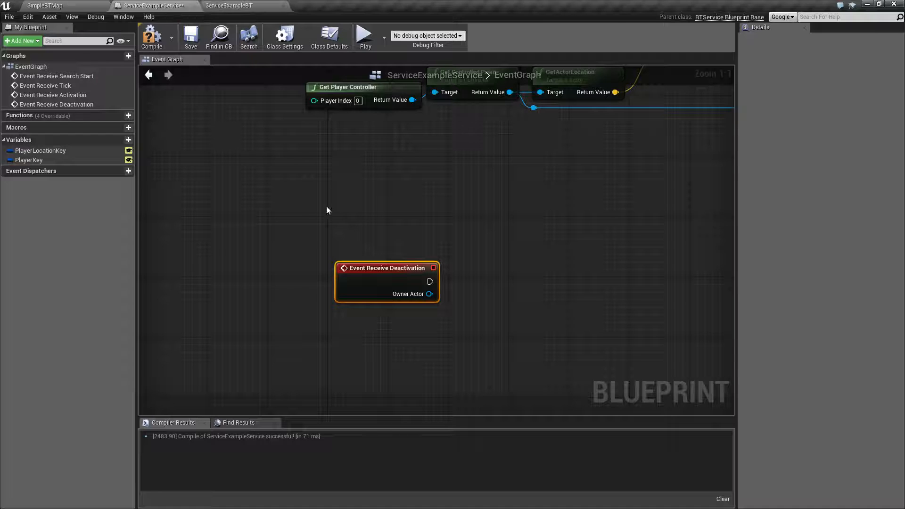
click(230, 5)
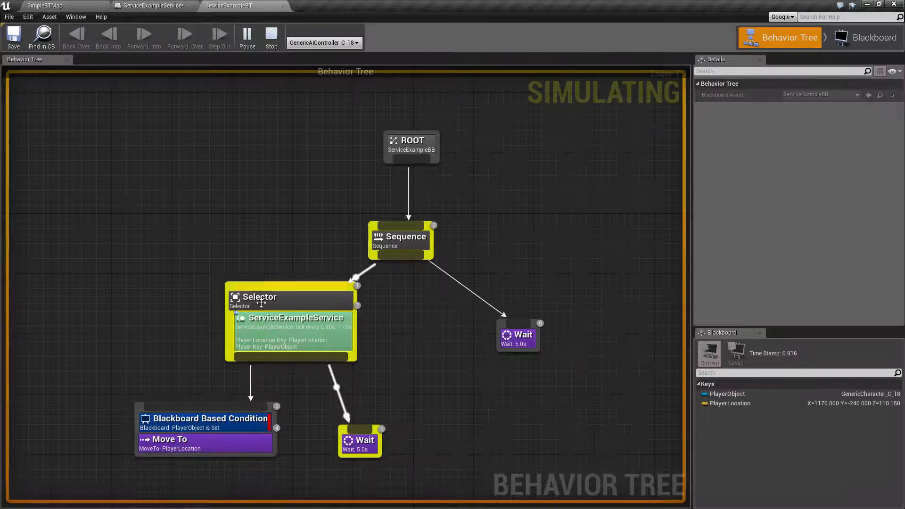
mouse_move(280, 340)
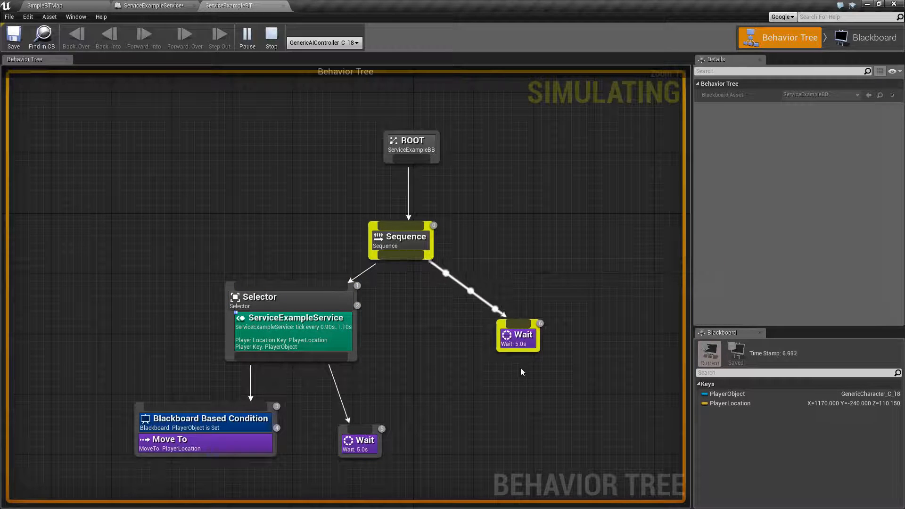
mouse_move(327, 344)
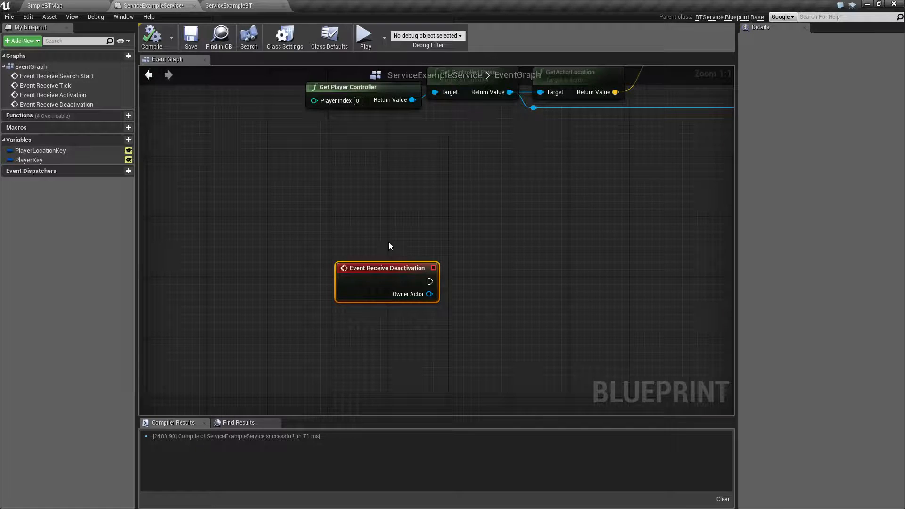
click(229, 5)
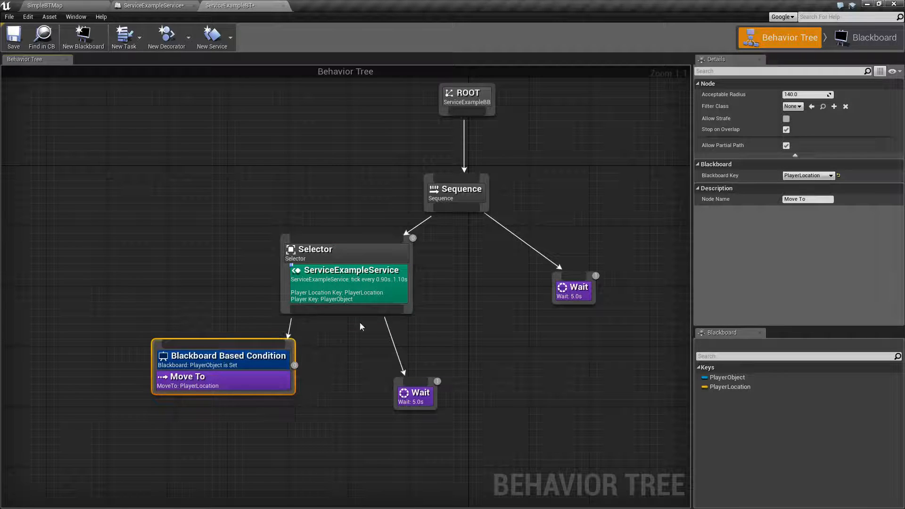
Remove the Sequence node so ROOT feeds the service-carrying Selector directly
click(459, 296)
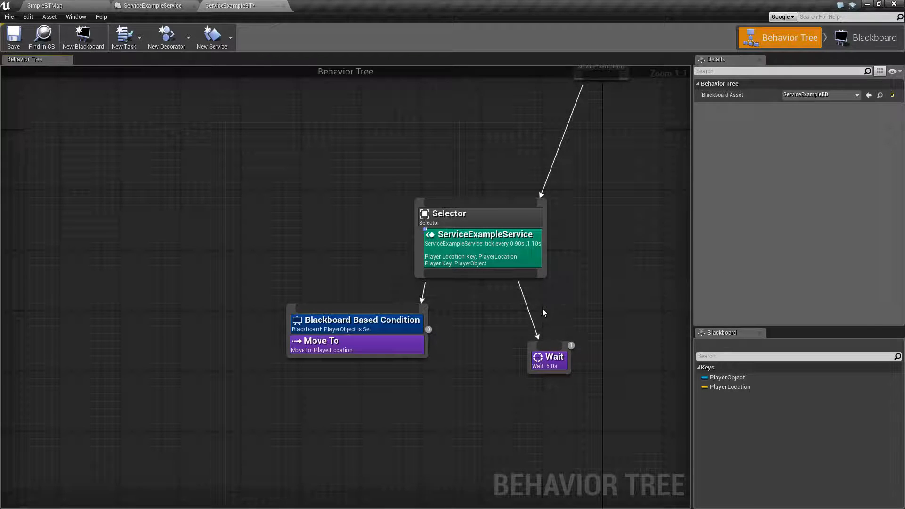
mouse_move(449, 201)
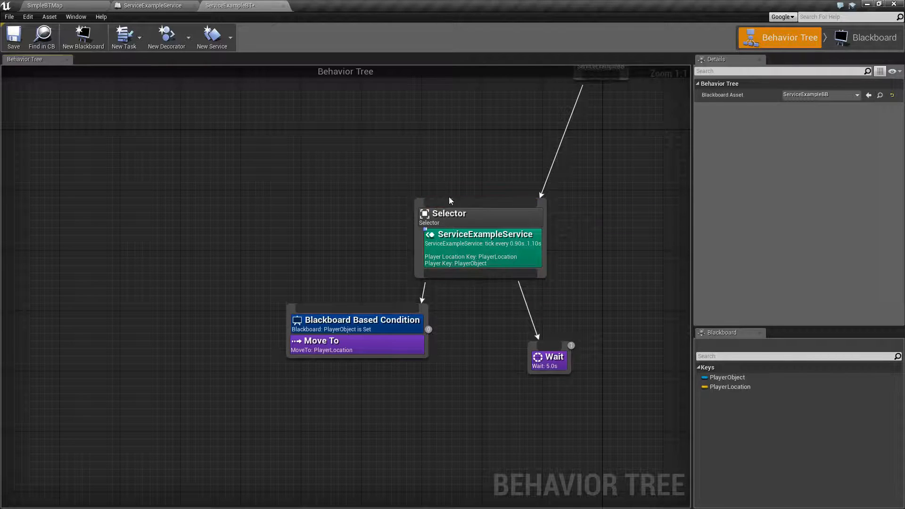
mouse_move(387, 332)
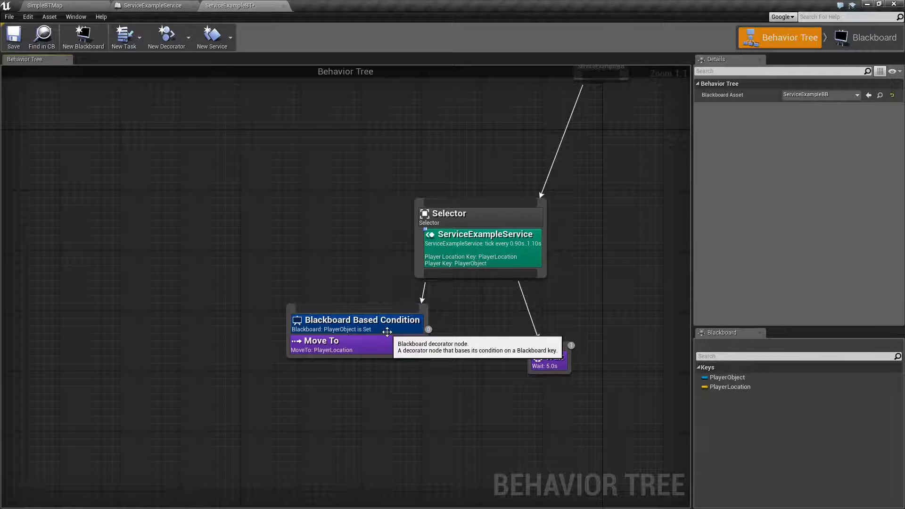
mouse_move(401, 339)
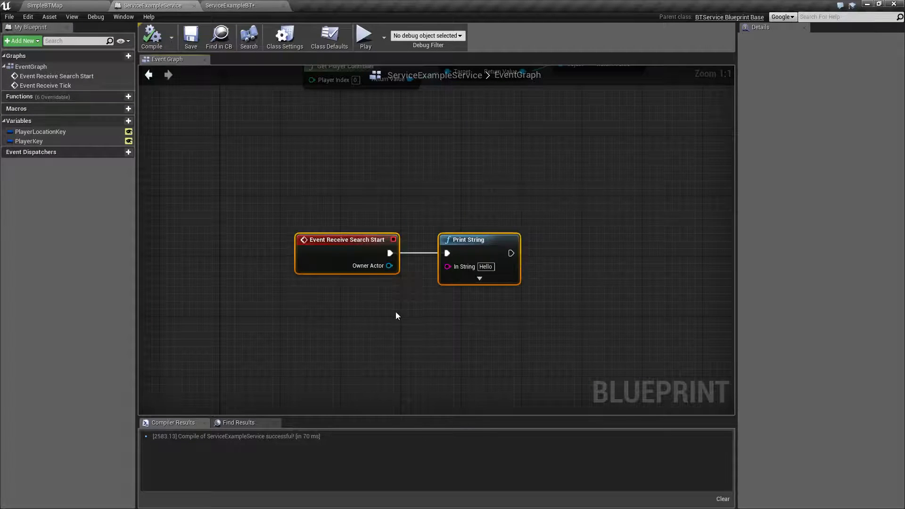
Start simulating the level and watch the service blueprint and behavior tree as it runs
click(230, 6)
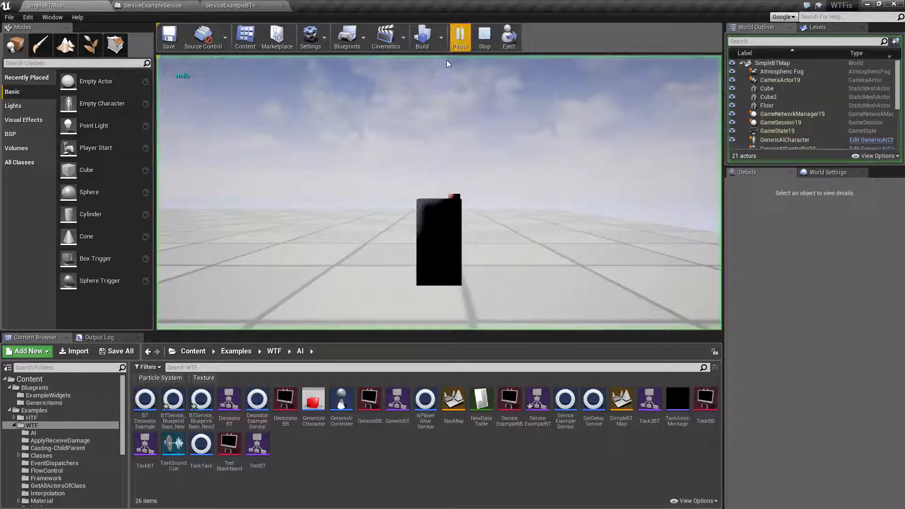
click(459, 36)
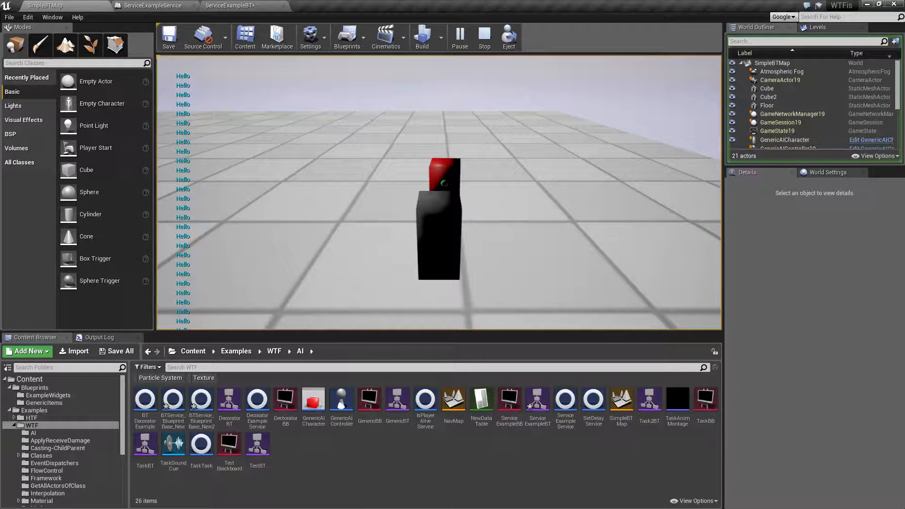
click(229, 6)
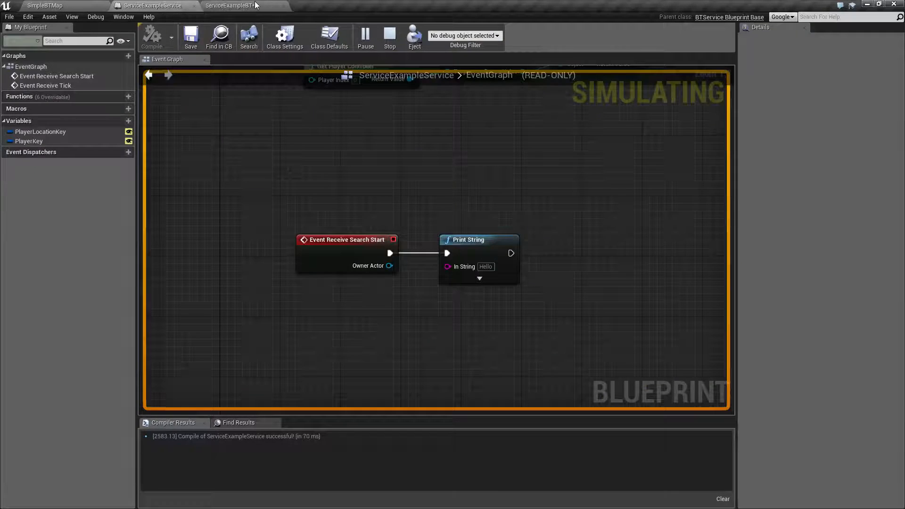
click(230, 5)
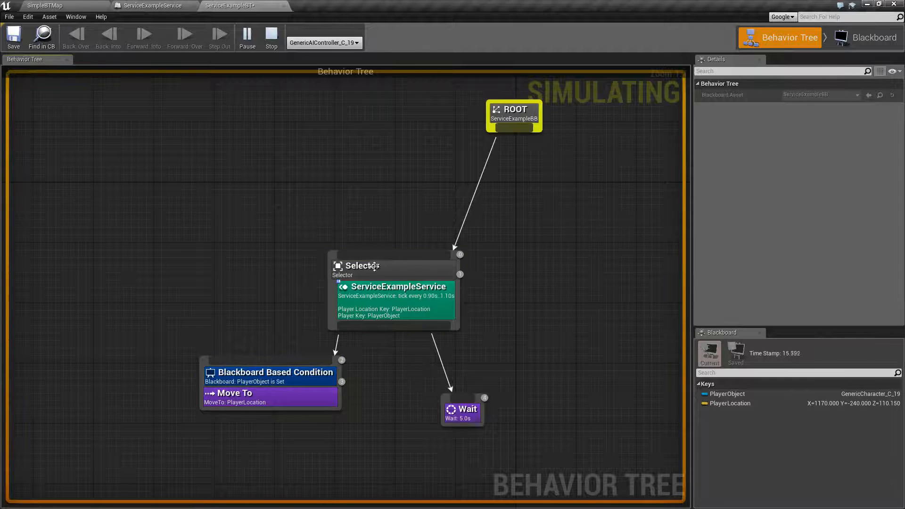
Inspect the Selector and Move To nodes in the debugger, then return to the running level
click(362, 266)
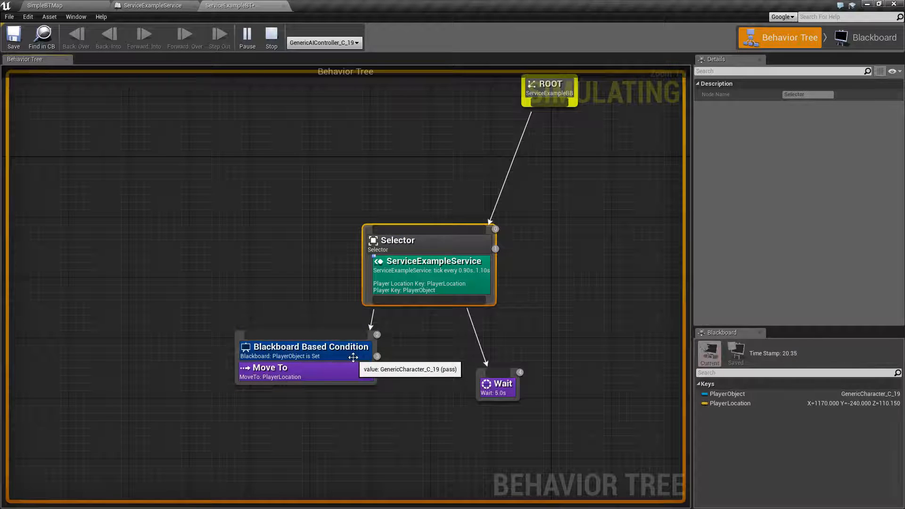
click(269, 368)
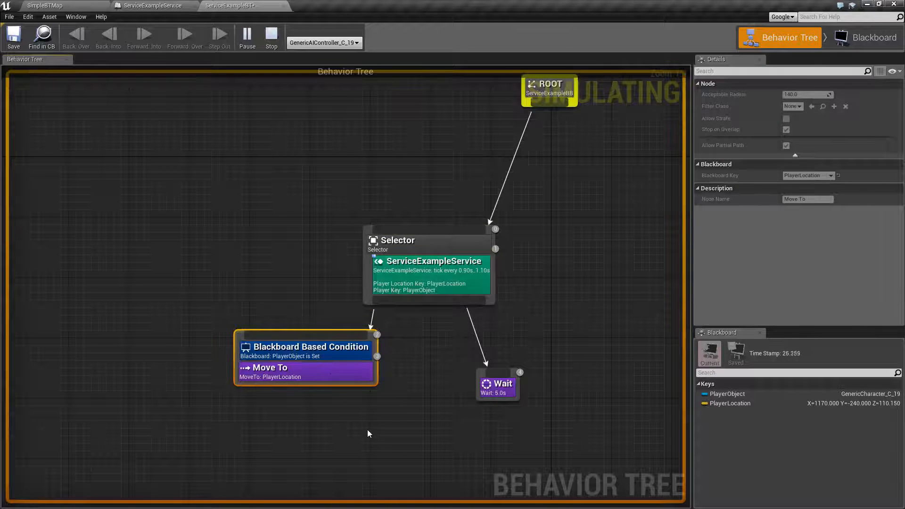
click(398, 240)
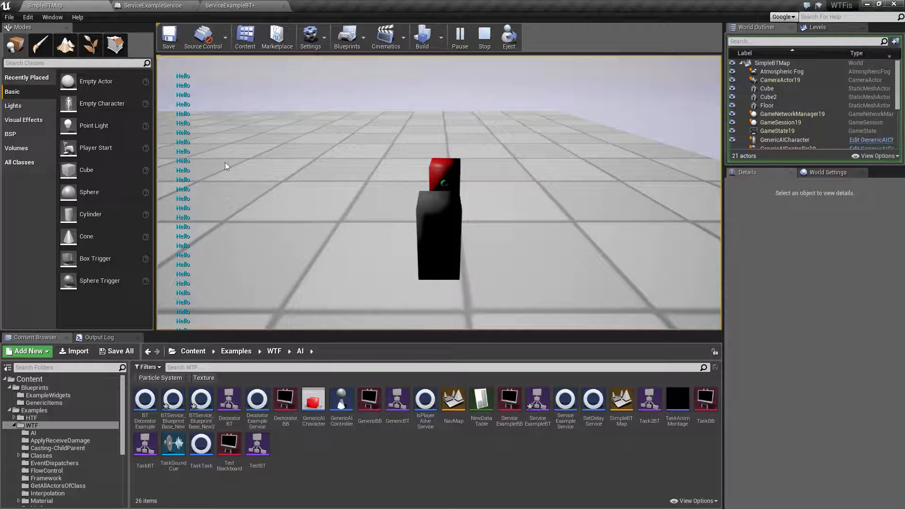
click(230, 5)
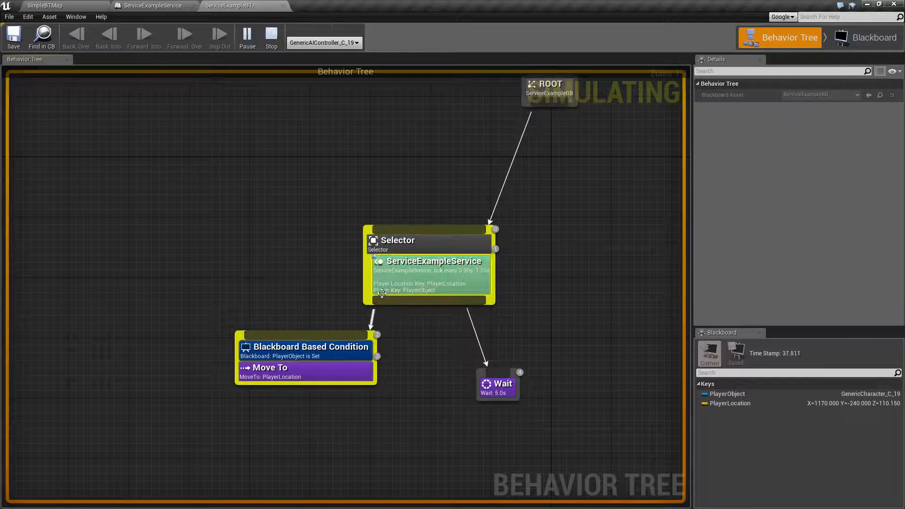
mouse_move(272, 35)
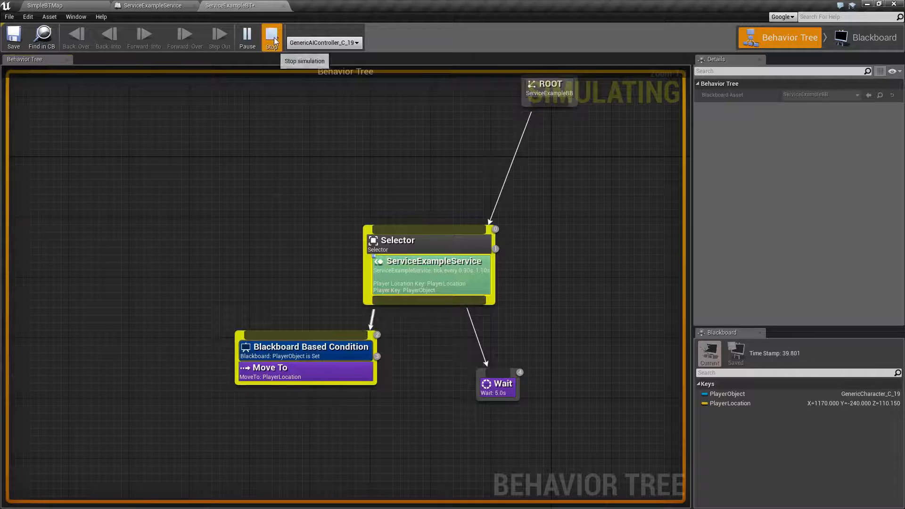
Stop and restart the simulation, watch the service blueprint and tree, then end it
click(271, 35)
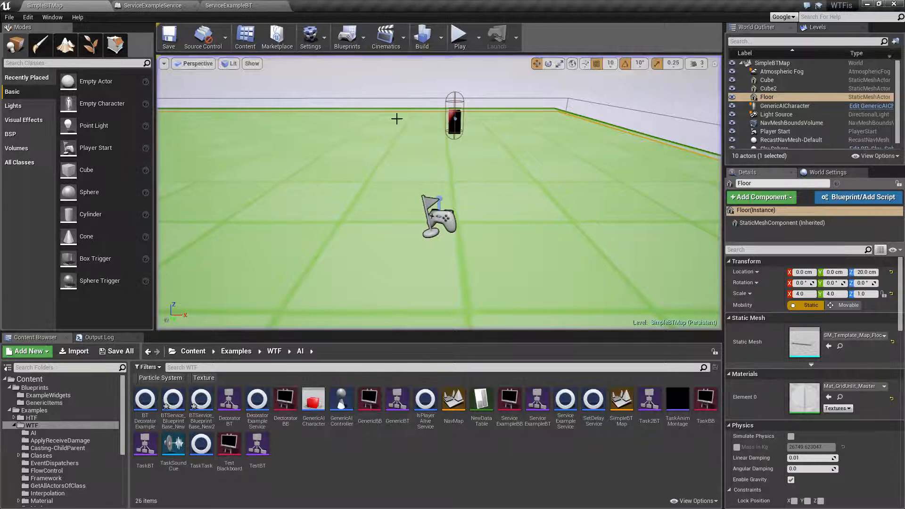
click(460, 35)
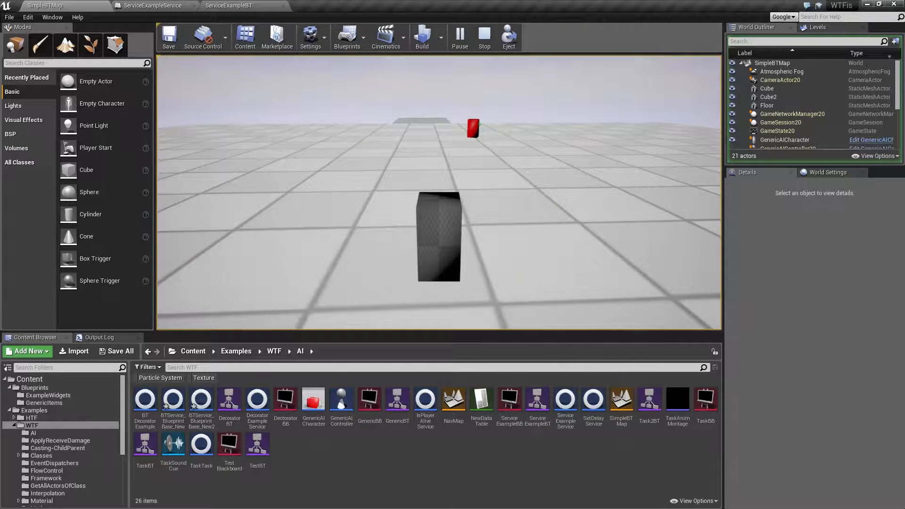
click(154, 6)
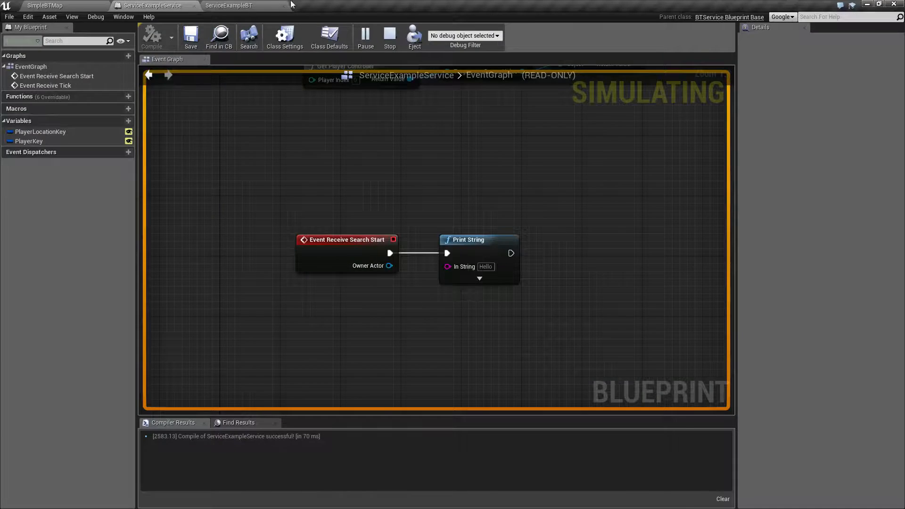
click(231, 6)
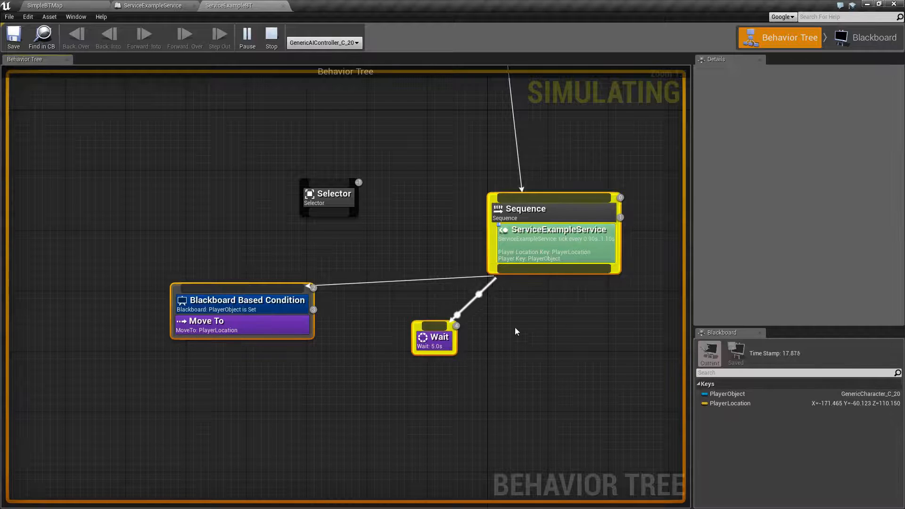
click(270, 35)
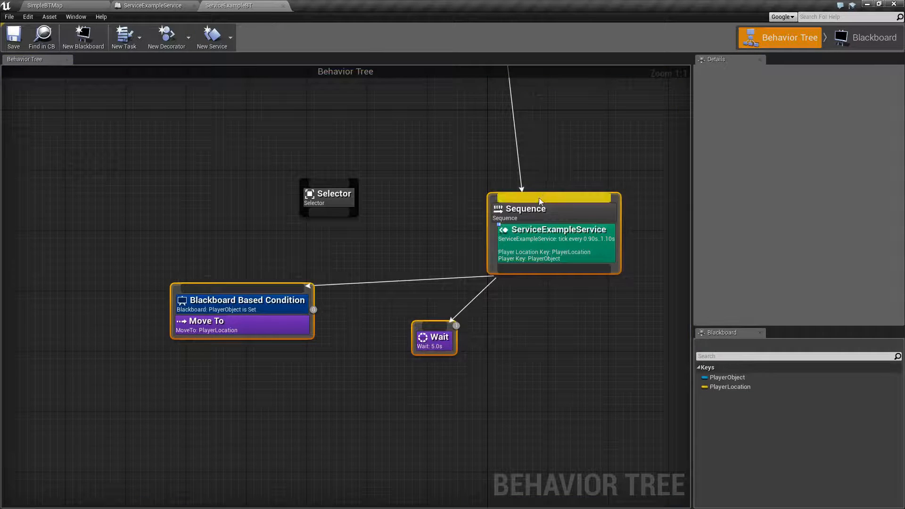
Review the ServiceExampleService node's settings in the tree, then go to its event graph
click(154, 6)
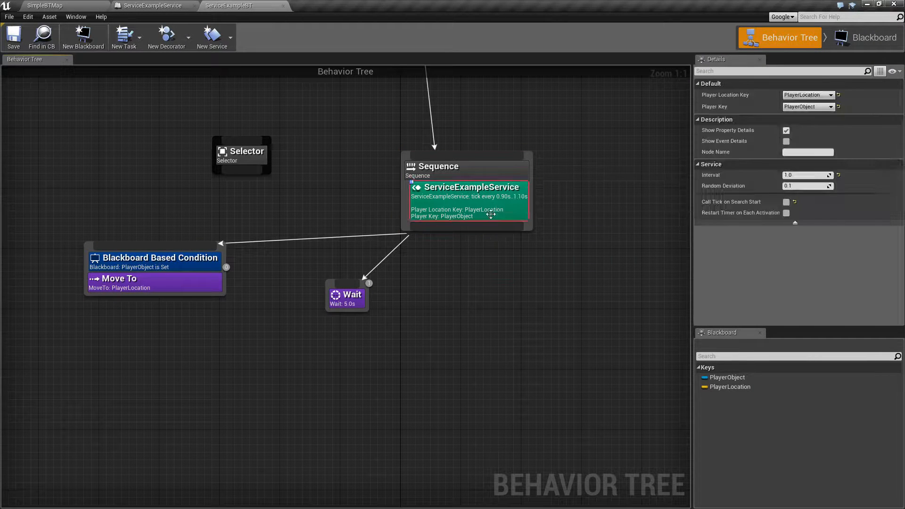
mouse_move(741, 213)
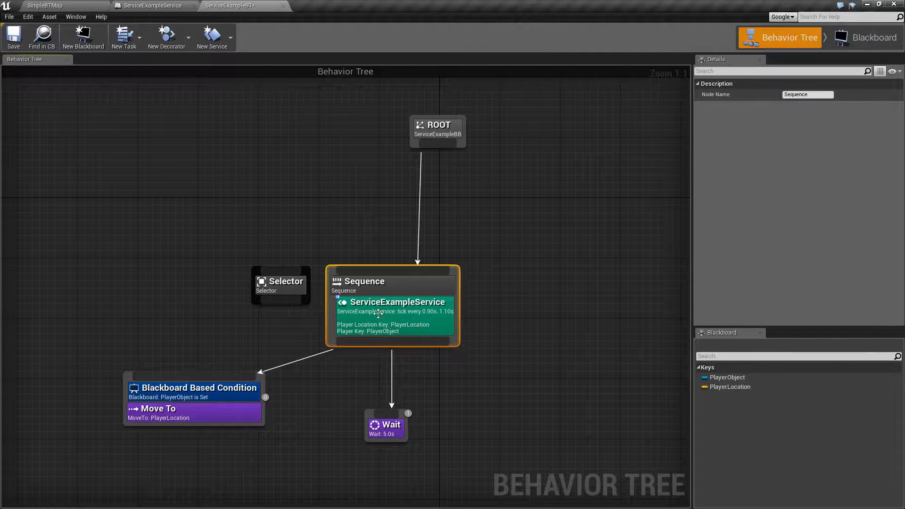
click(394, 315)
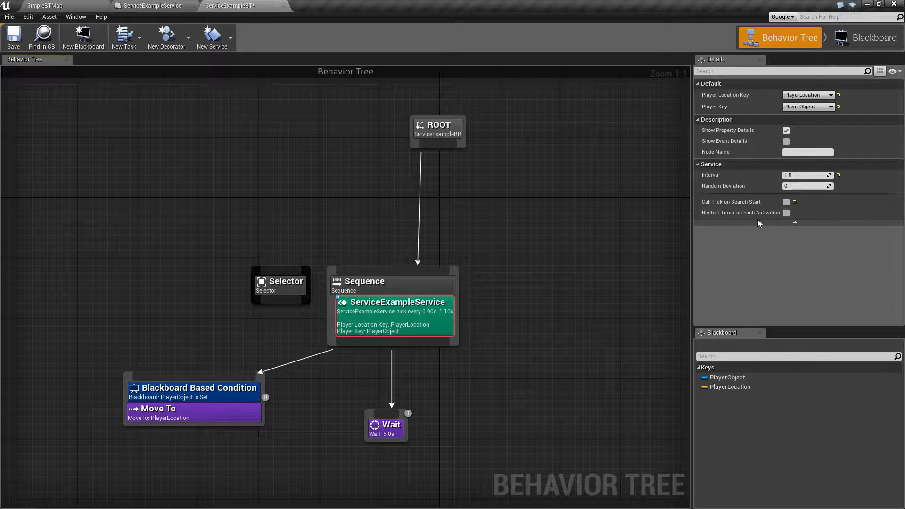
mouse_move(749, 220)
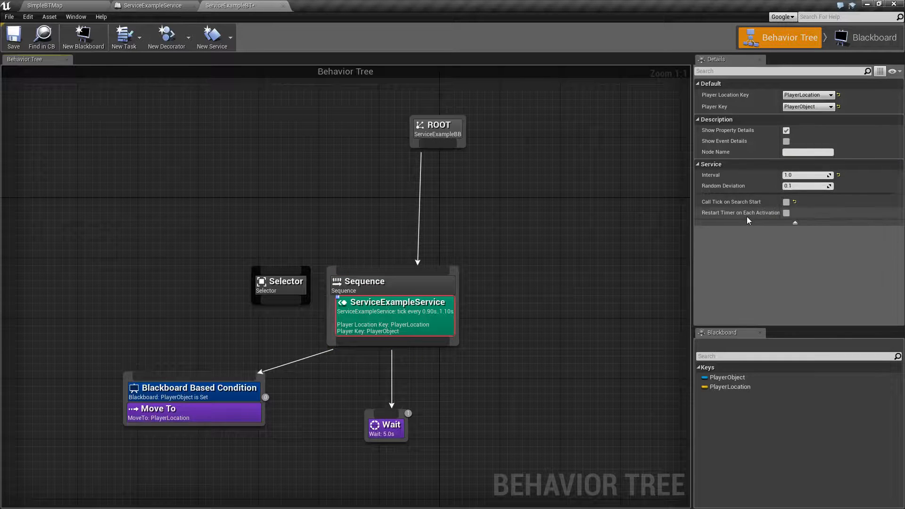
mouse_move(285, 281)
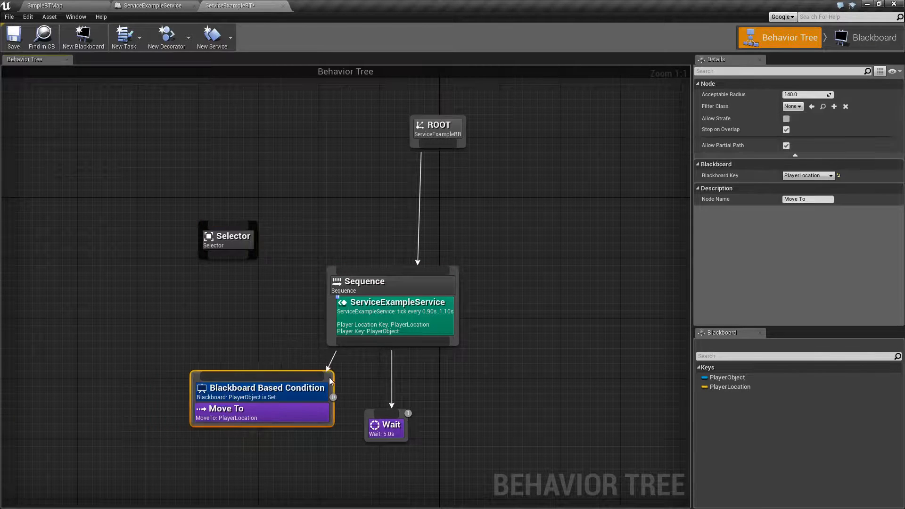
click(395, 303)
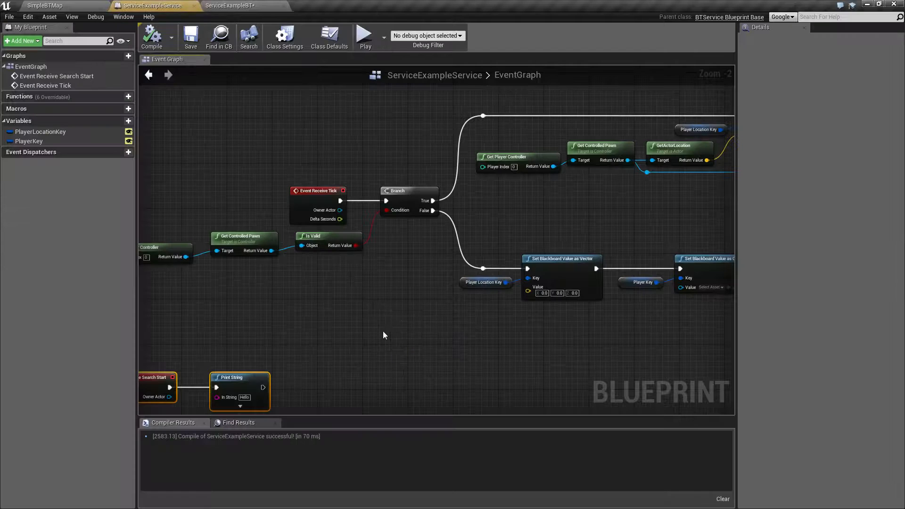
Compare the service's Class Defaults Interval of 0.5 with the tree's 1.0, ending on the behavior tree
click(328, 36)
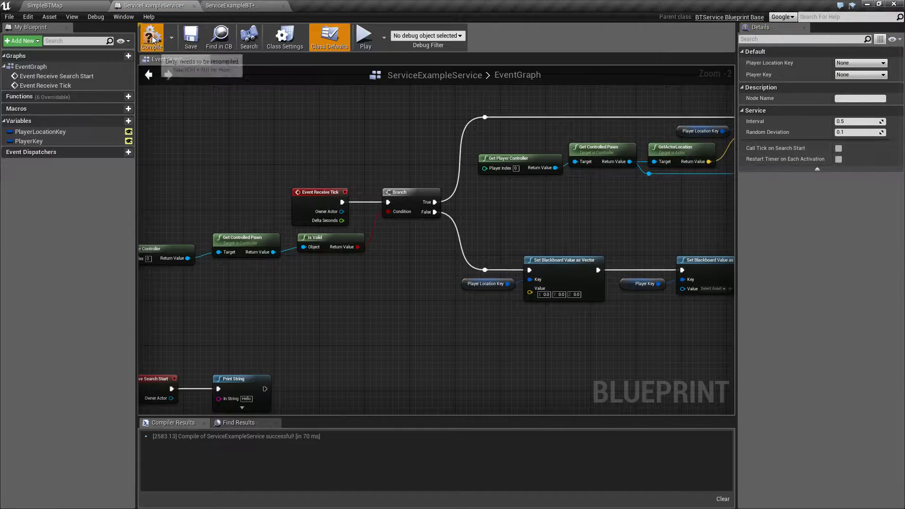
click(239, 5)
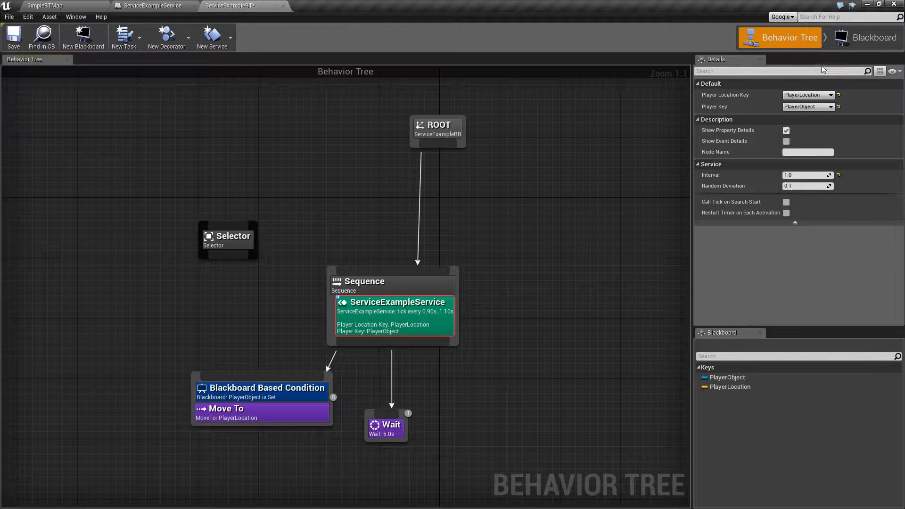
mouse_move(397, 310)
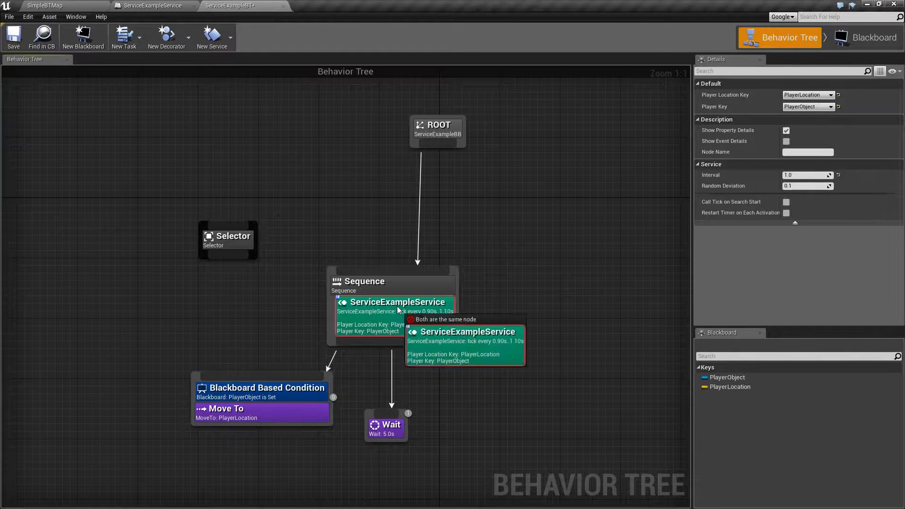
click(154, 6)
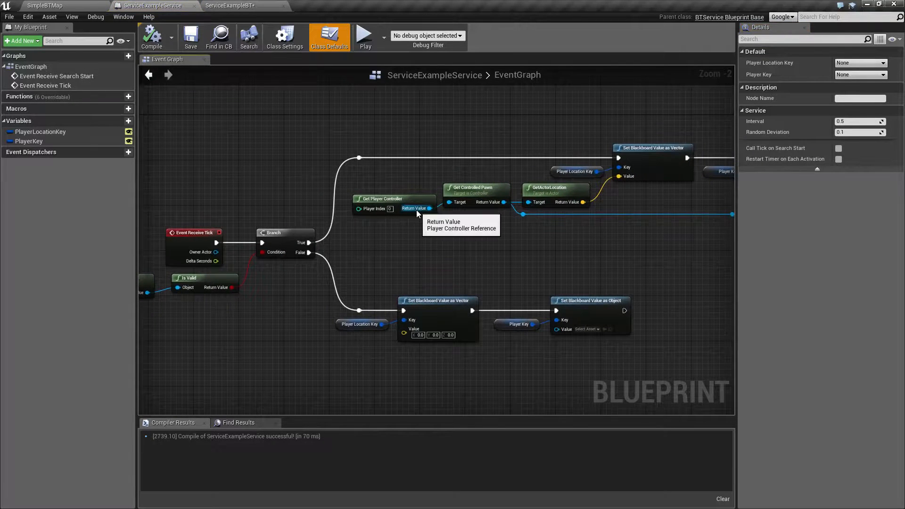
click(230, 6)
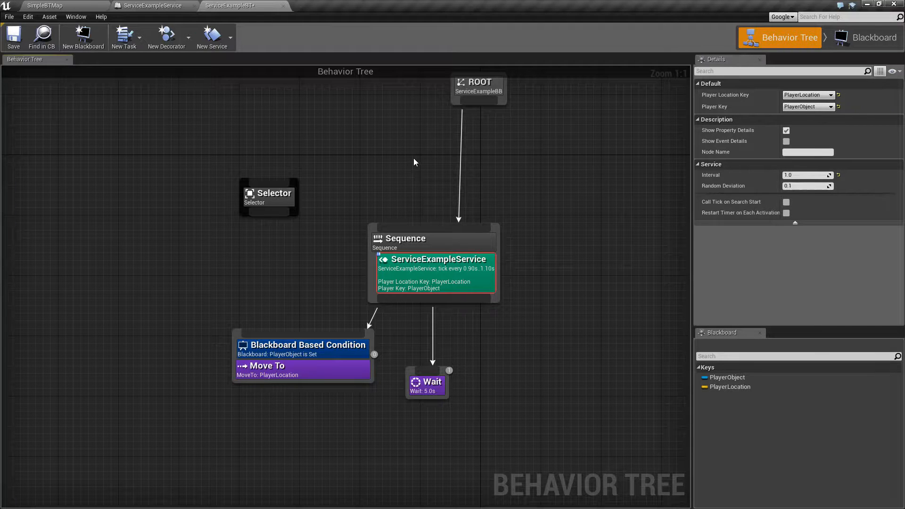
mouse_move(218, 370)
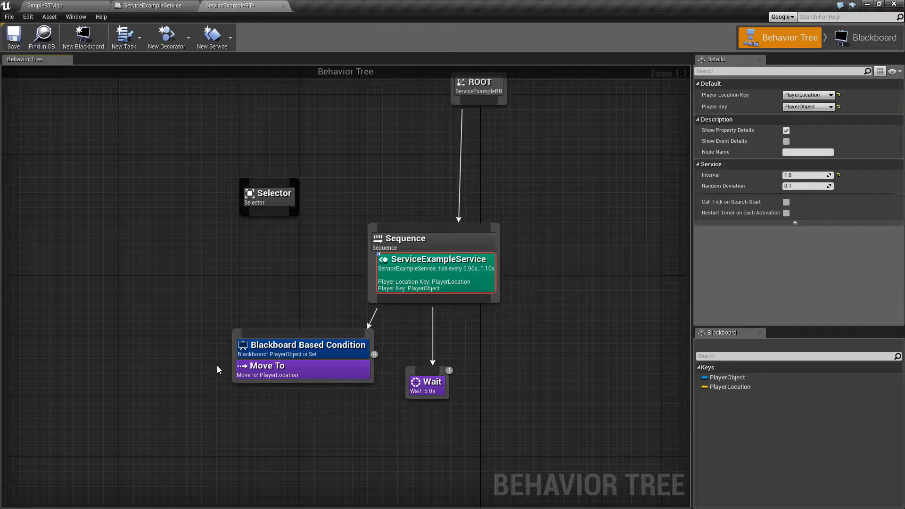
click(261, 331)
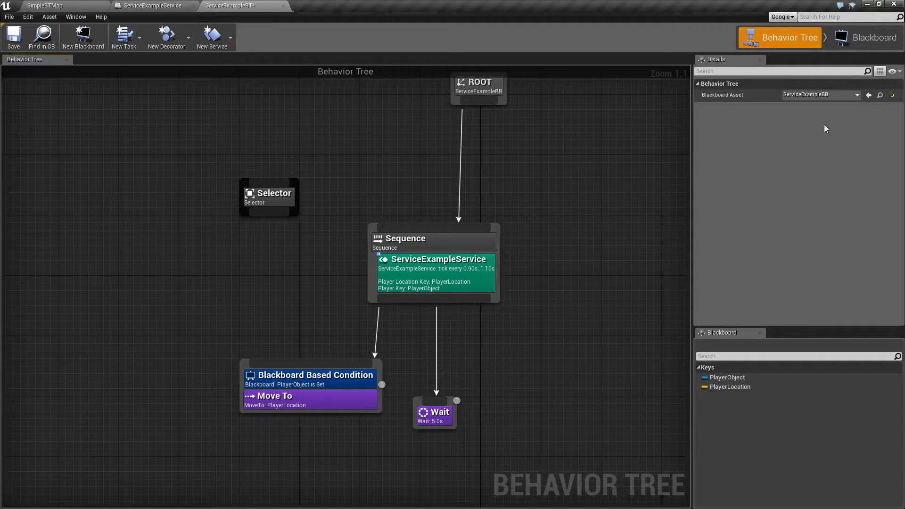
click(873, 37)
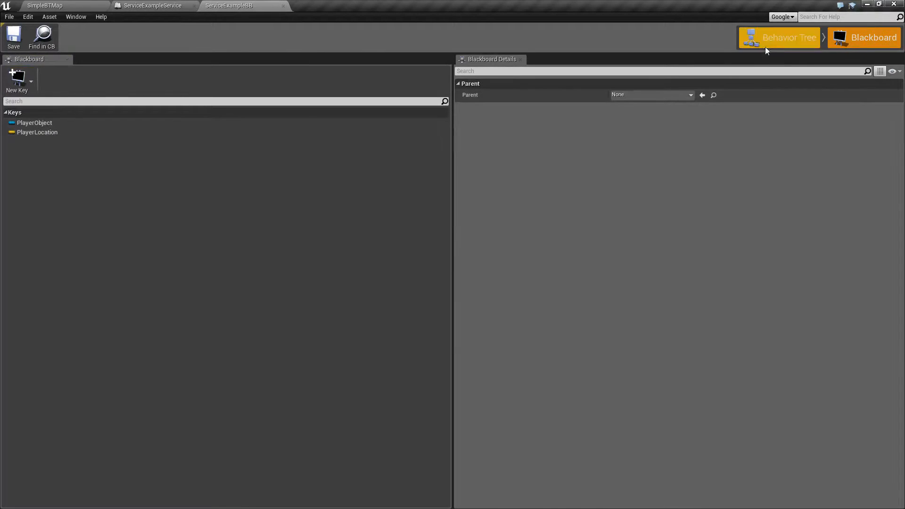
click(788, 37)
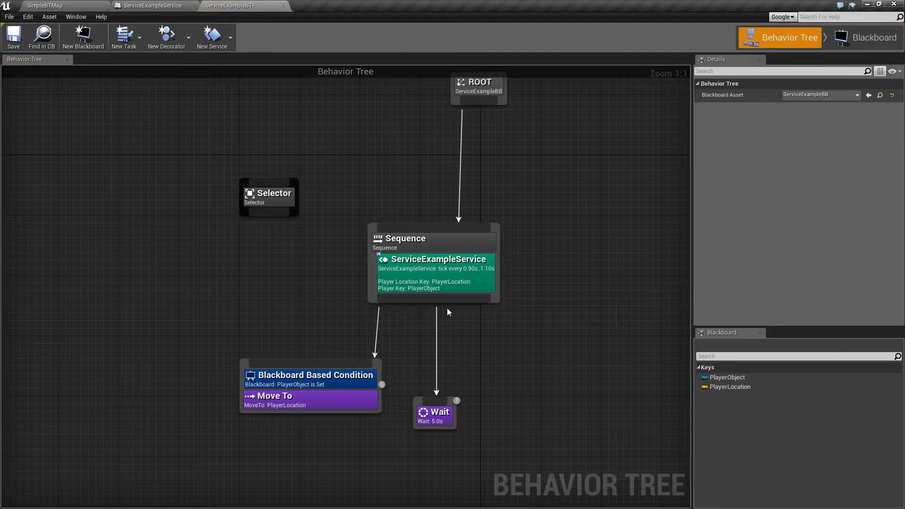
click(434, 274)
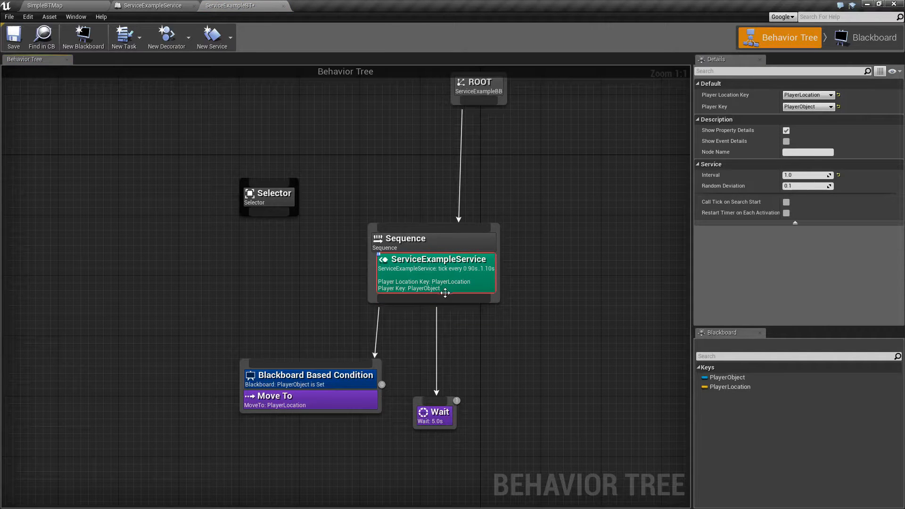
right_click(444, 293)
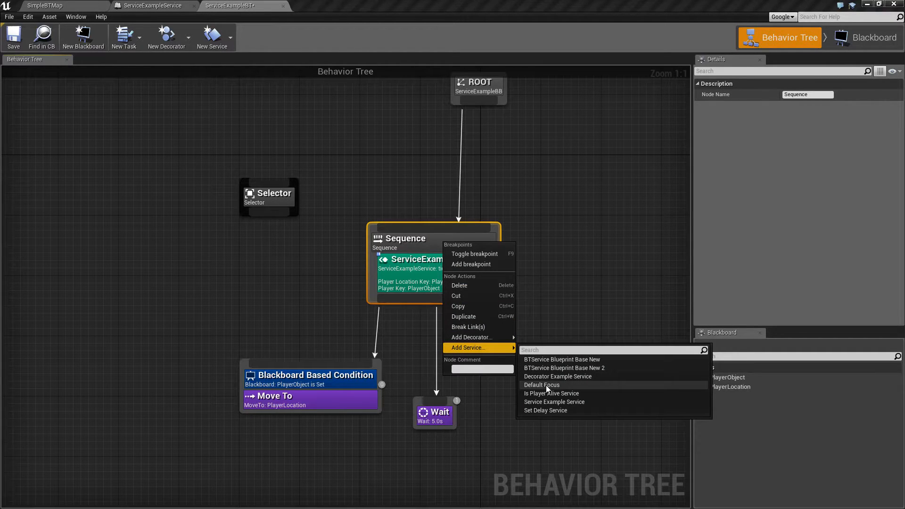
click(548, 315)
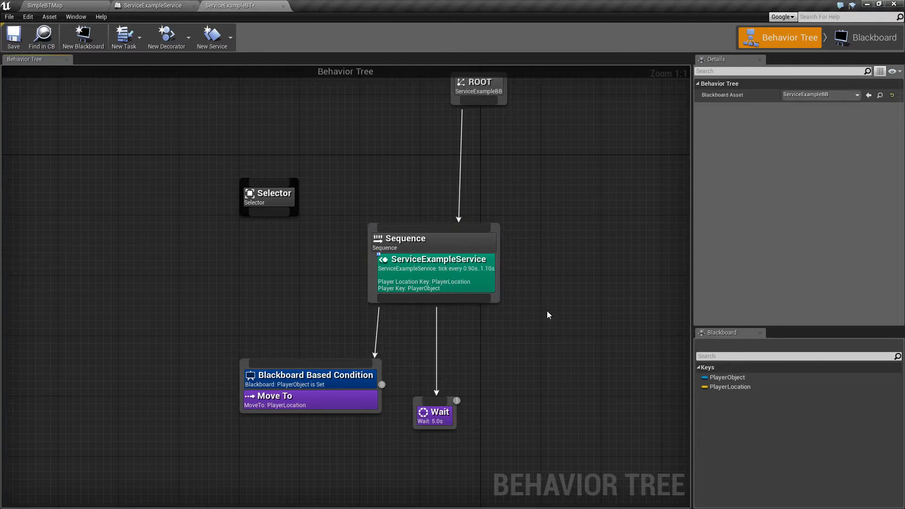
mouse_move(527, 302)
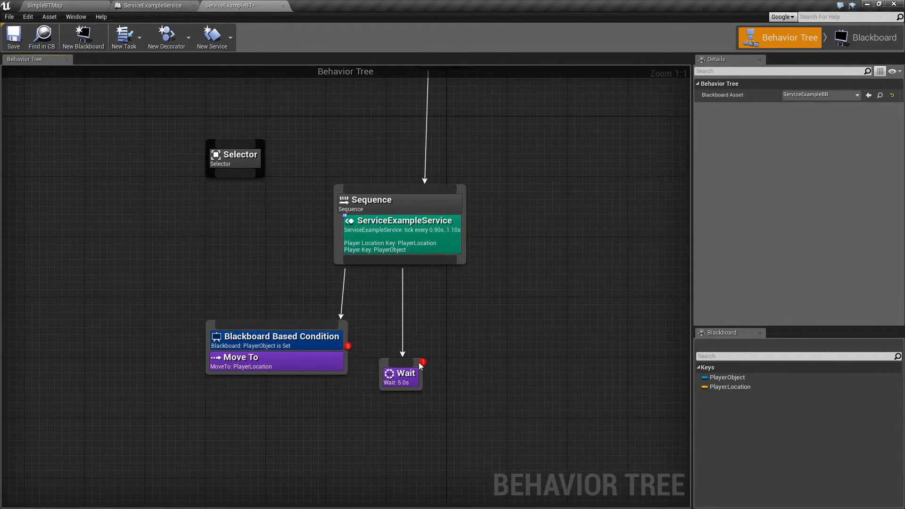
click(400, 373)
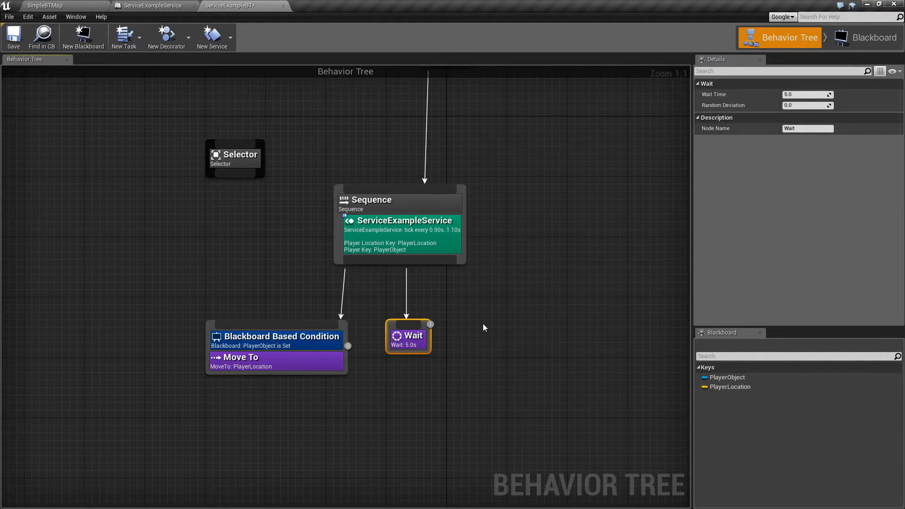